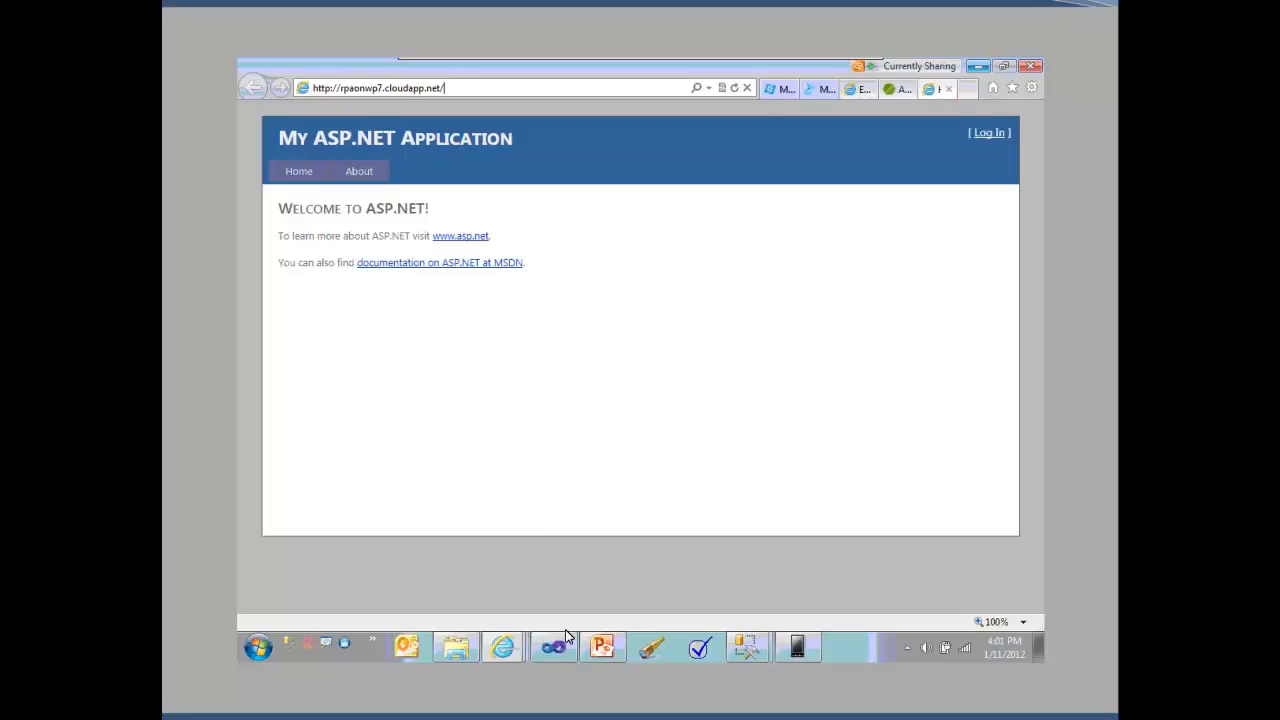
{"action": "mouse_move", "coordinate": [556, 650]}
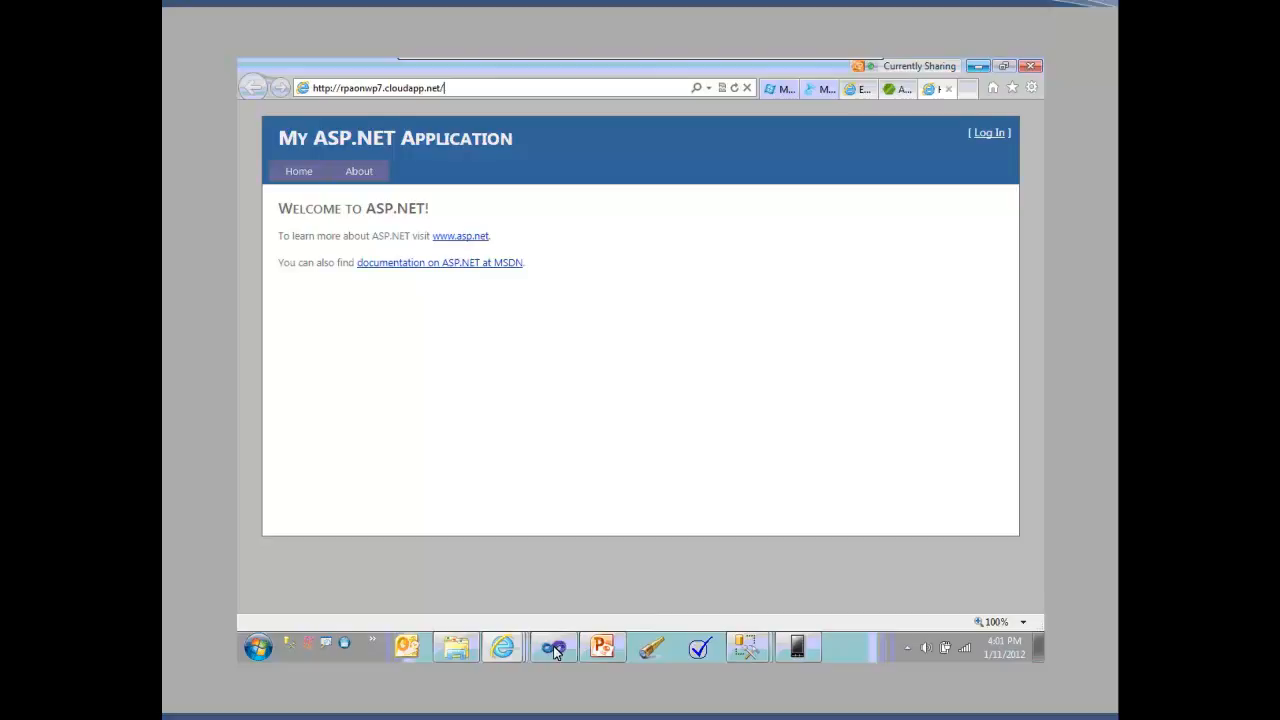
- Switch from the deployed site in Internet Explorer back to the RpaSite solution in Visual Studio
{"action": "left_click", "coordinate": [552, 644]}
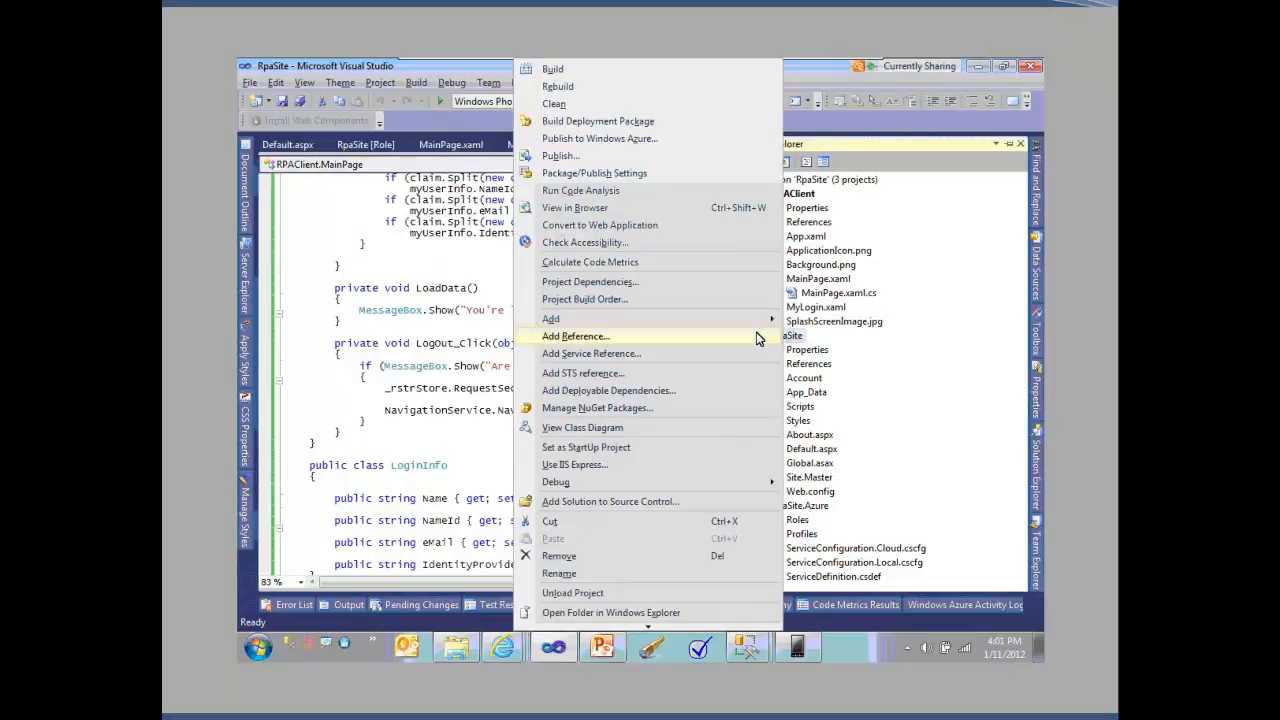
- Add a new ADO.NET Entity Data Model item named DemoDB.edmx to the site project
{"action": "left_click", "coordinate": [552, 318]}
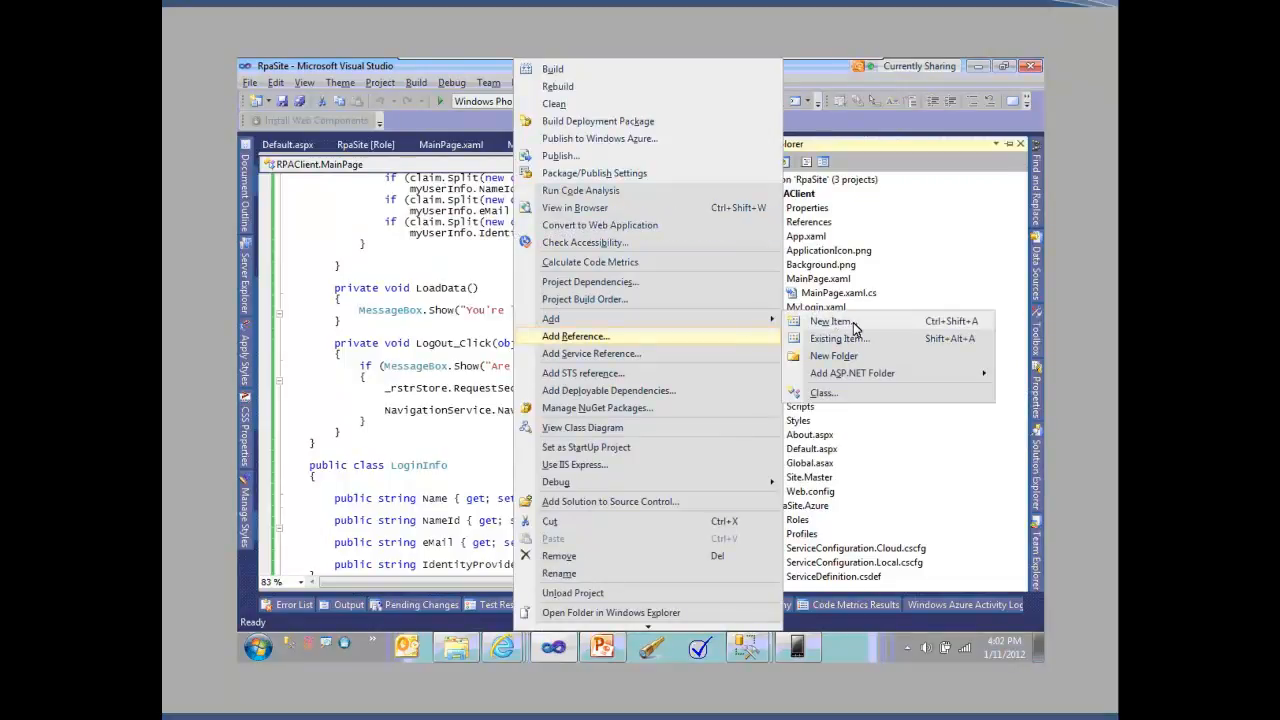
{"action": "left_click", "coordinate": [828, 320]}
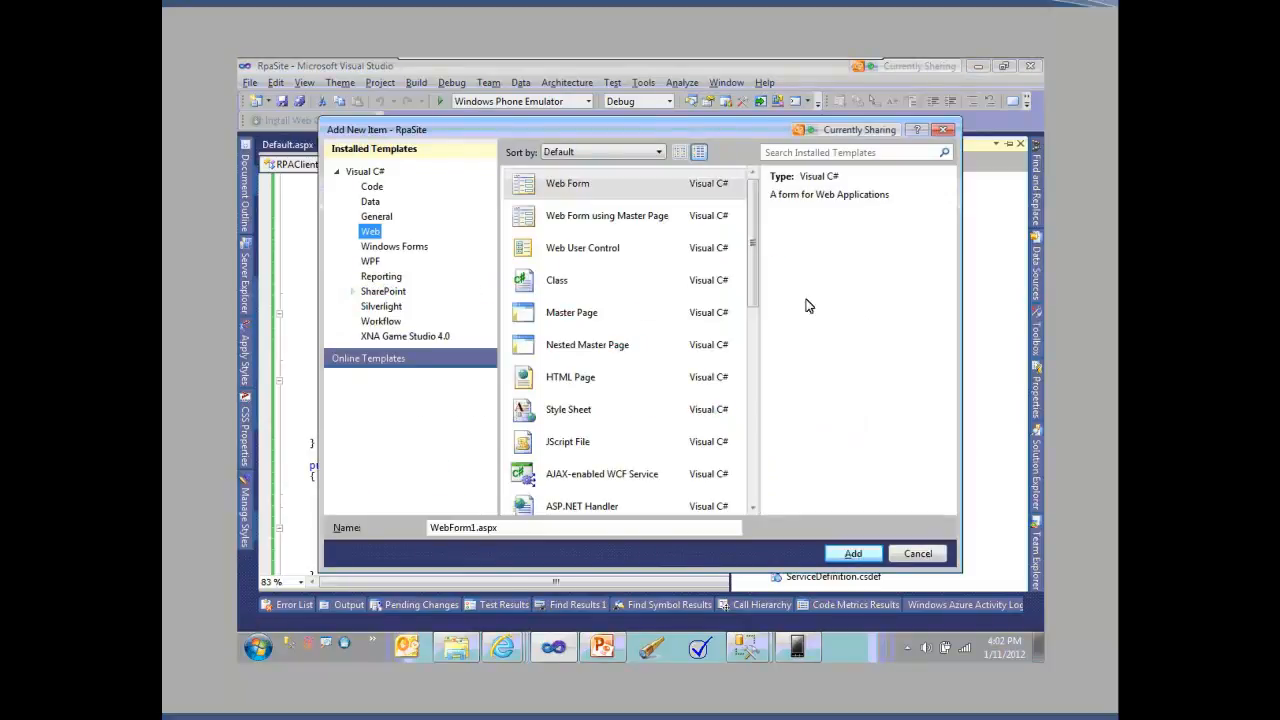
{"action": "left_click", "coordinate": [850, 152]}
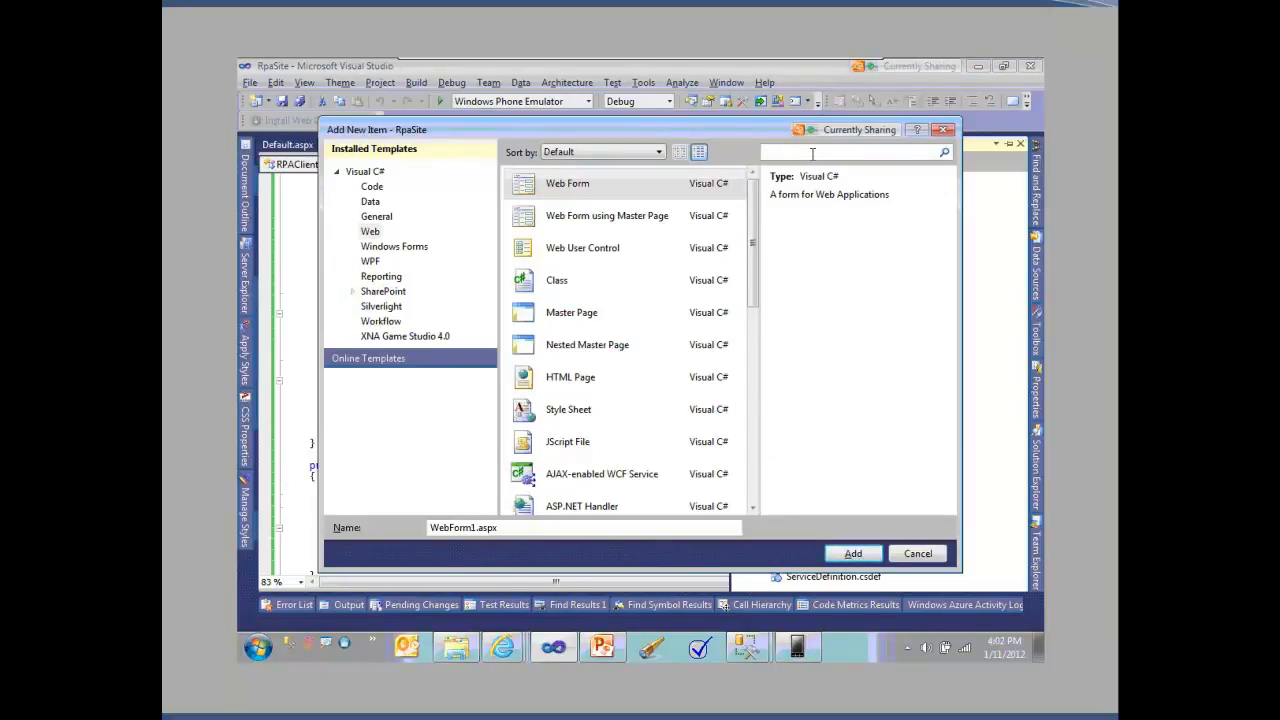
{"action": "type", "text": "ado"}
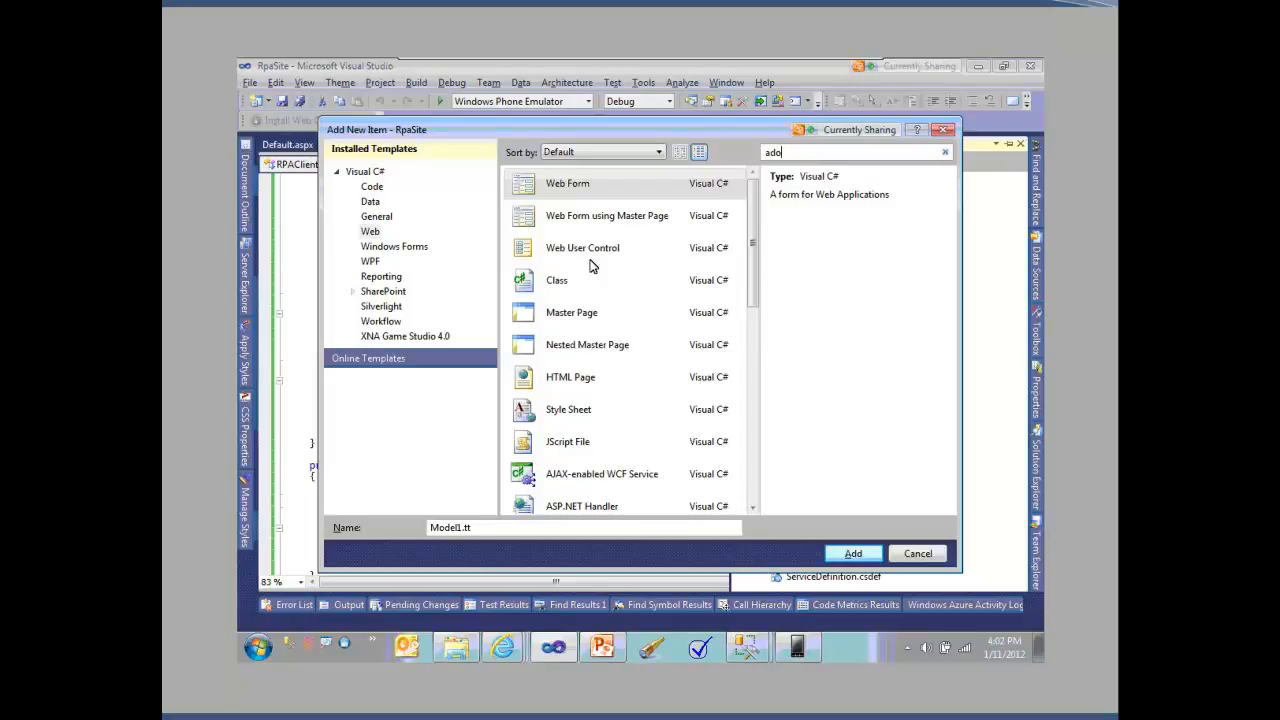
{"action": "type", "text": "ado"}
{"action": "left_click", "coordinate": [584, 528]}
{"action": "type", "text": "DemoDB.edmx"}
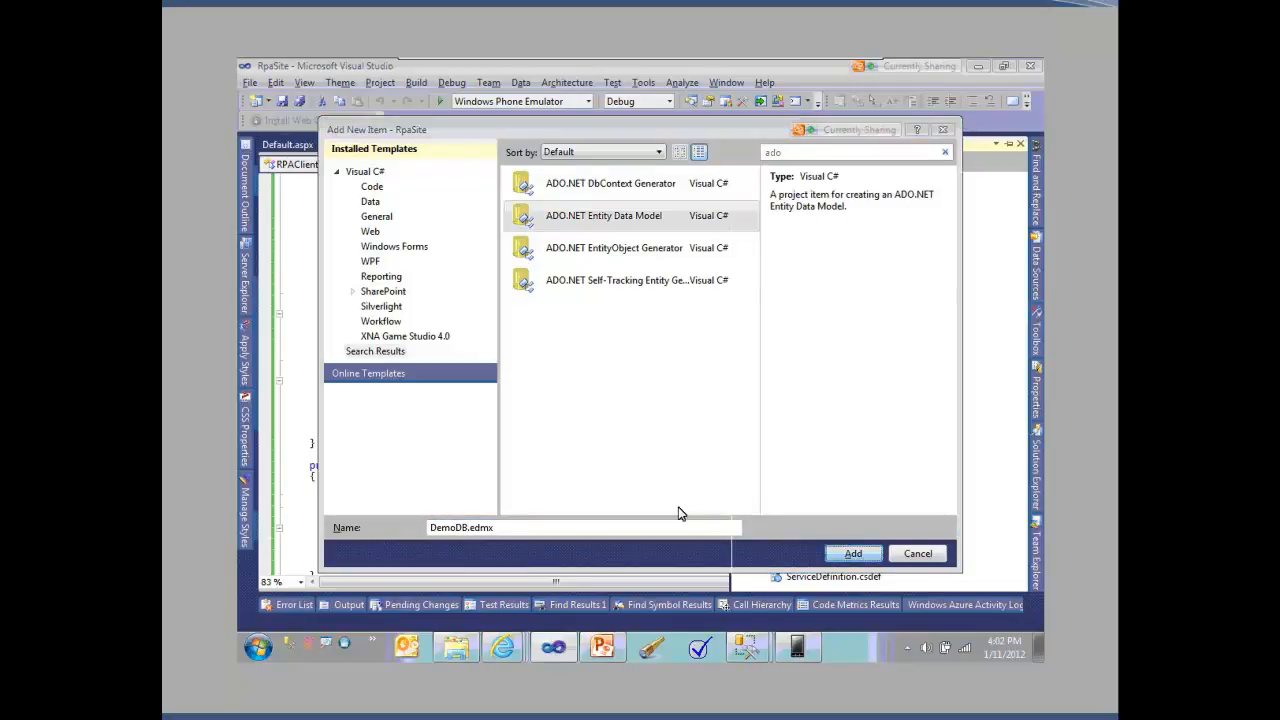
{"action": "left_click", "coordinate": [852, 552]}
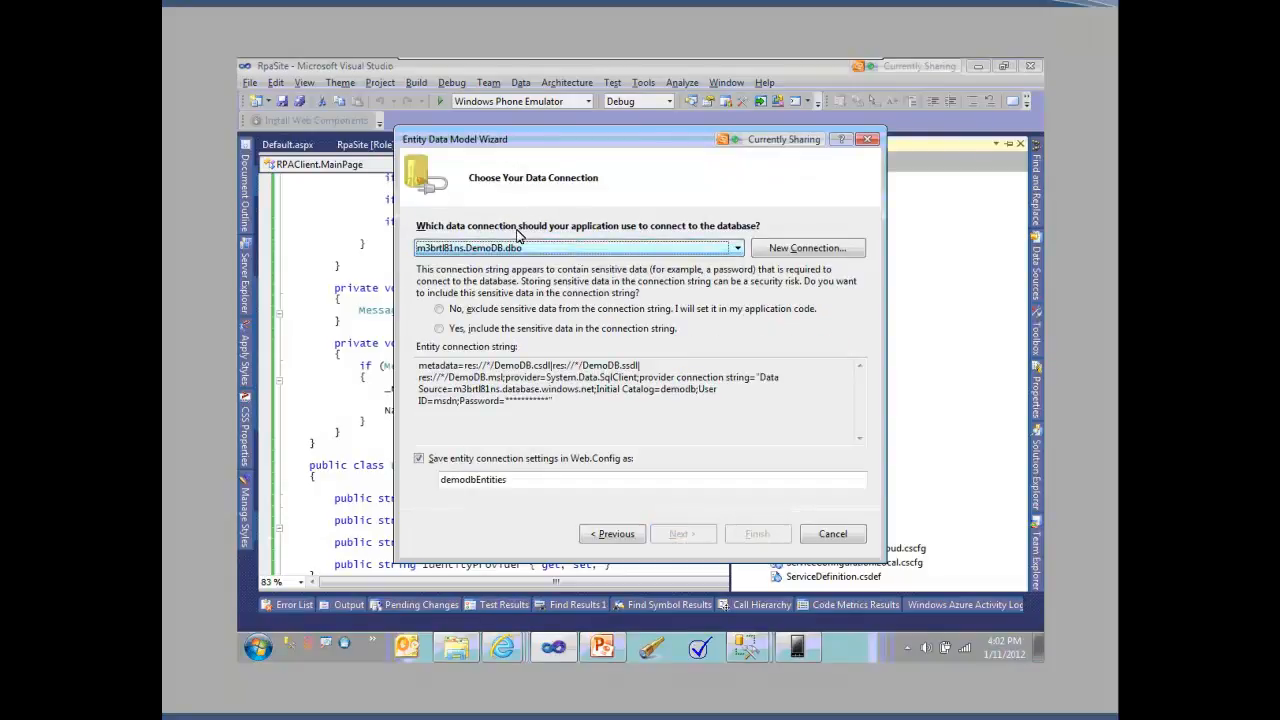
- Choose 'Yes, include the sensitive data in the connection string' for DemoDB
{"action": "left_click", "coordinate": [440, 328]}
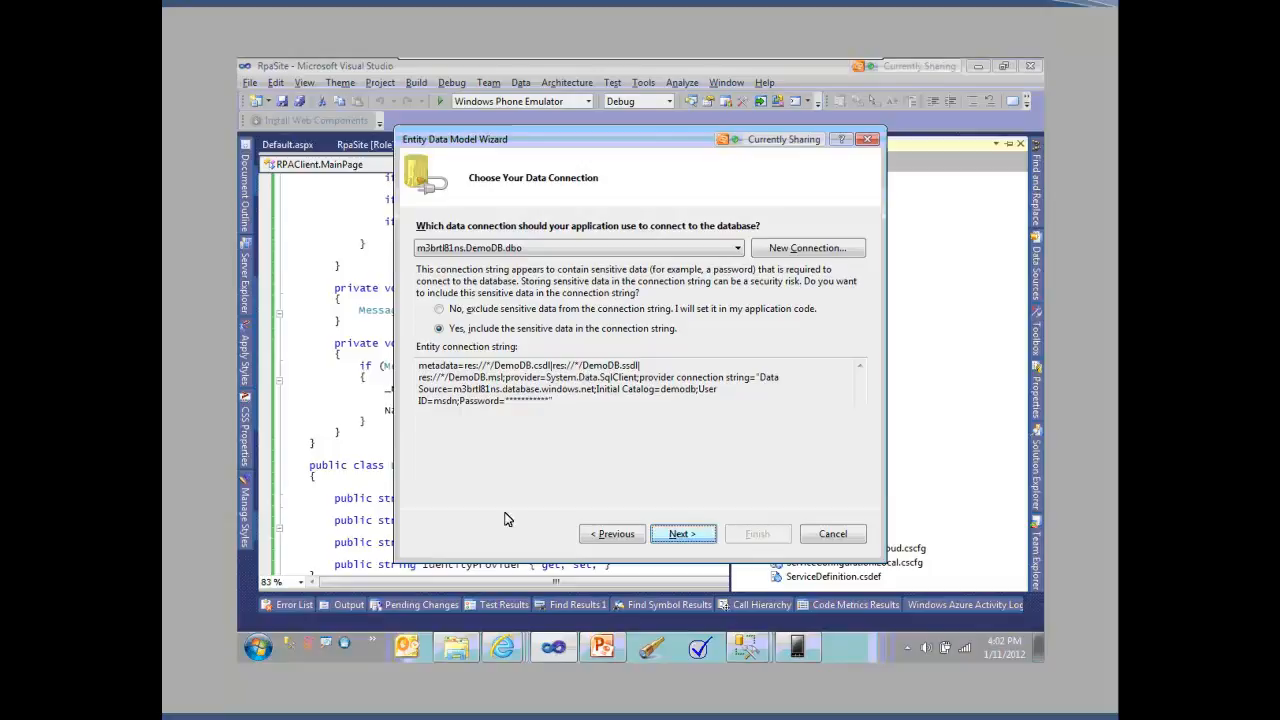
- Advance the wizard to retrieve the database objects for DemoDB
{"action": "left_click", "coordinate": [684, 532]}
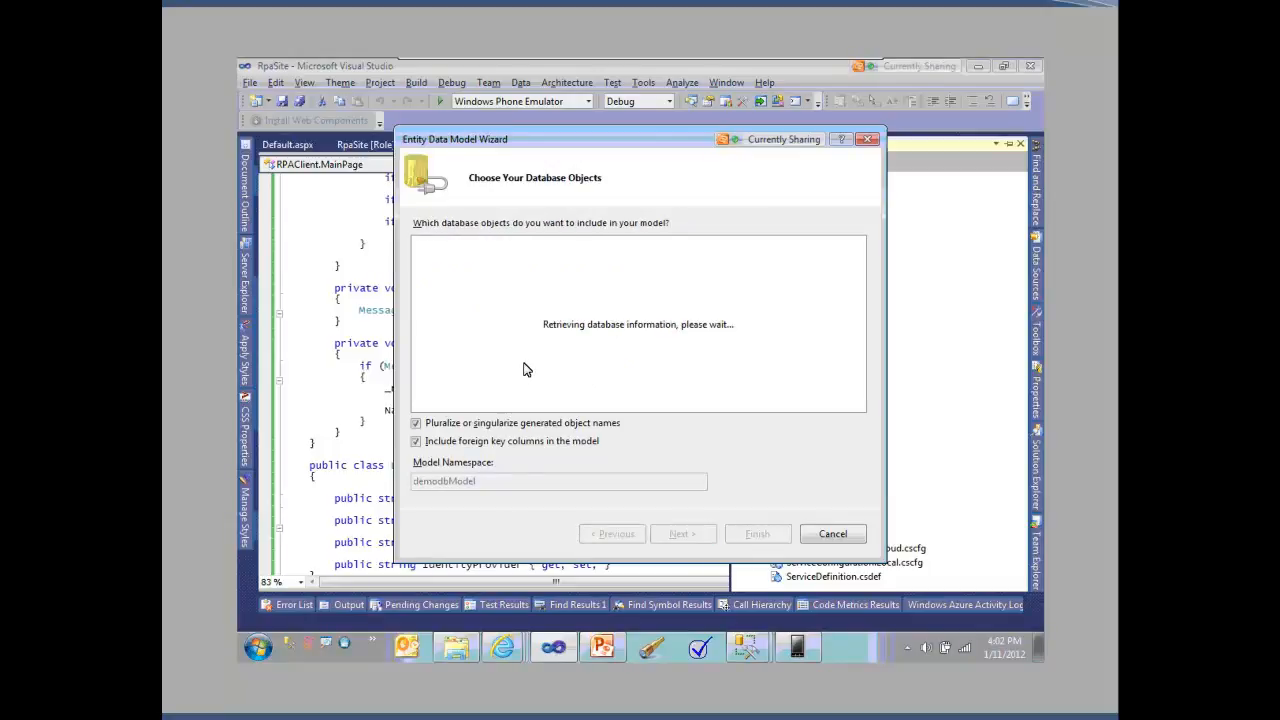
{"action": "mouse_move", "coordinate": [600, 324]}
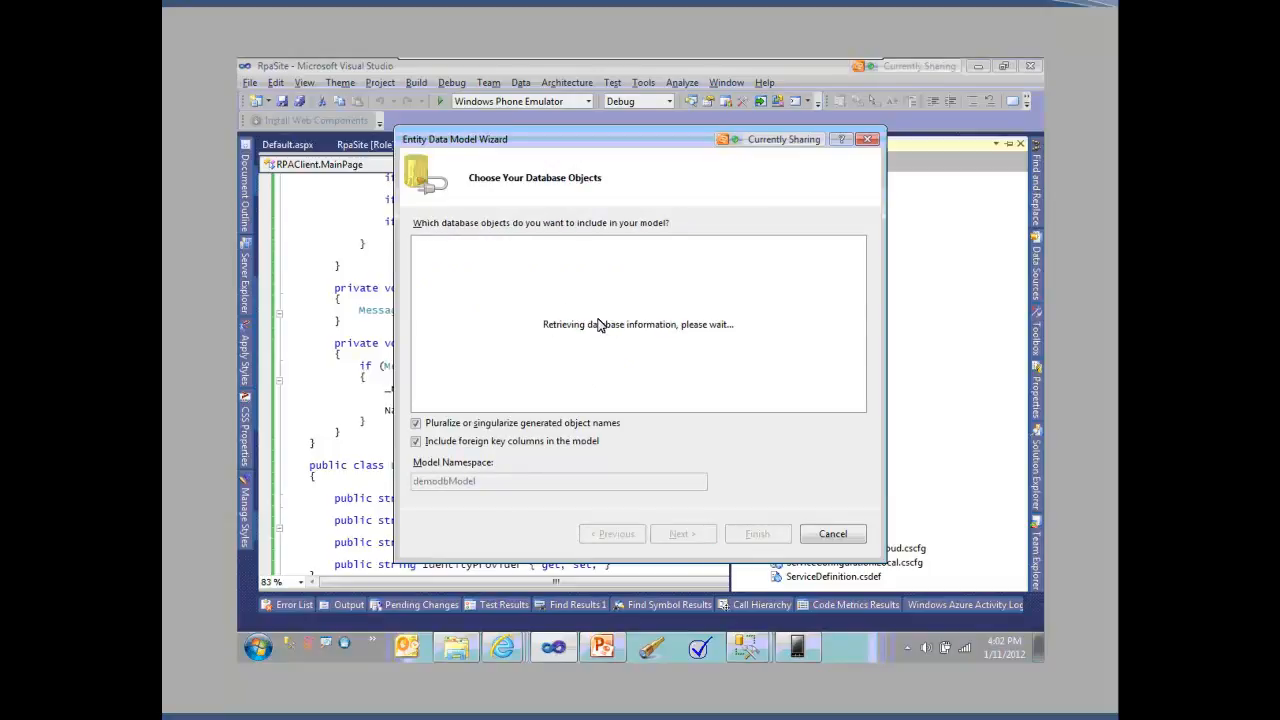
{"action": "mouse_move", "coordinate": [638, 360]}
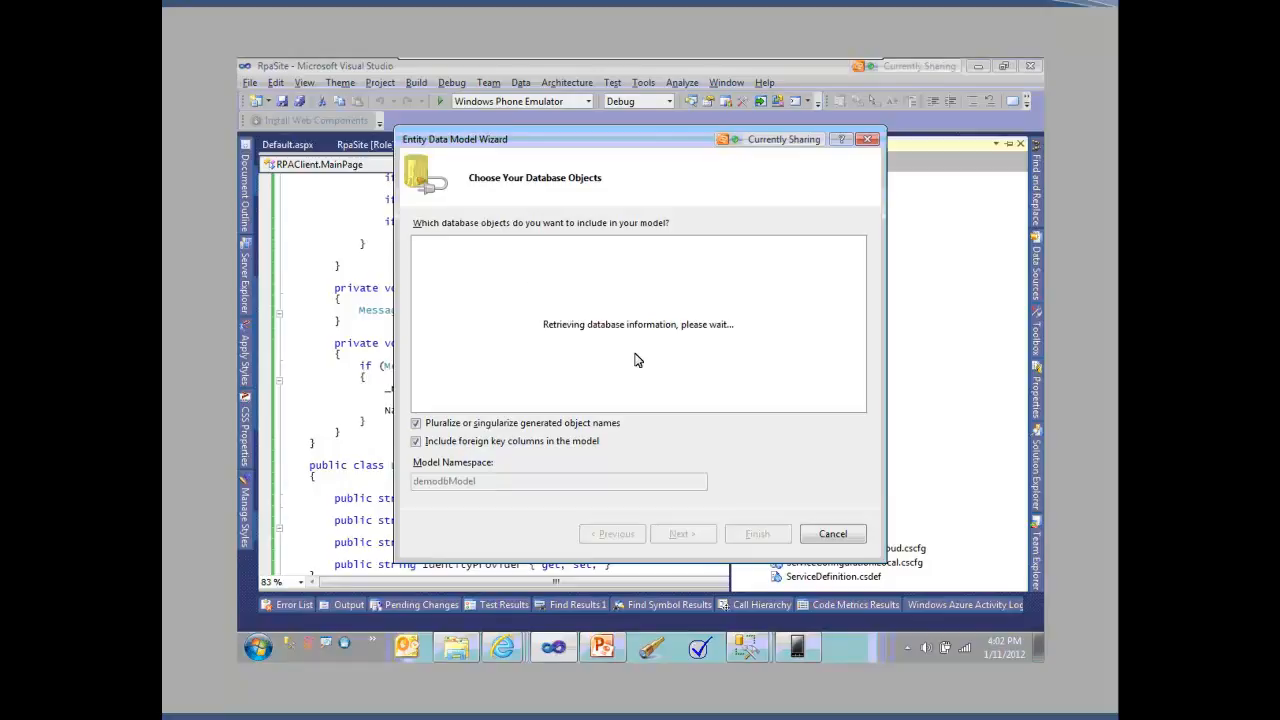
{"action": "mouse_move", "coordinate": [510, 296]}
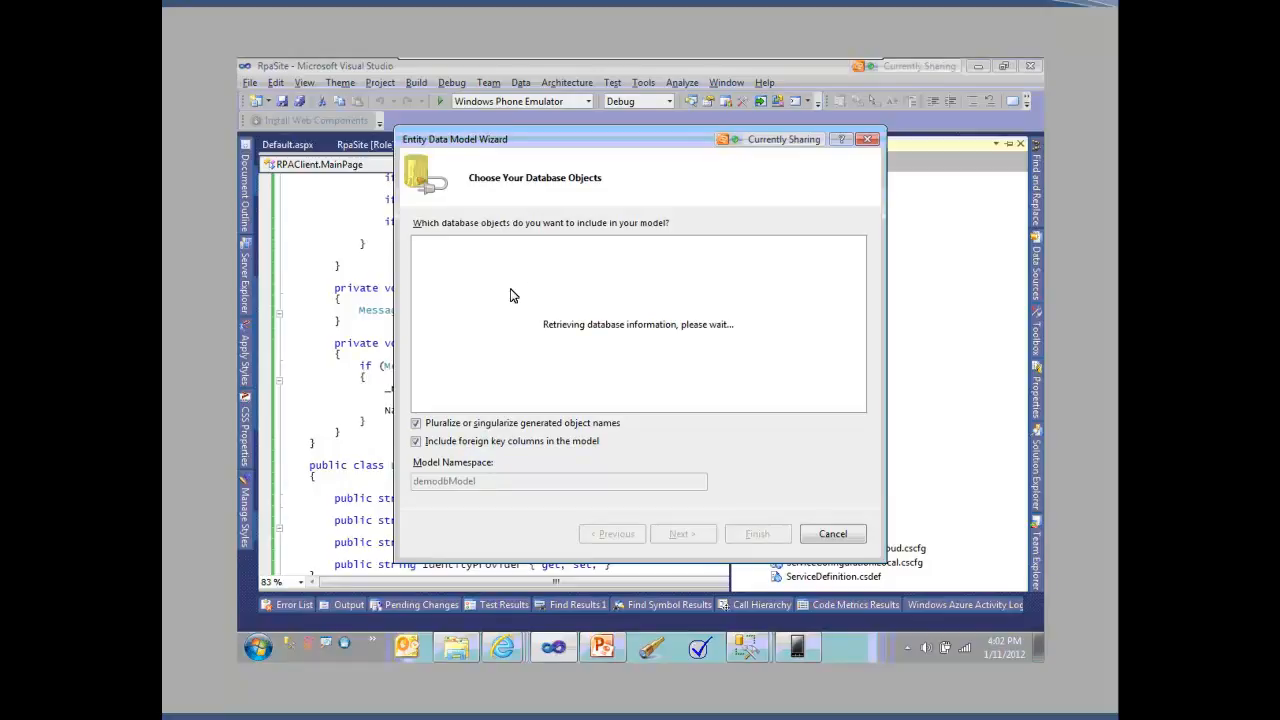
{"action": "mouse_move", "coordinate": [504, 324]}
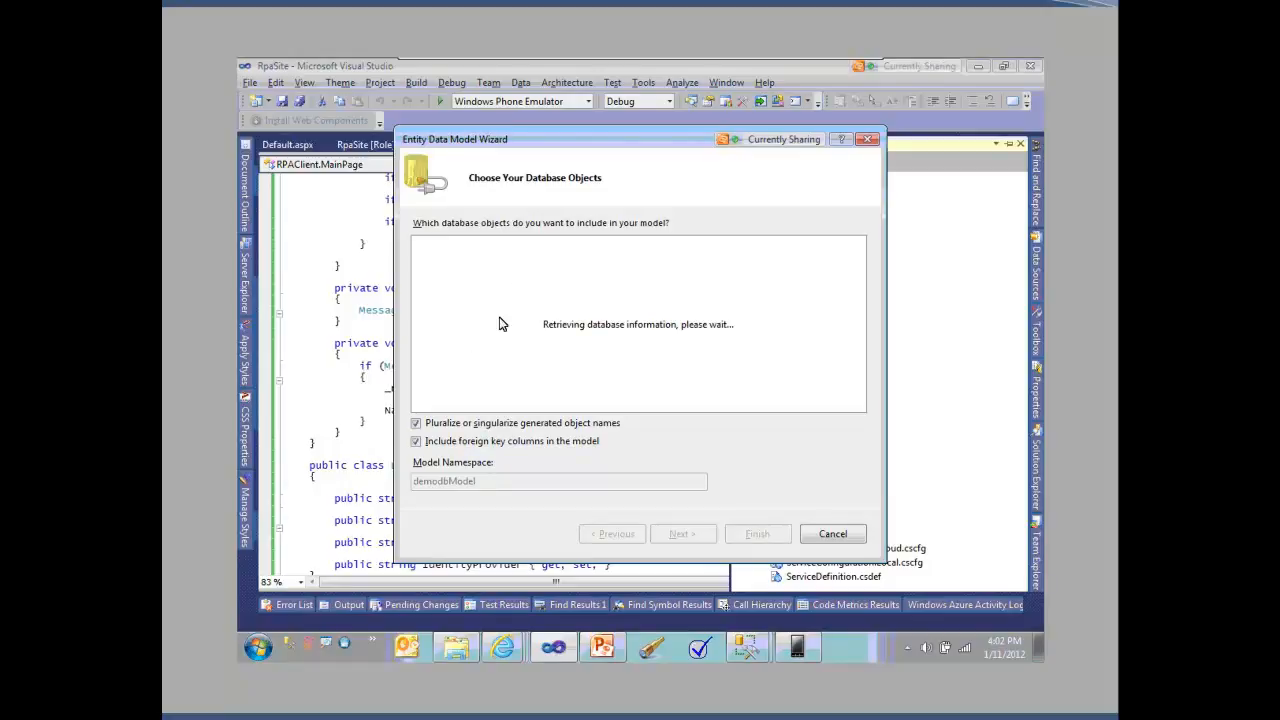
{"action": "mouse_move", "coordinate": [550, 318]}
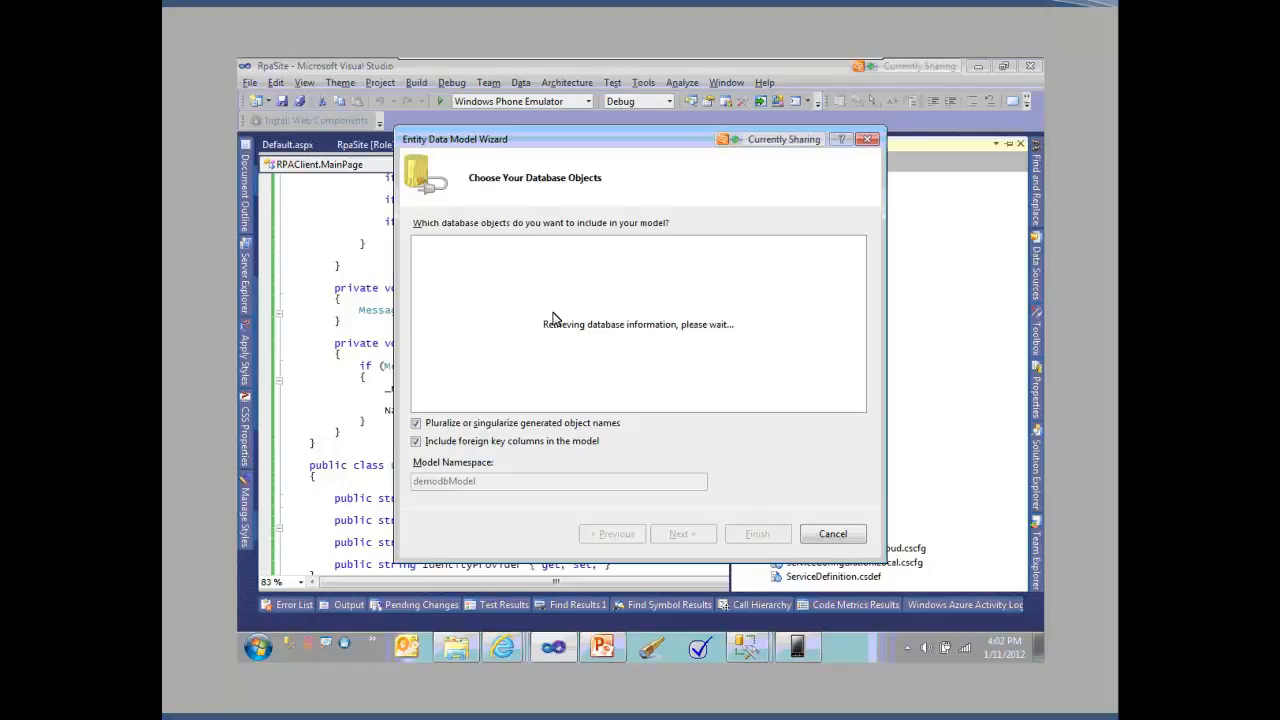
{"action": "mouse_move", "coordinate": [488, 444]}
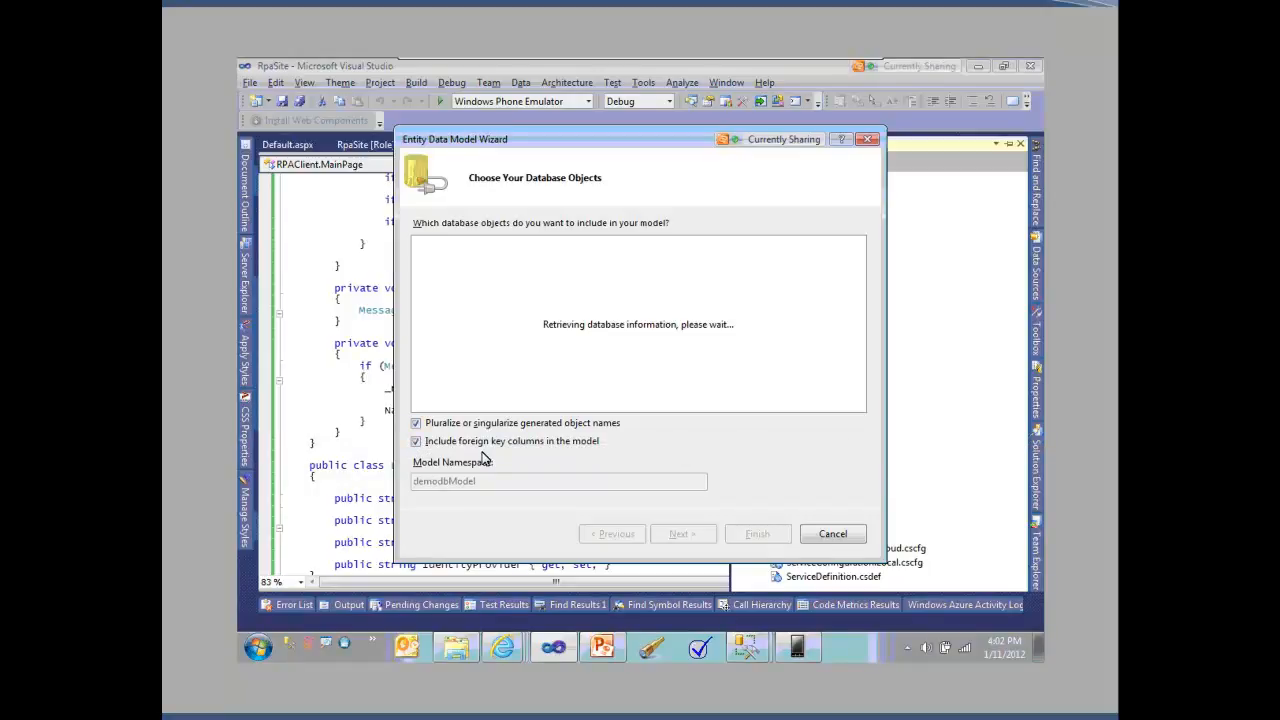
{"action": "mouse_move", "coordinate": [838, 348]}
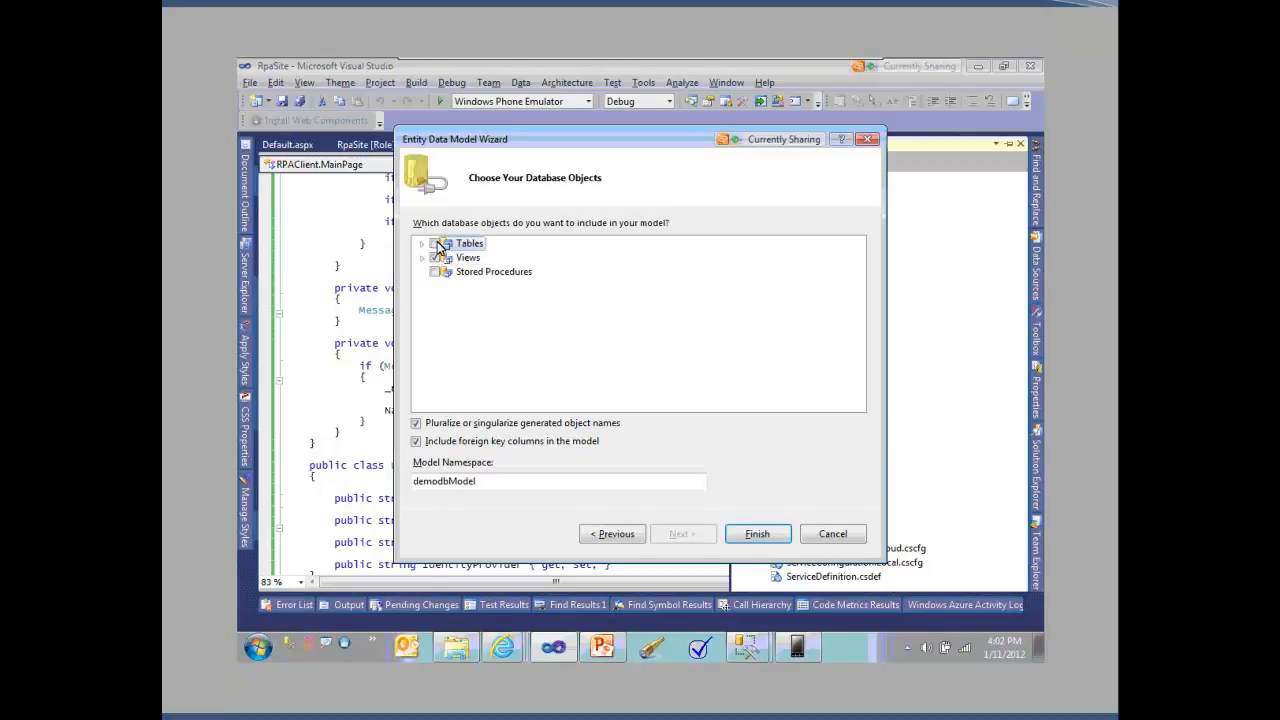
- Include all Tables and Views in the model and finish generating DemoDB
{"action": "left_click", "coordinate": [436, 244]}
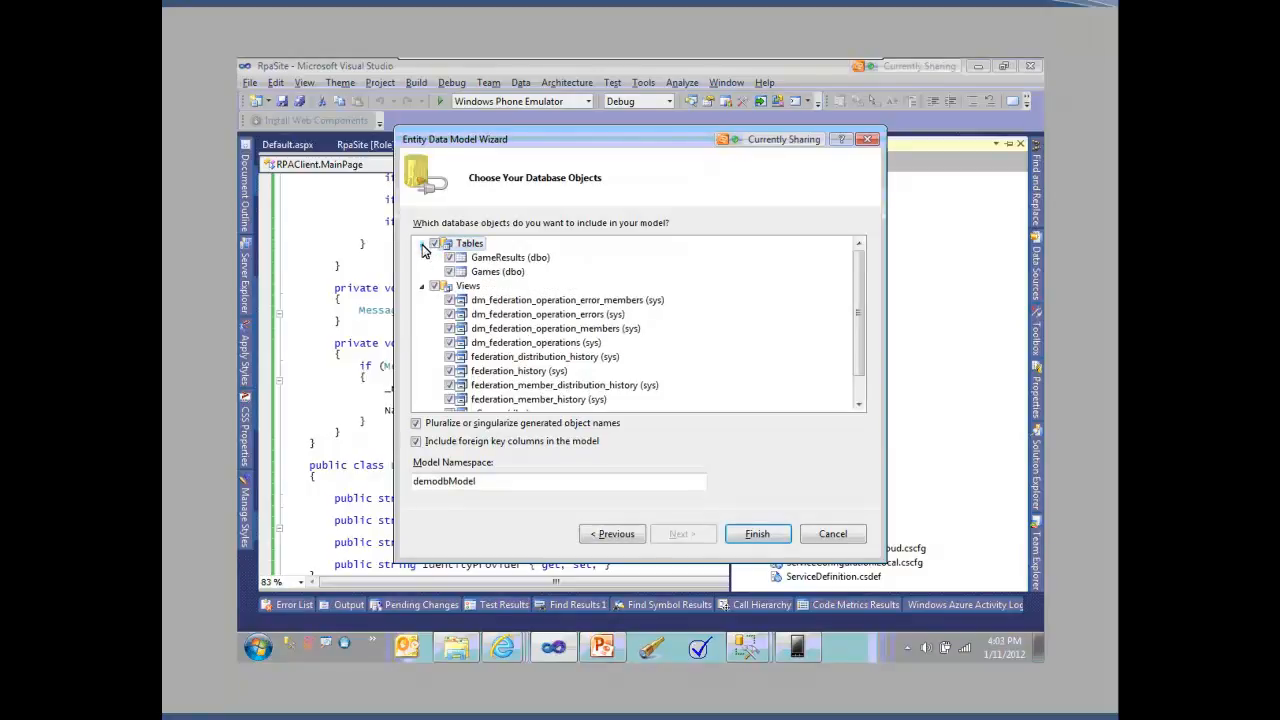
{"action": "mouse_move", "coordinate": [444, 304]}
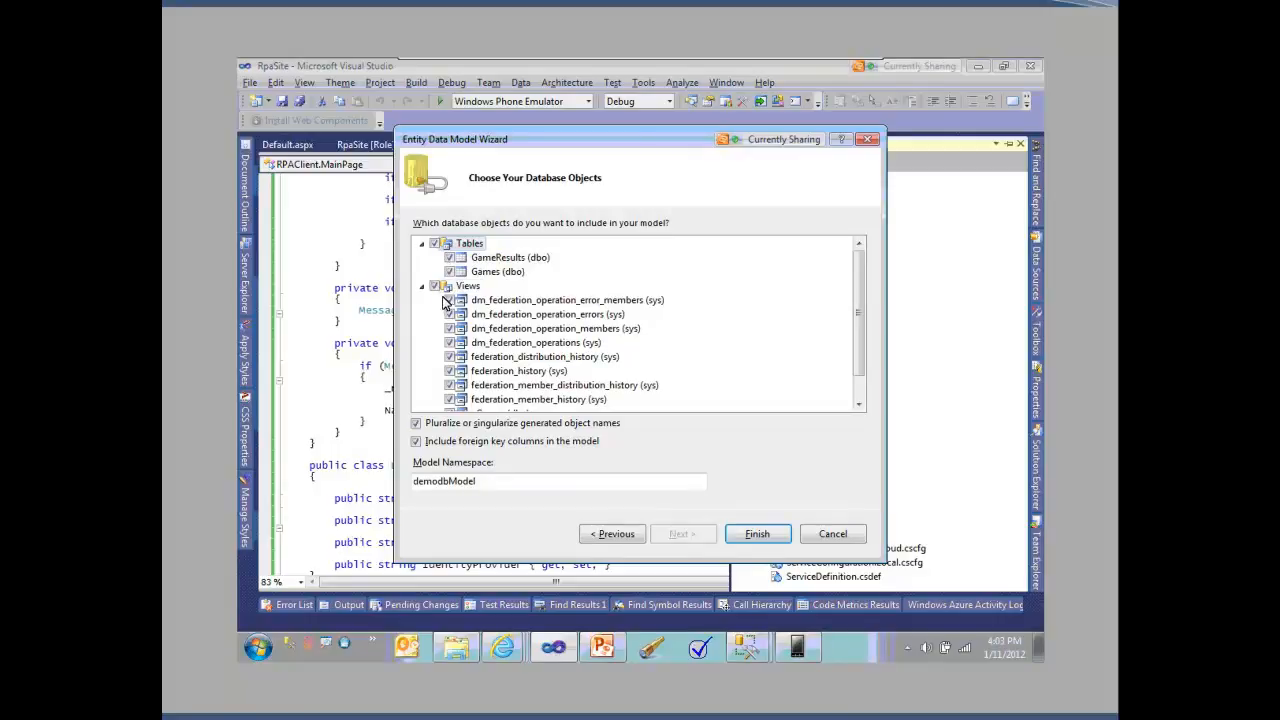
{"action": "left_click", "coordinate": [446, 302]}
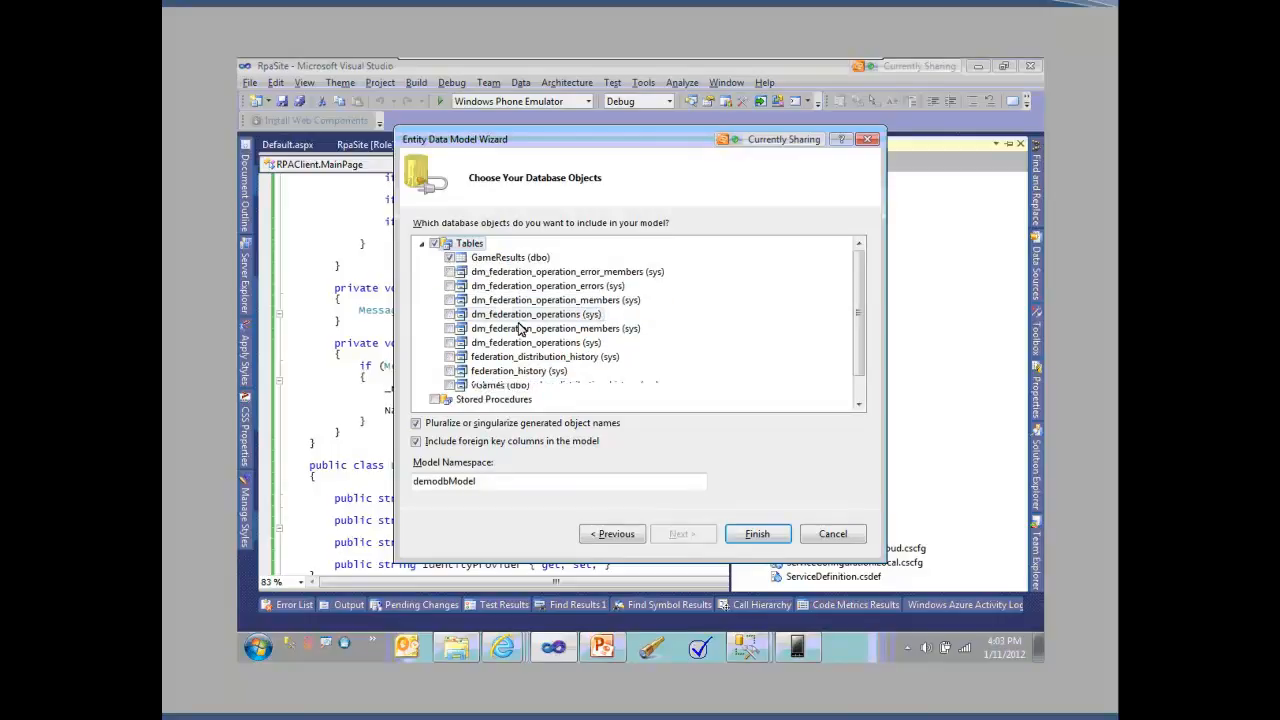
{"action": "scroll", "scroll_direction": "down", "scroll_amount": 3}
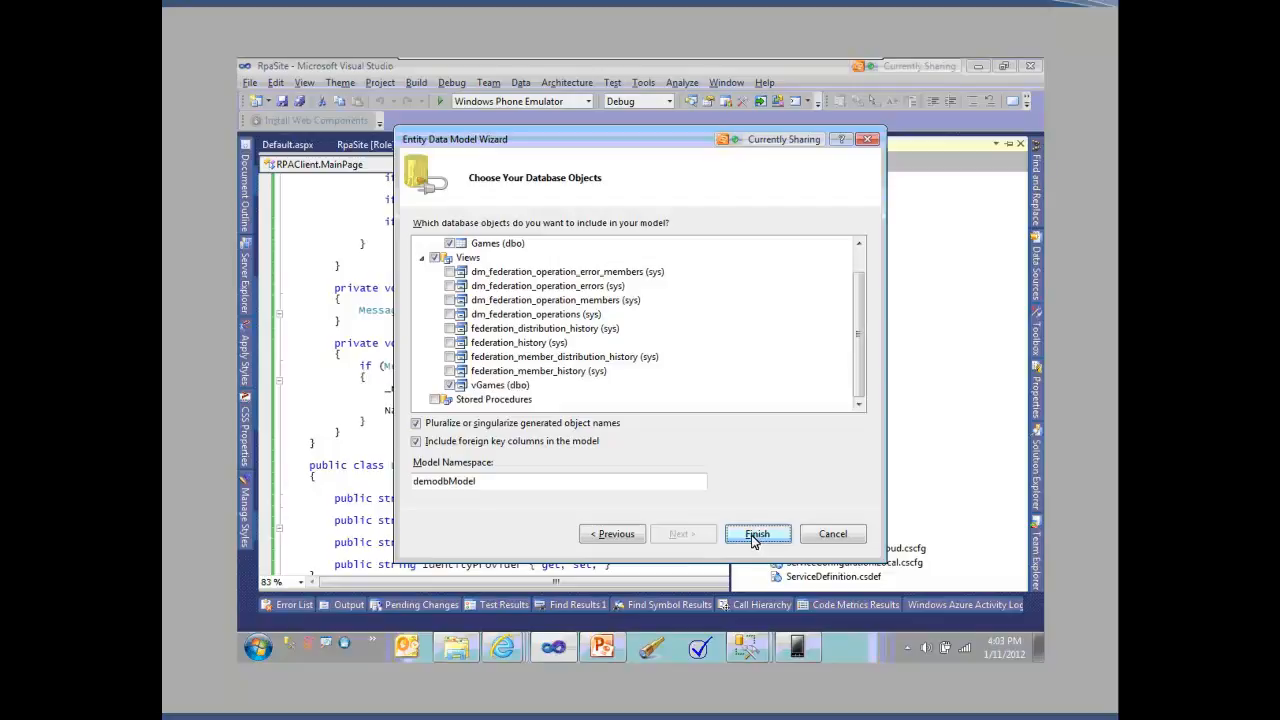
{"action": "left_click", "coordinate": [756, 532]}
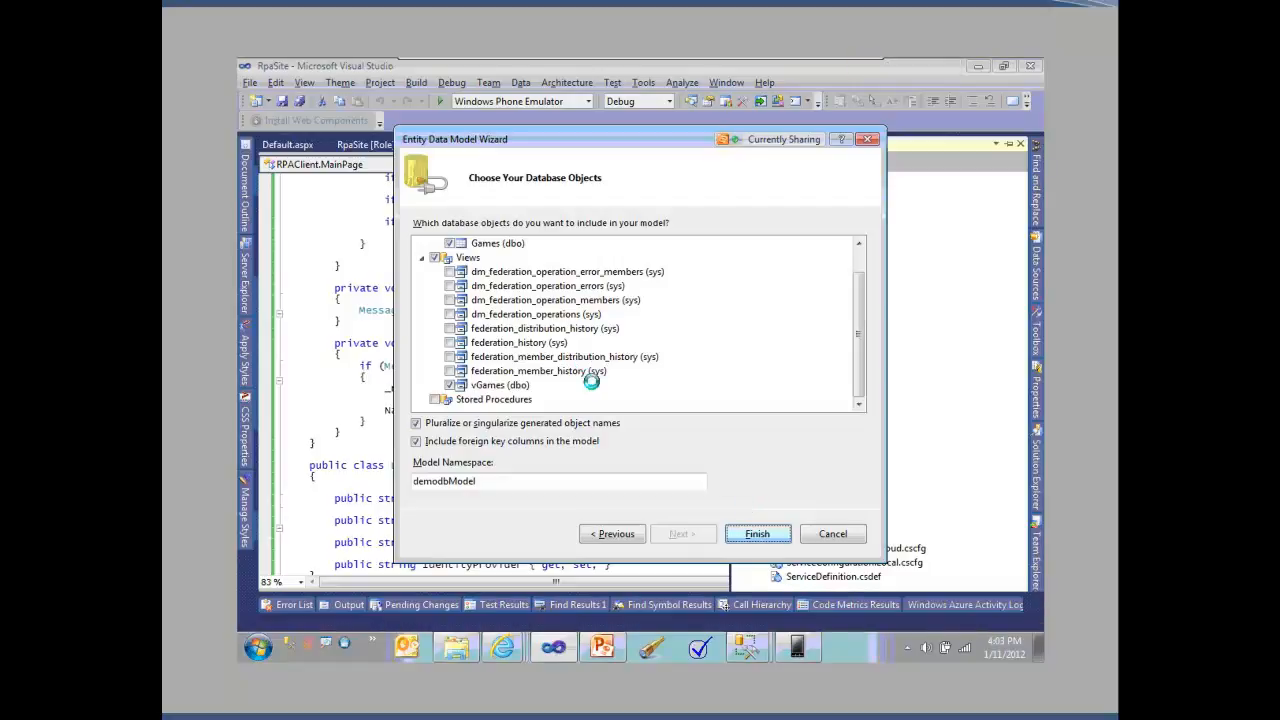
{"action": "mouse_move", "coordinate": [560, 442]}
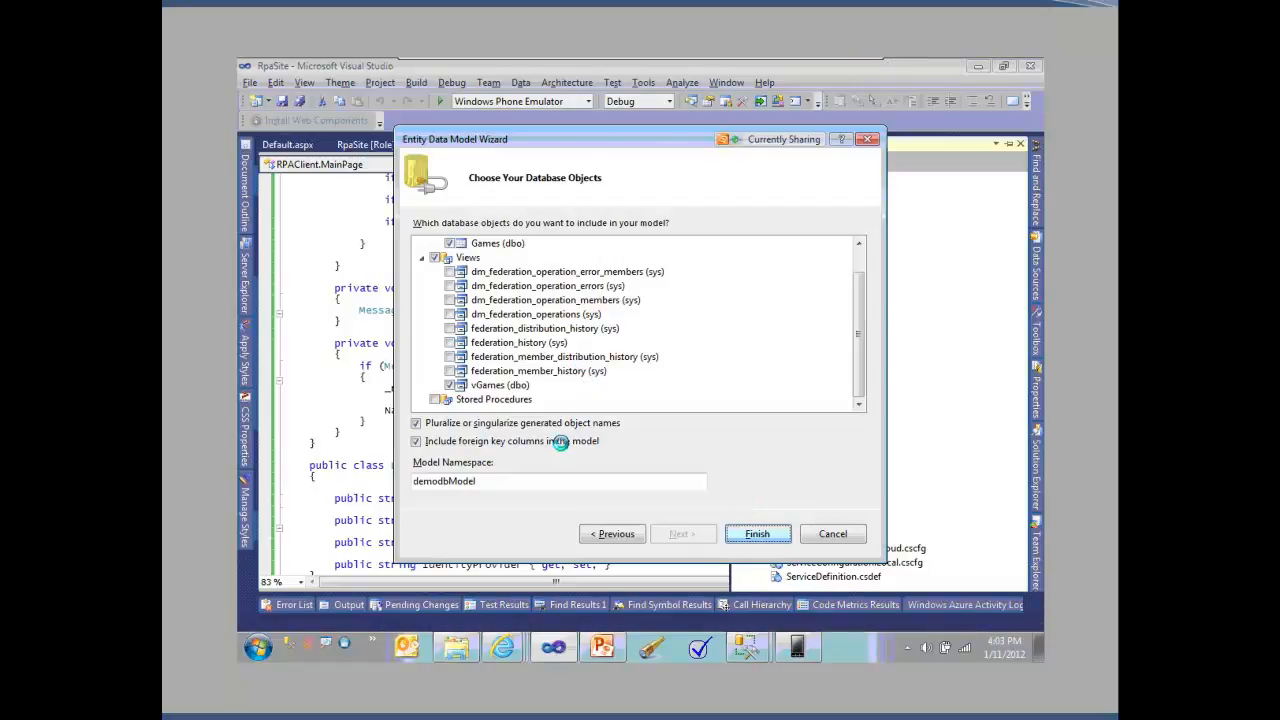
{"action": "left_click", "coordinate": [756, 532]}
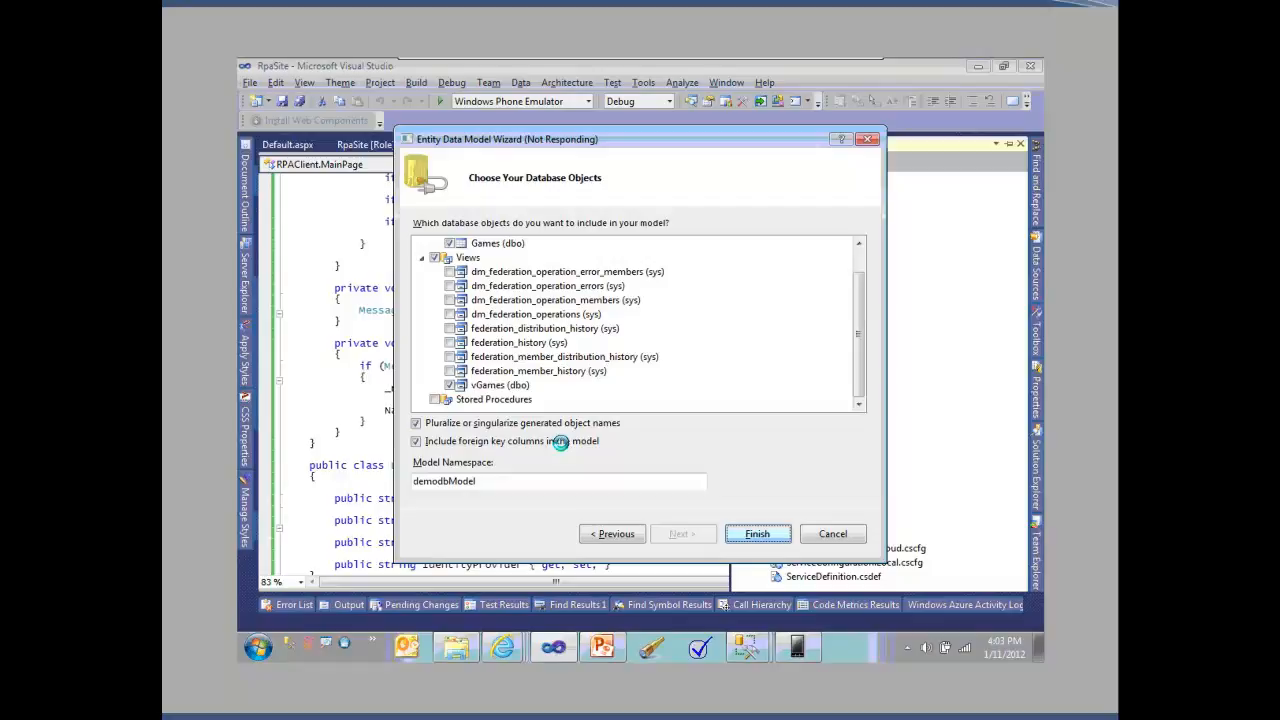
{"action": "left_click", "coordinate": [756, 532]}
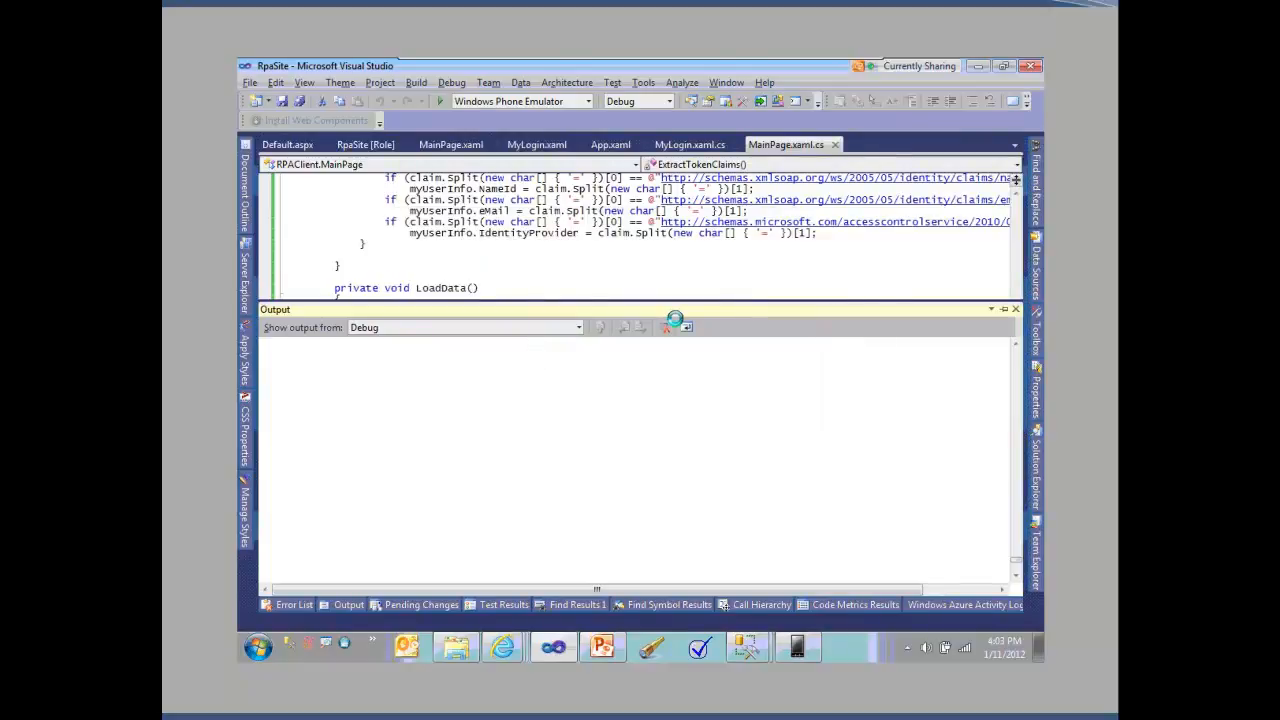
- Check the Error List, then view the DemoDB.edmx diagram with Game, GameResult and vGame
{"action": "left_click", "coordinate": [1016, 308]}
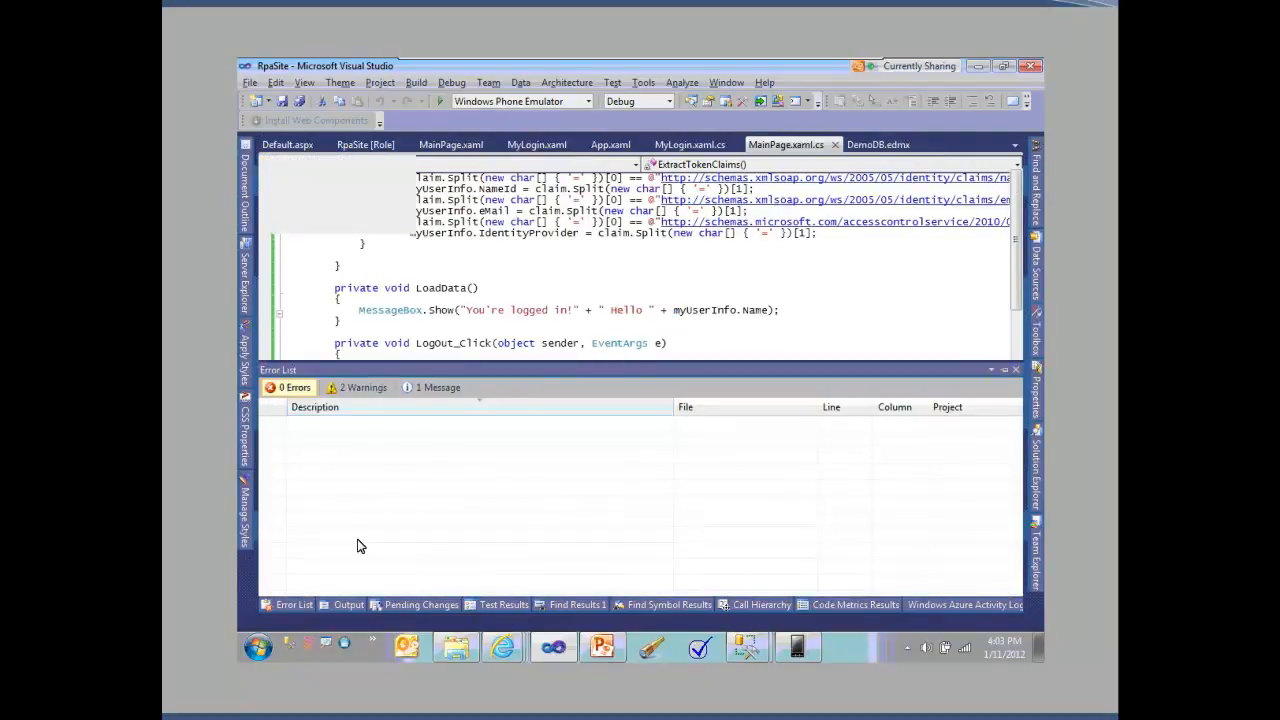
{"action": "left_click", "coordinate": [878, 144]}
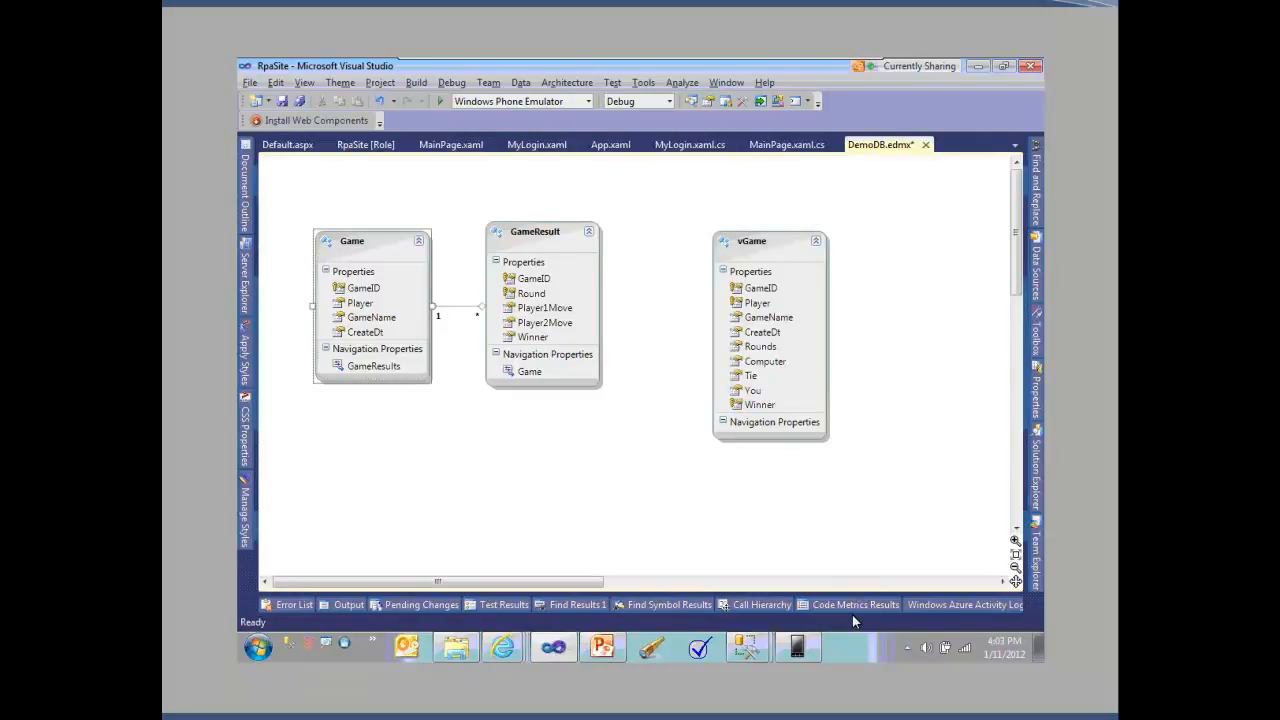
{"action": "mouse_move", "coordinate": [448, 416]}
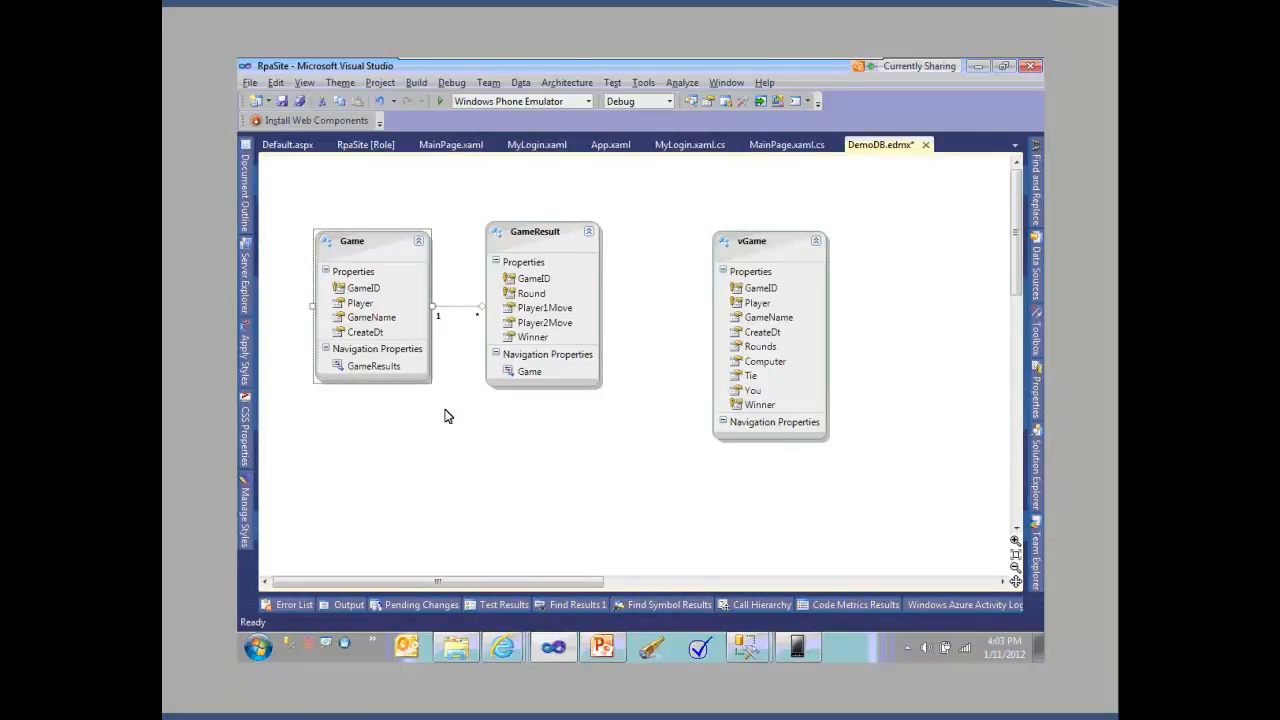
{"action": "mouse_move", "coordinate": [592, 332]}
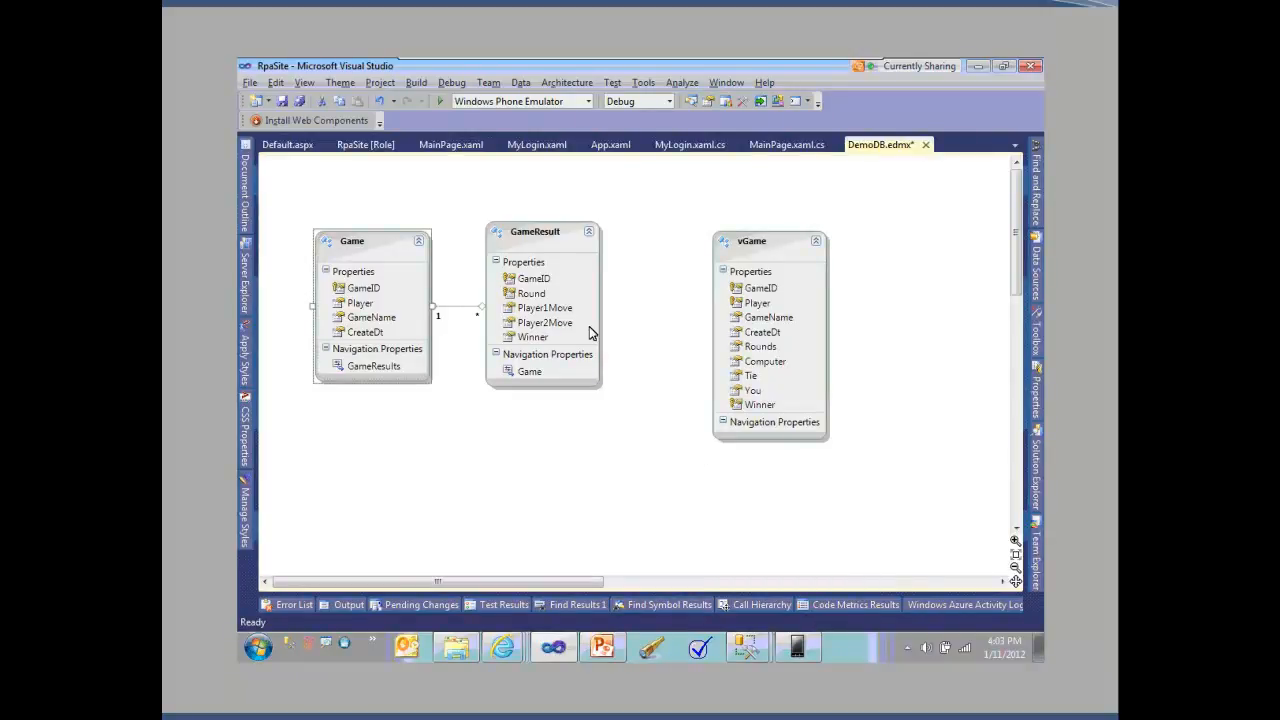
- Drag the vGame entity left to sit beside GameResult in the DemoDB diagram
{"action": "left_click", "coordinate": [364, 288]}
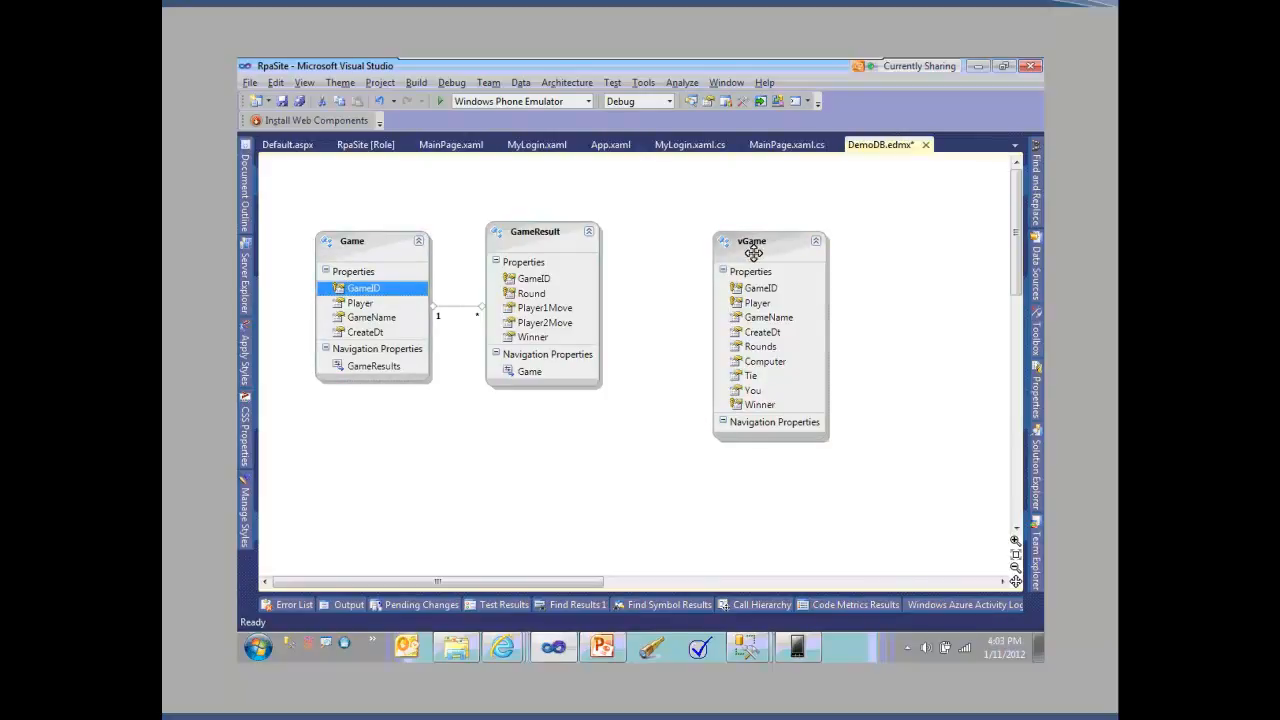
{"action": "left_click_drag", "start_coordinate": [752, 240], "coordinate": [694, 212]}
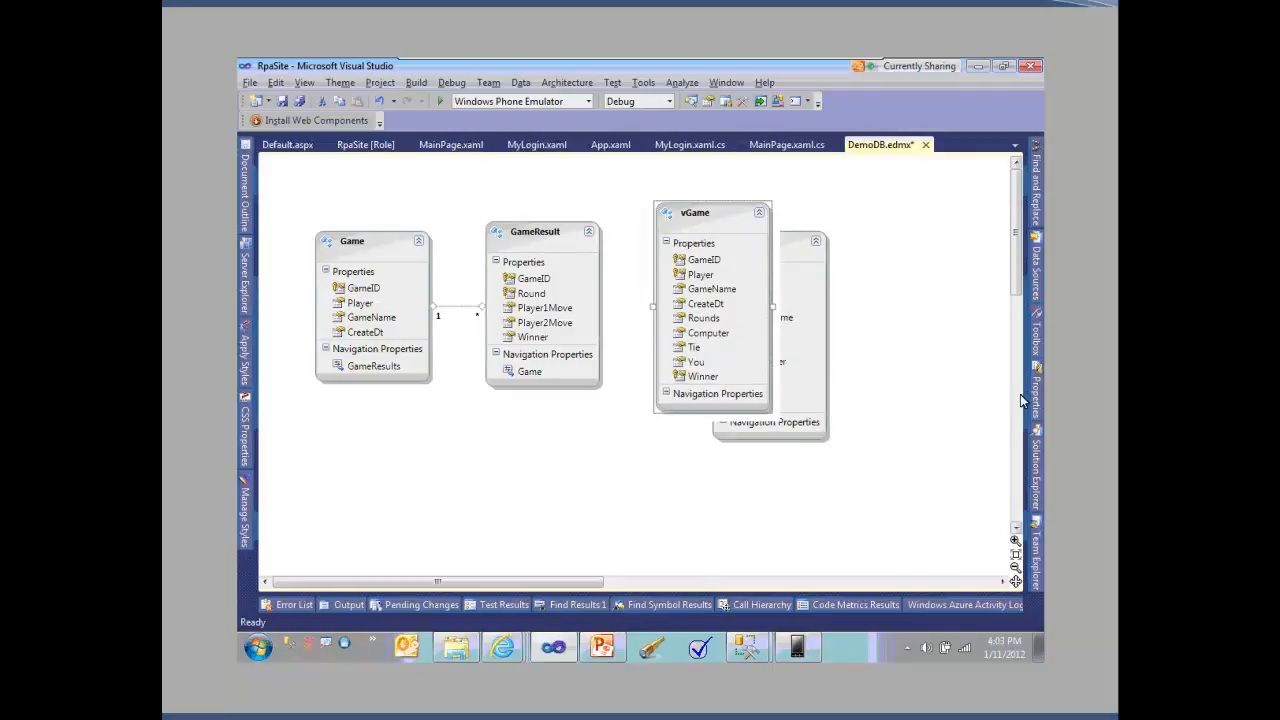
{"action": "mouse_move", "coordinate": [1040, 452]}
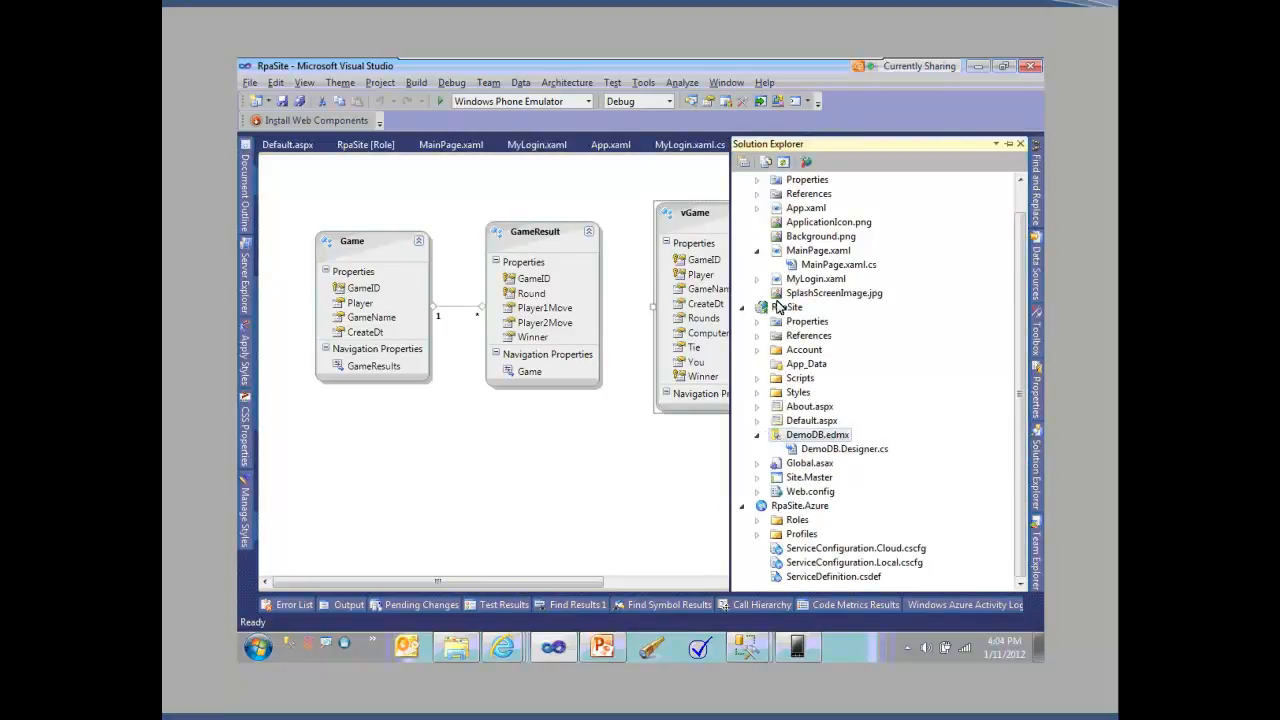
- Set up a new WCF Data Service item named oRpa.svc for the RpaSite project
{"action": "left_click", "coordinate": [790, 308]}
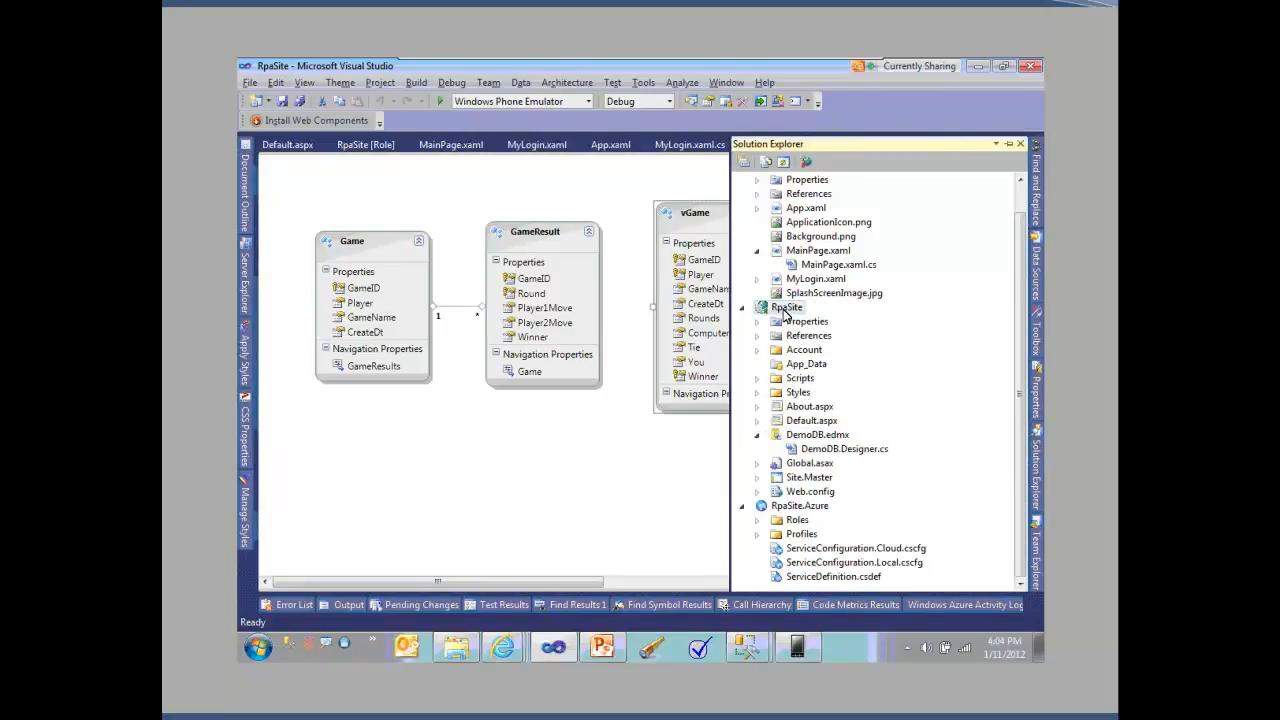
{"action": "right_click", "coordinate": [788, 308]}
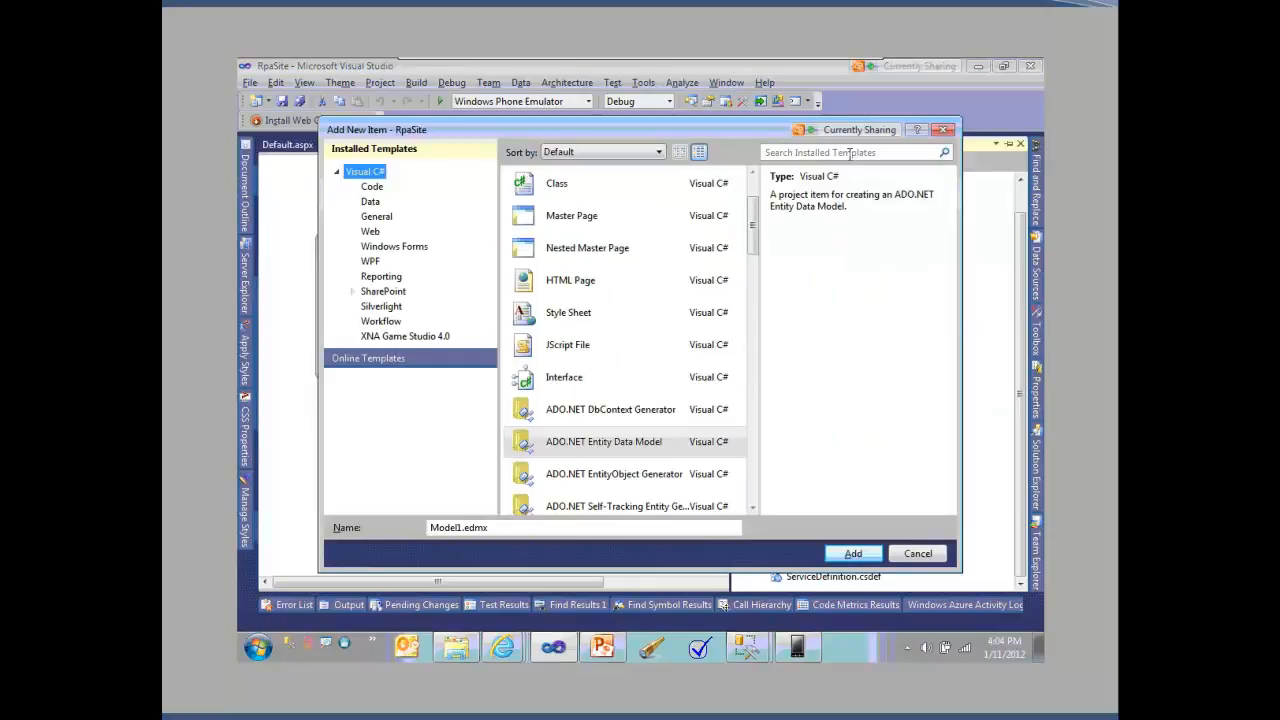
{"action": "left_click", "coordinate": [850, 152]}
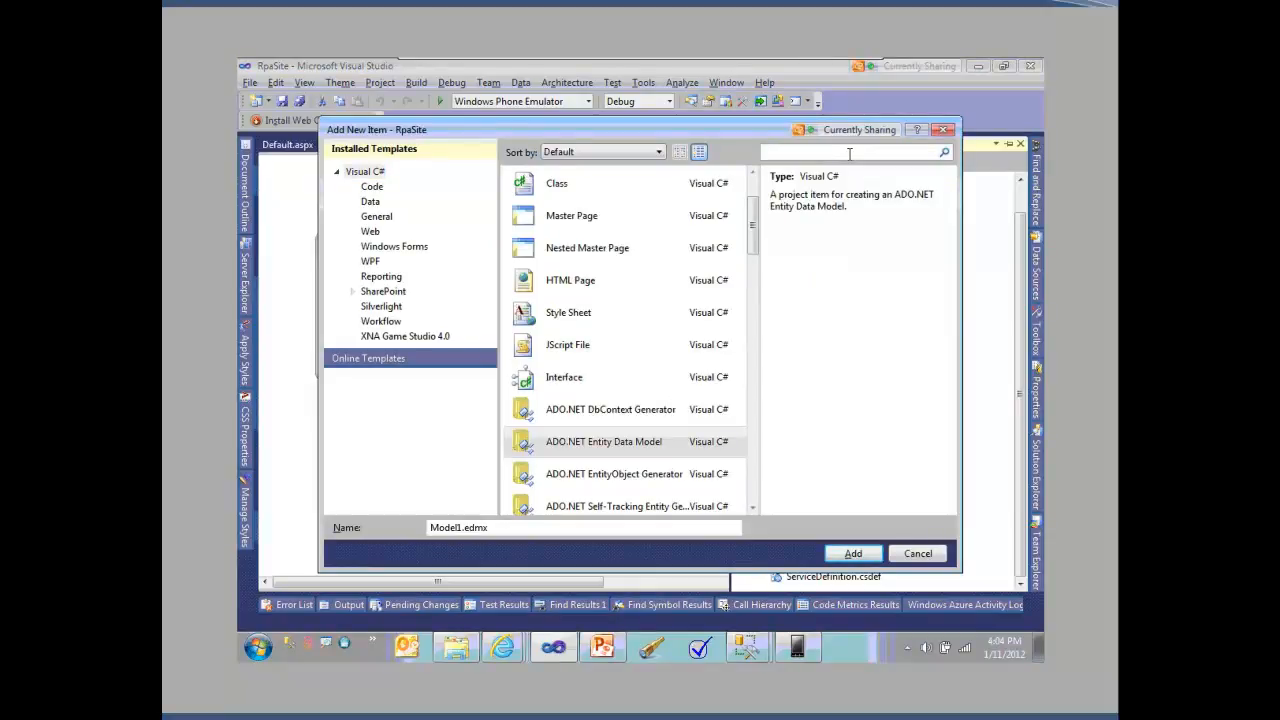
{"action": "type", "text": "wcf"}
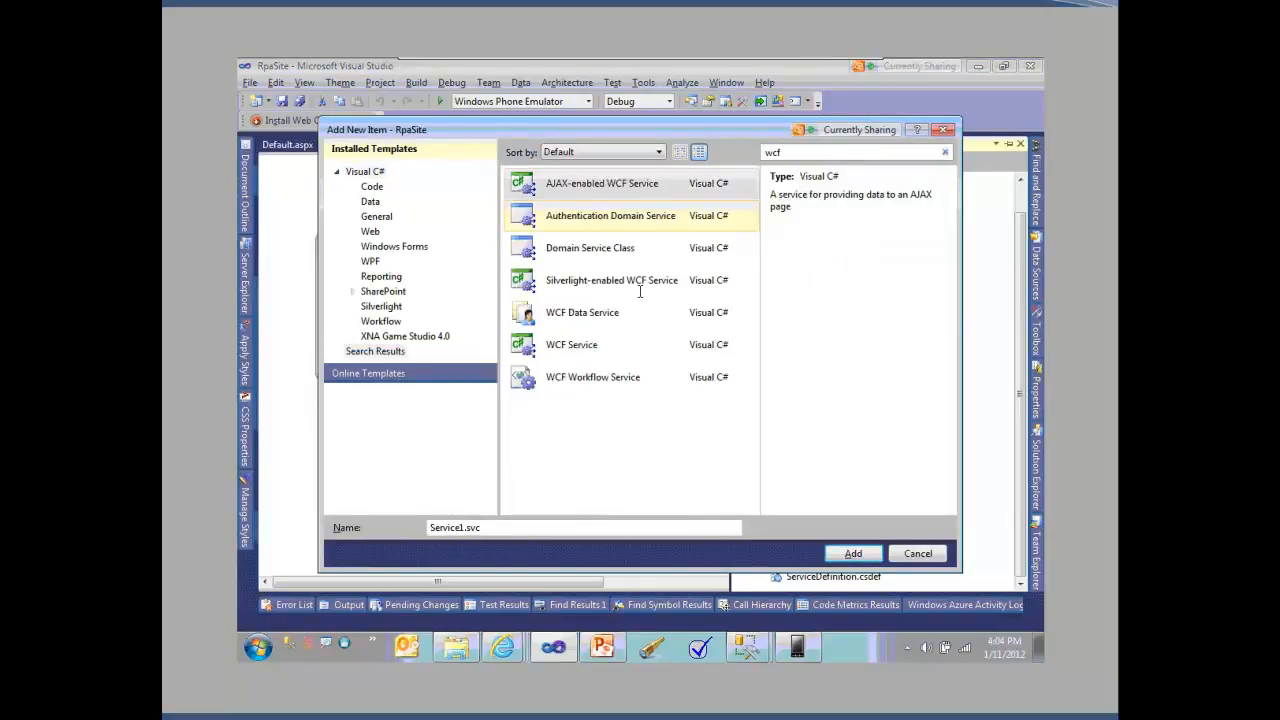
{"action": "left_click", "coordinate": [582, 312]}
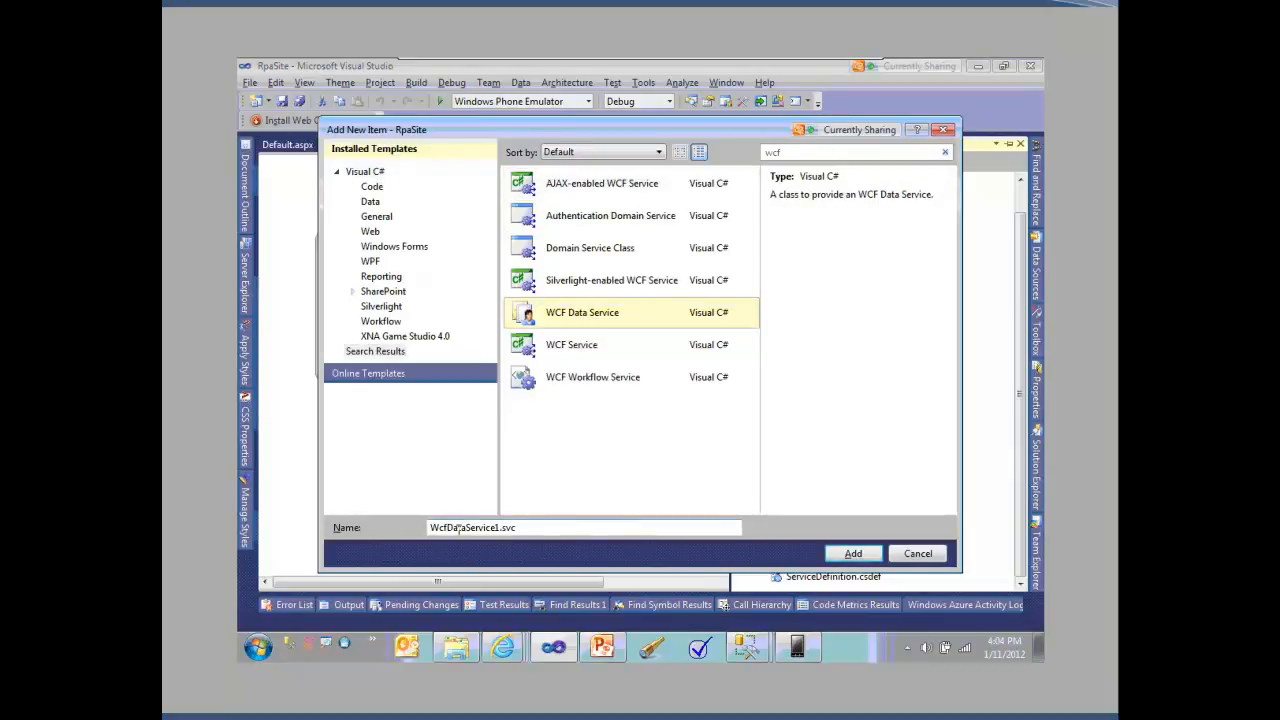
{"action": "type", "text": "oRpa.svc"}
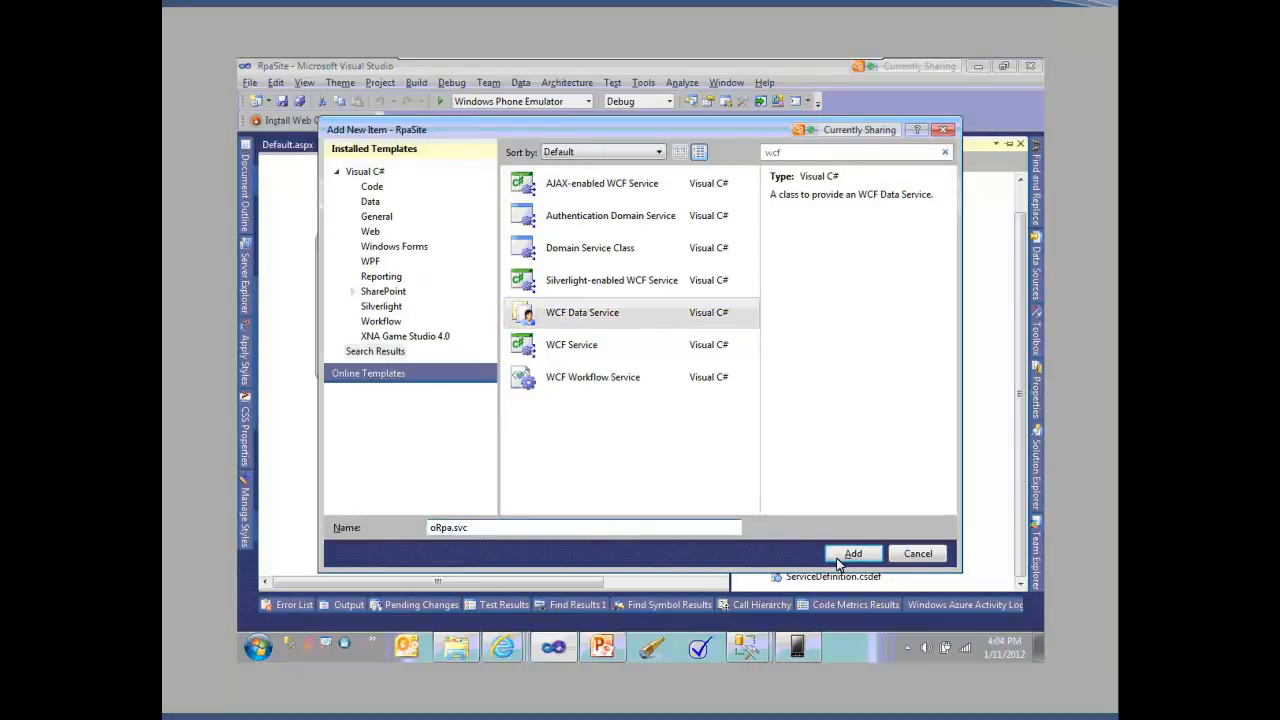
- Confirm adding oRpa.svc so its references and code load into RpaSite
{"action": "left_click", "coordinate": [852, 552]}
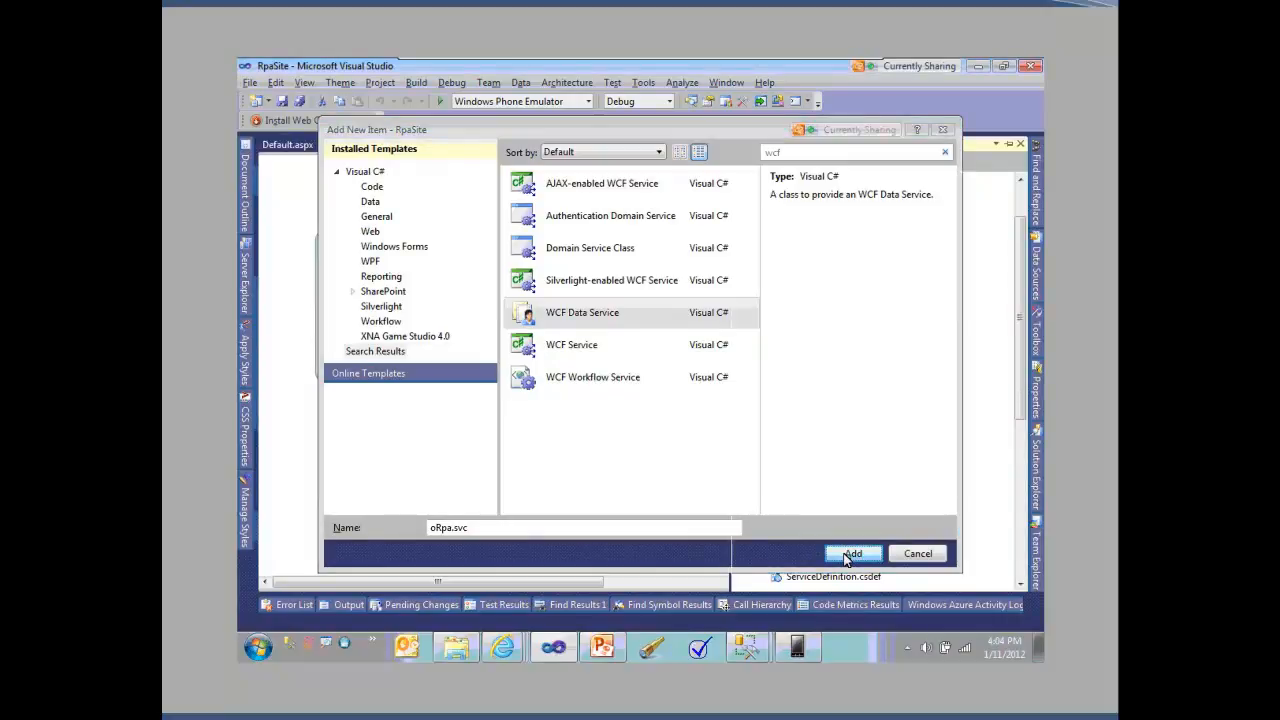
{"action": "left_click", "coordinate": [850, 552]}
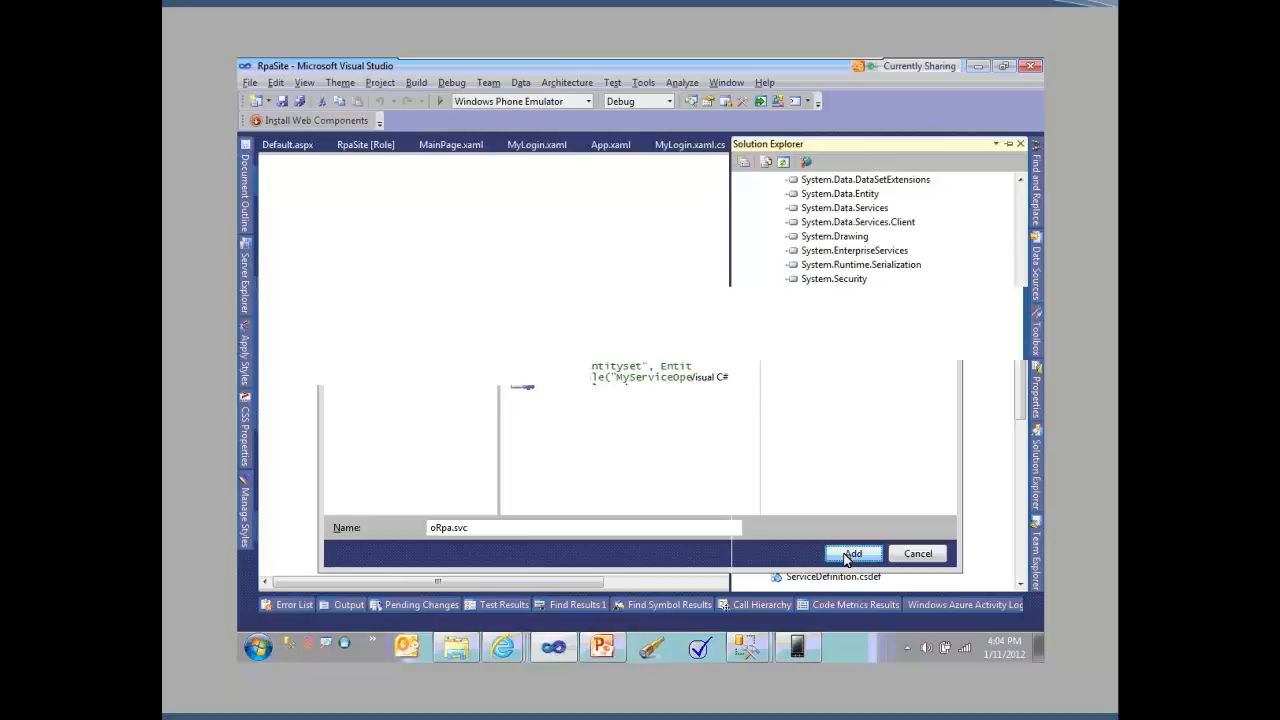
- Replace the TODO placeholder with DemoDBEntities and add a blank line inside InitializeService
{"action": "left_click", "coordinate": [852, 552]}
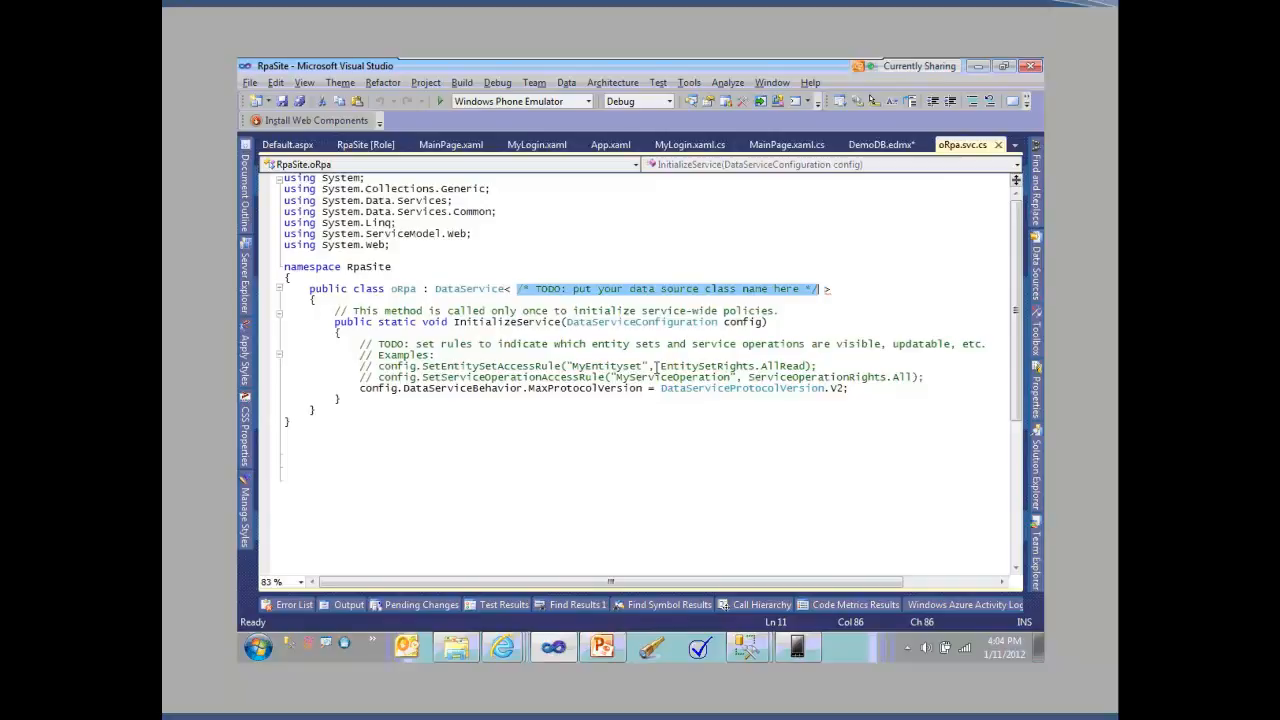
{"action": "type", "text": "DemoDBEntities >"}
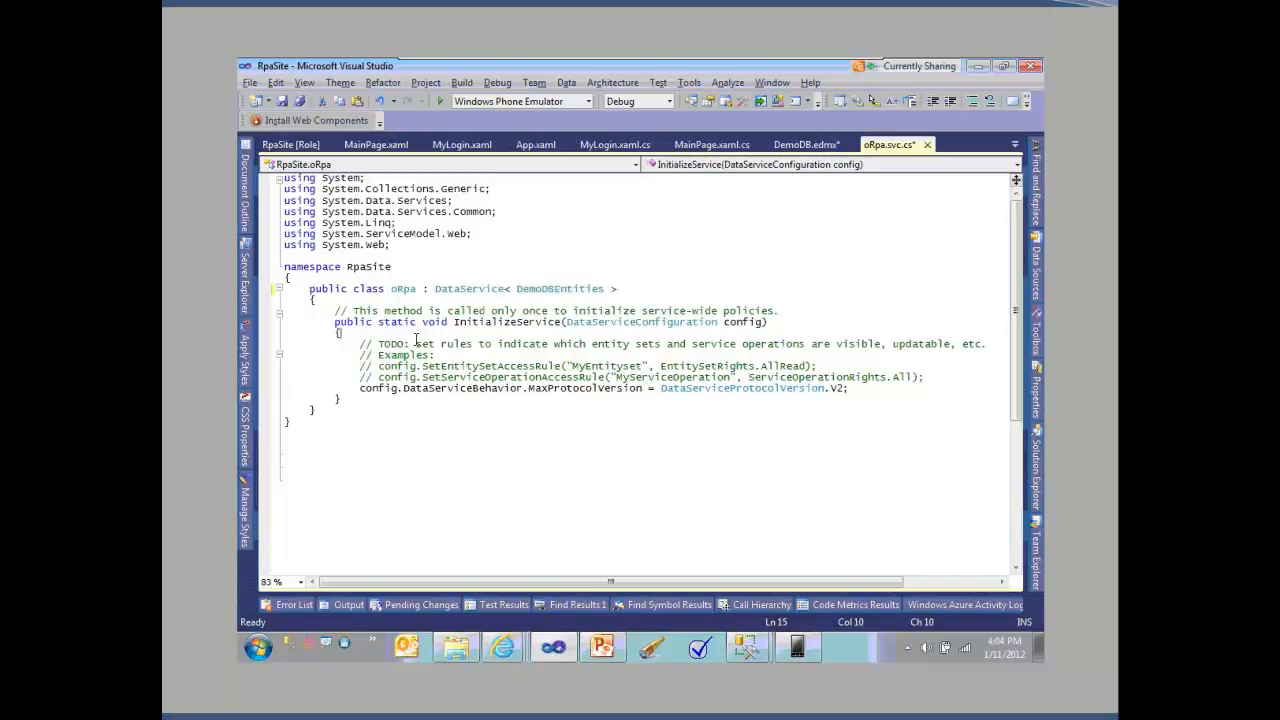
{"action": "key", "text": "enter"}
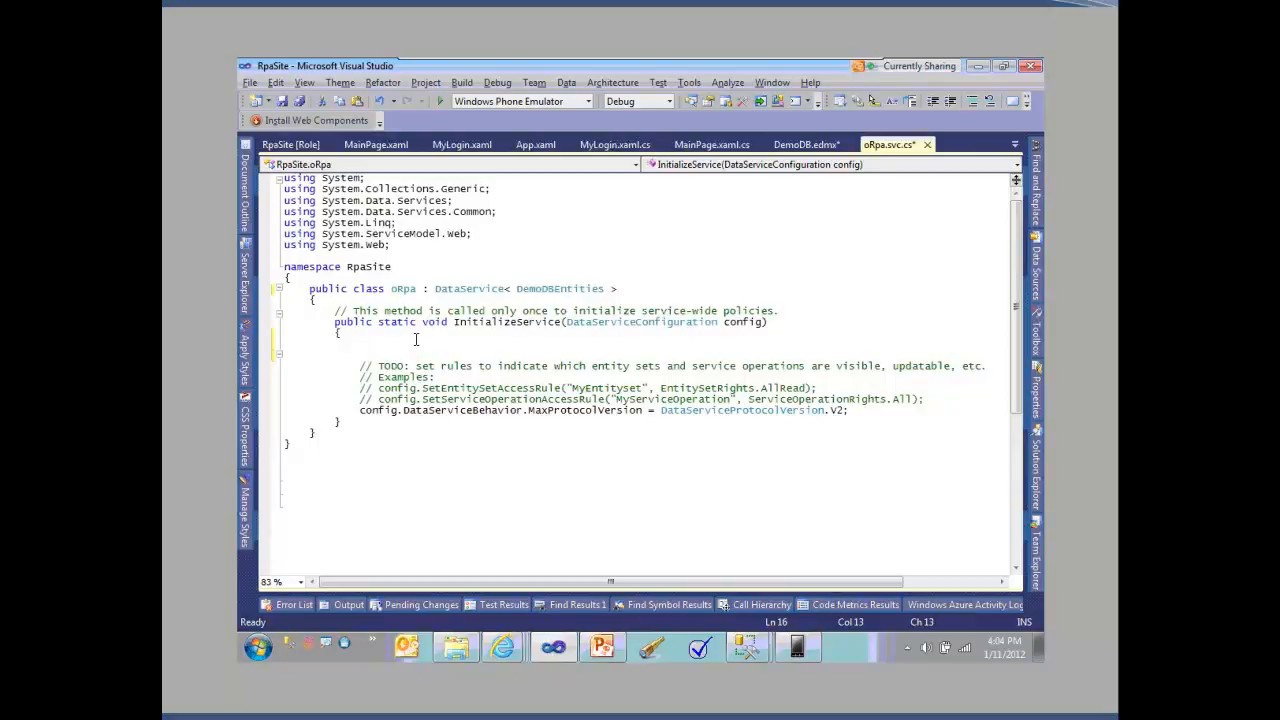
- Add a config.SetEntitySetAccessRule line granting Games EntitySetRights.All
{"action": "type", "text": "config"}
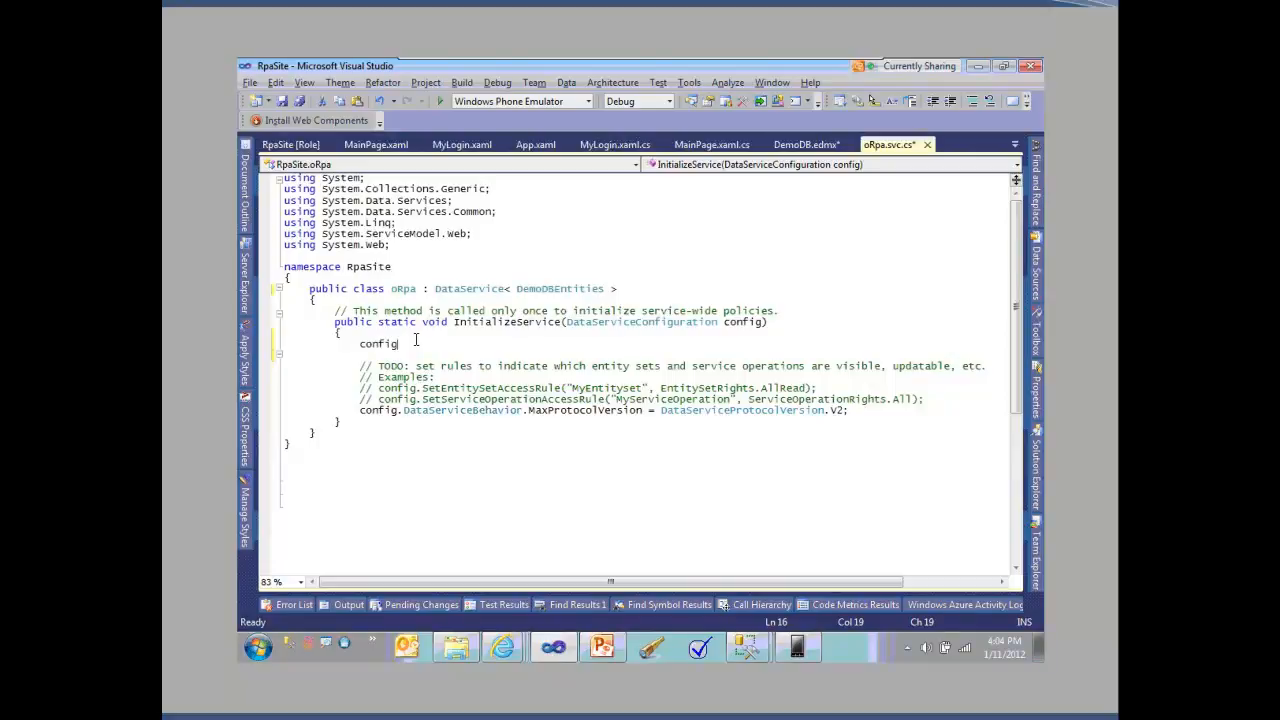
{"action": "type", "text": ".SetEntitySetAccessRule"}
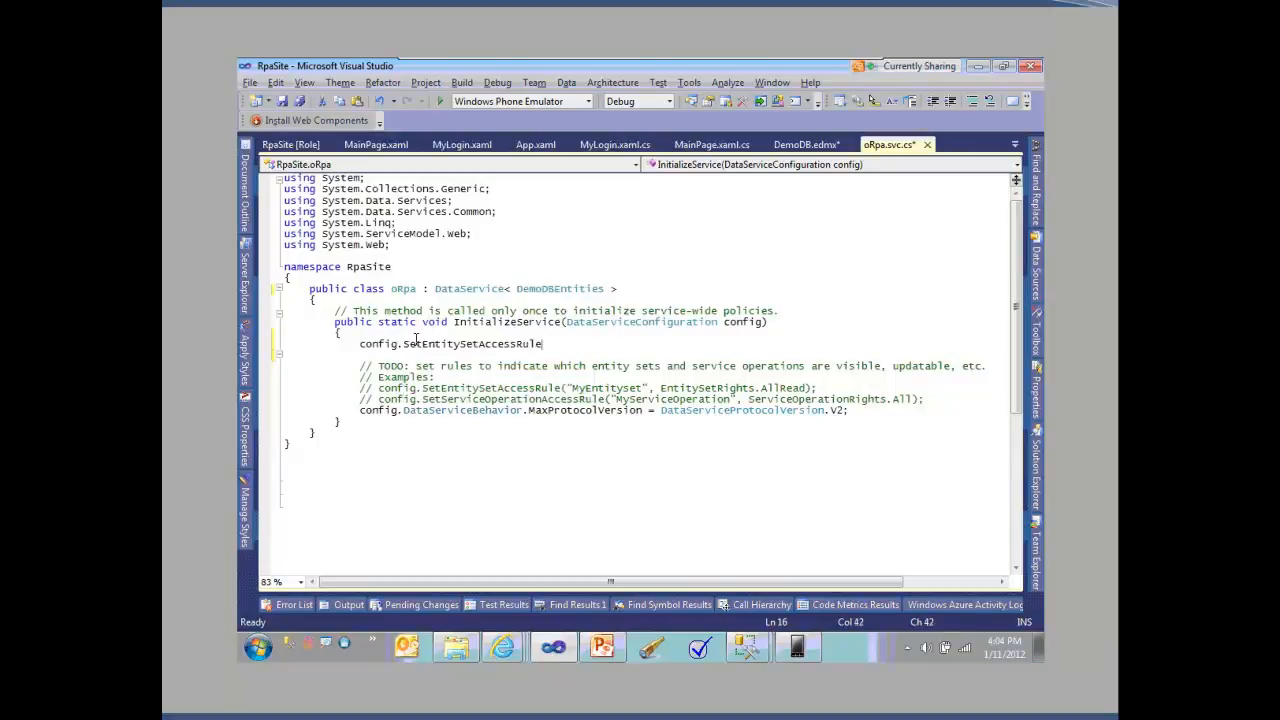
{"action": "type", "text": "(\"Games"}
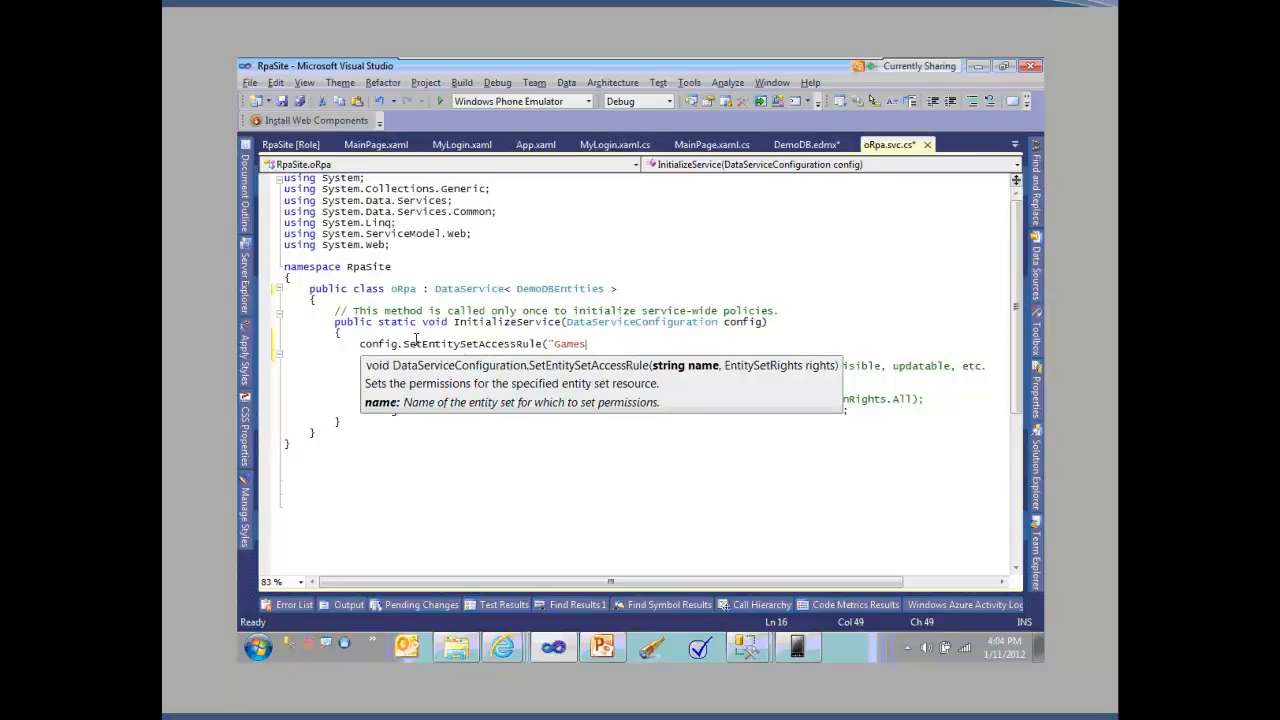
{"action": "type", "text": "\","}
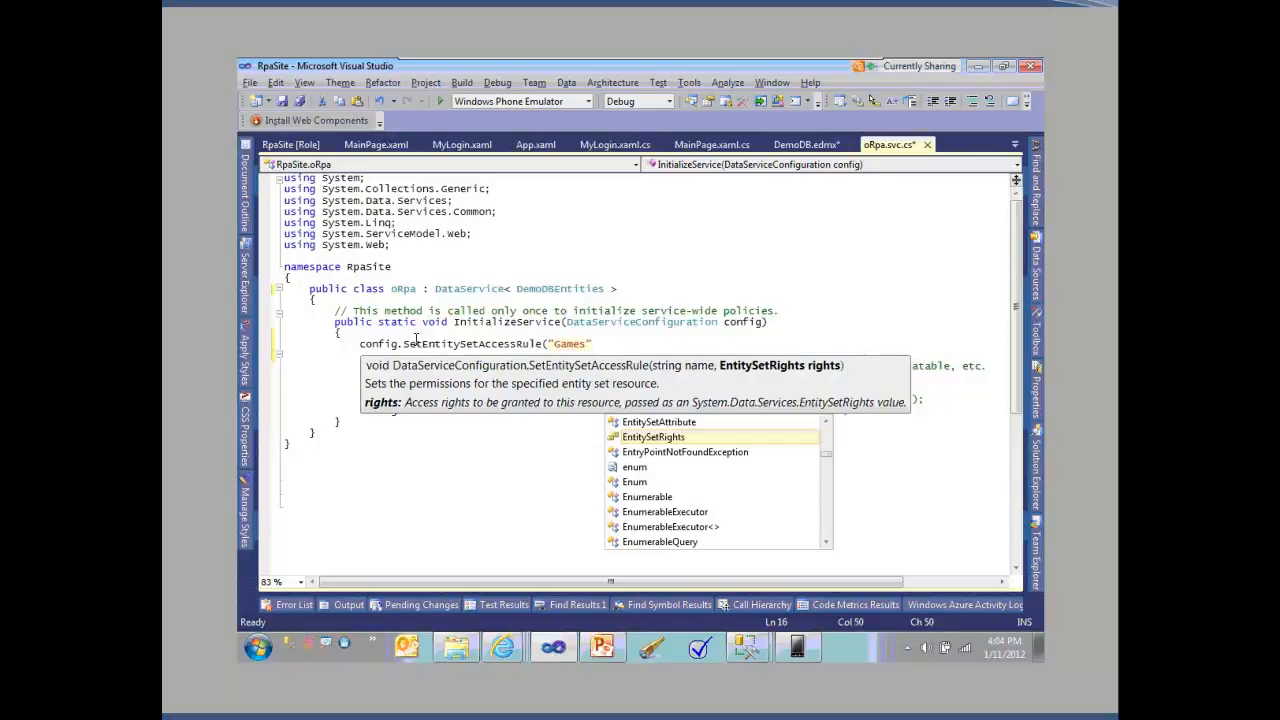
{"action": "type", "text": "\", \""}
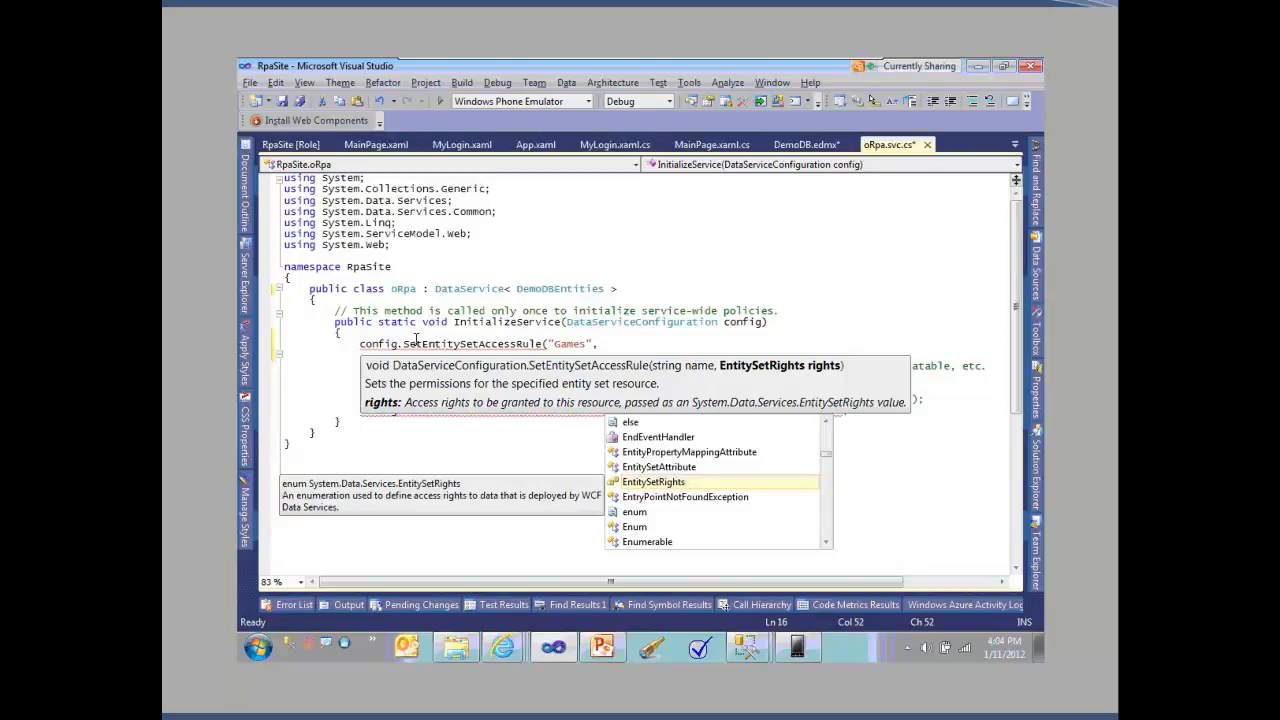
{"action": "type", "text": "kk"}
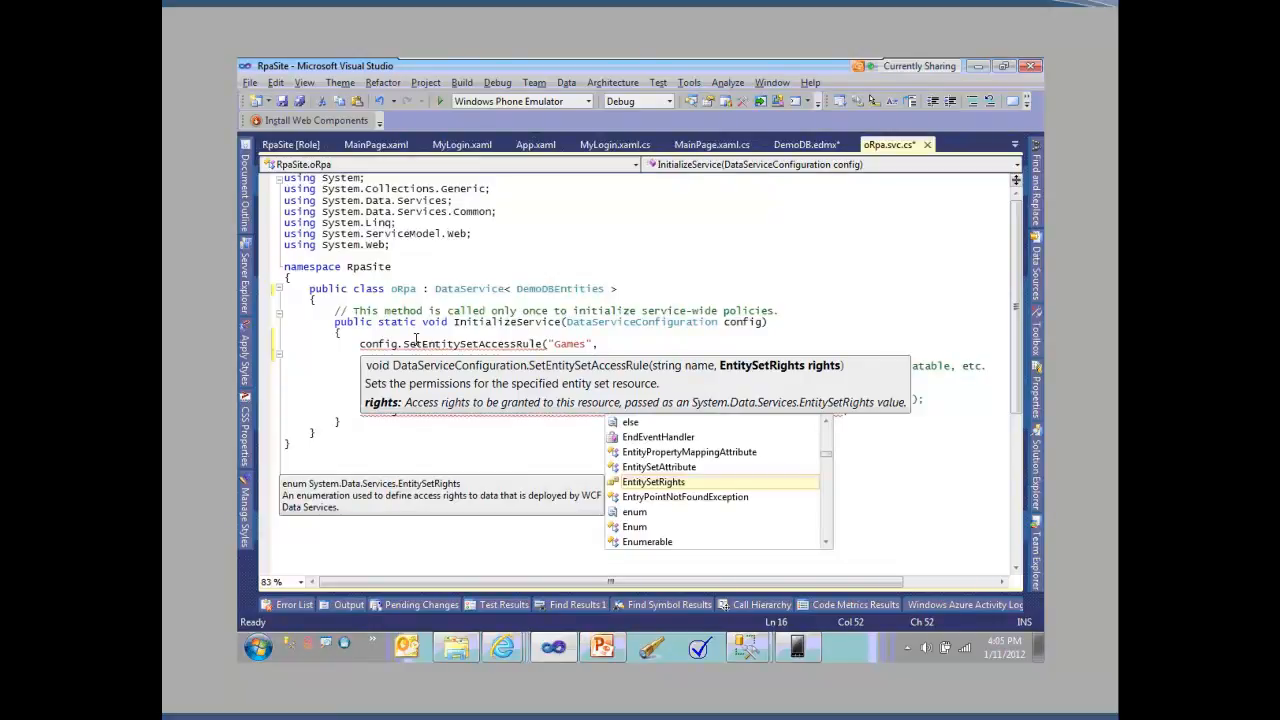
{"action": "type", "text": "EntitySetRights.All);"}
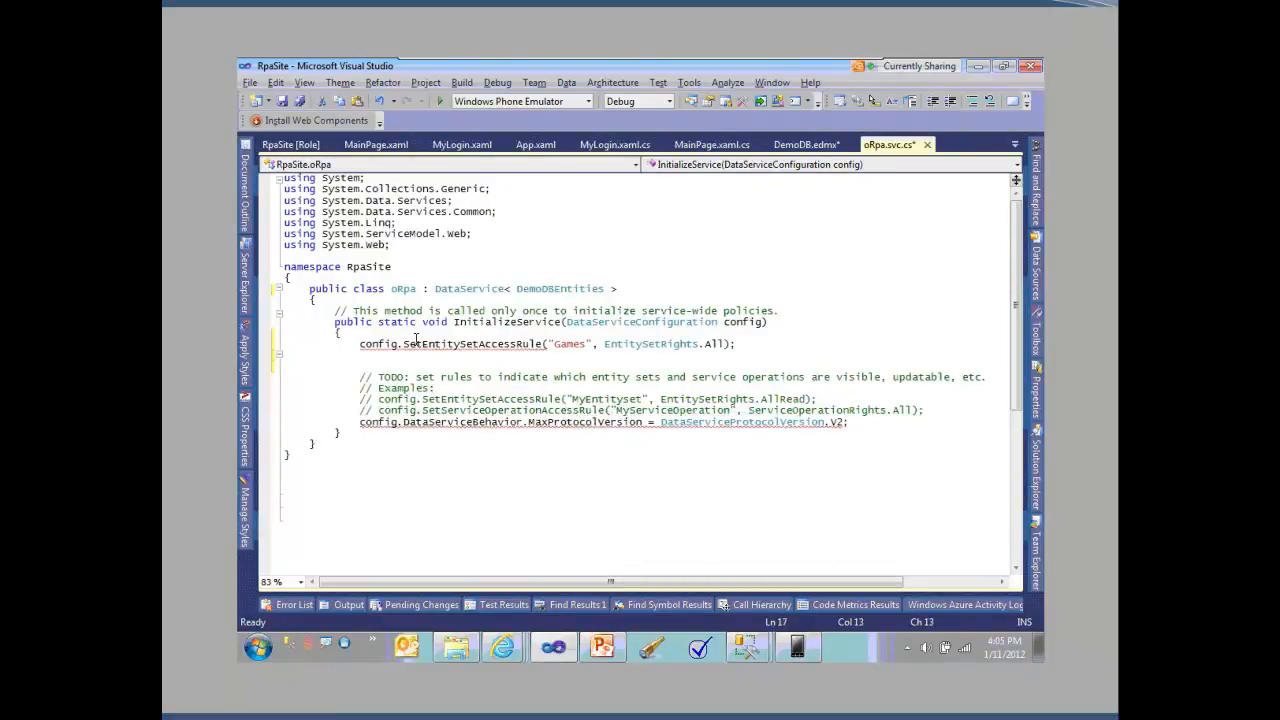
- Add access rules giving GameResults All rights and vGames AllRead, then start another config line
{"action": "type", "text": "config.SetEntitySetAccessRule(\"GameResult"}
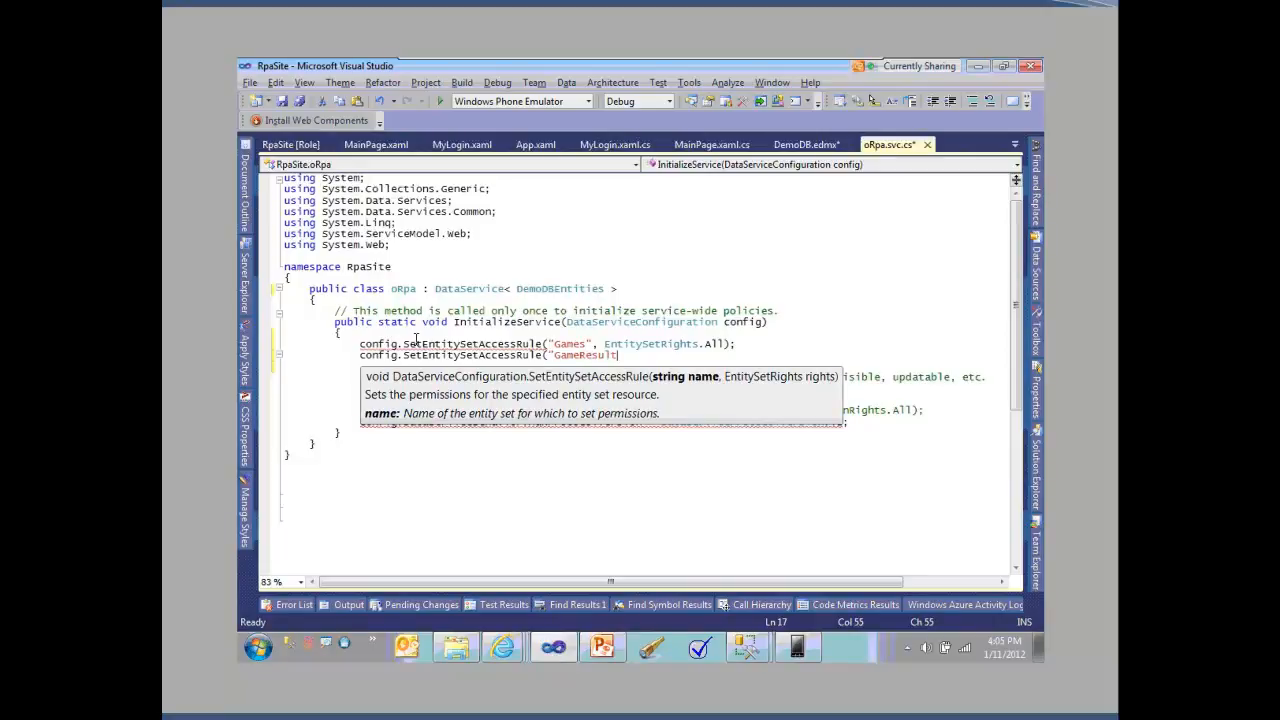
{"action": "type", "text": "s\", EntitySetRights.a"}
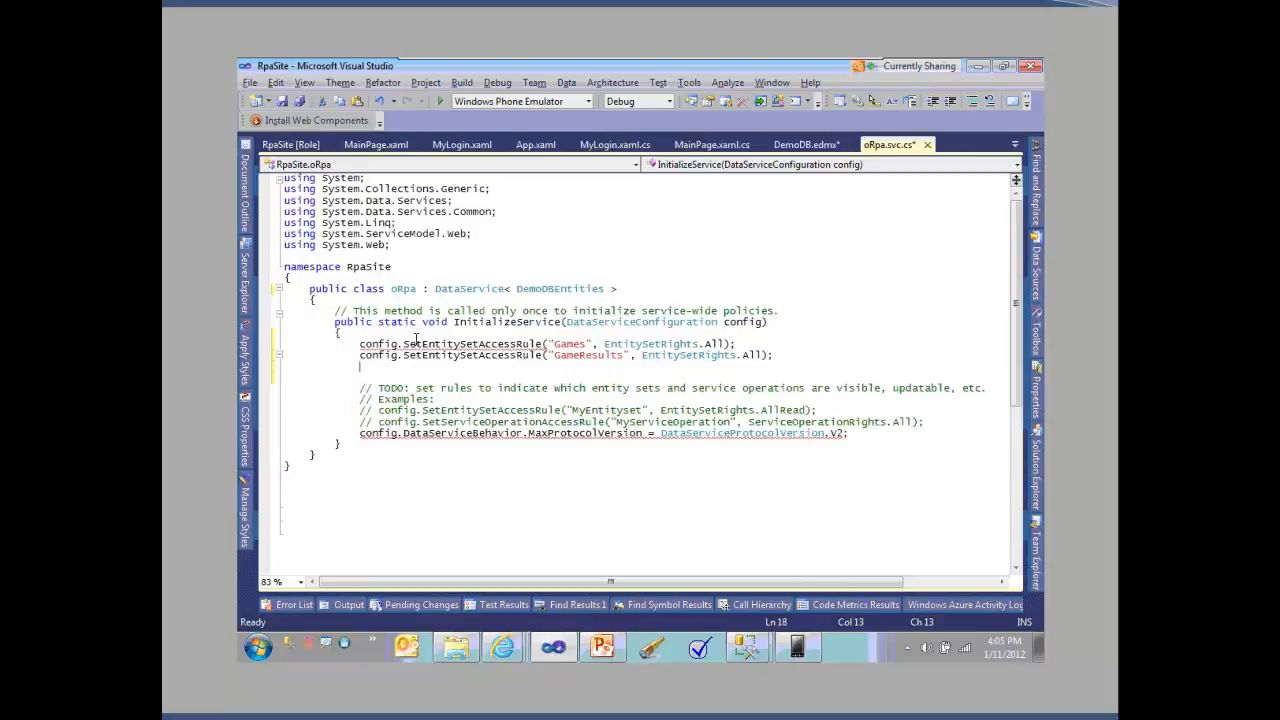
{"action": "type", "text": "config.SetEntitySetAccessRule("}
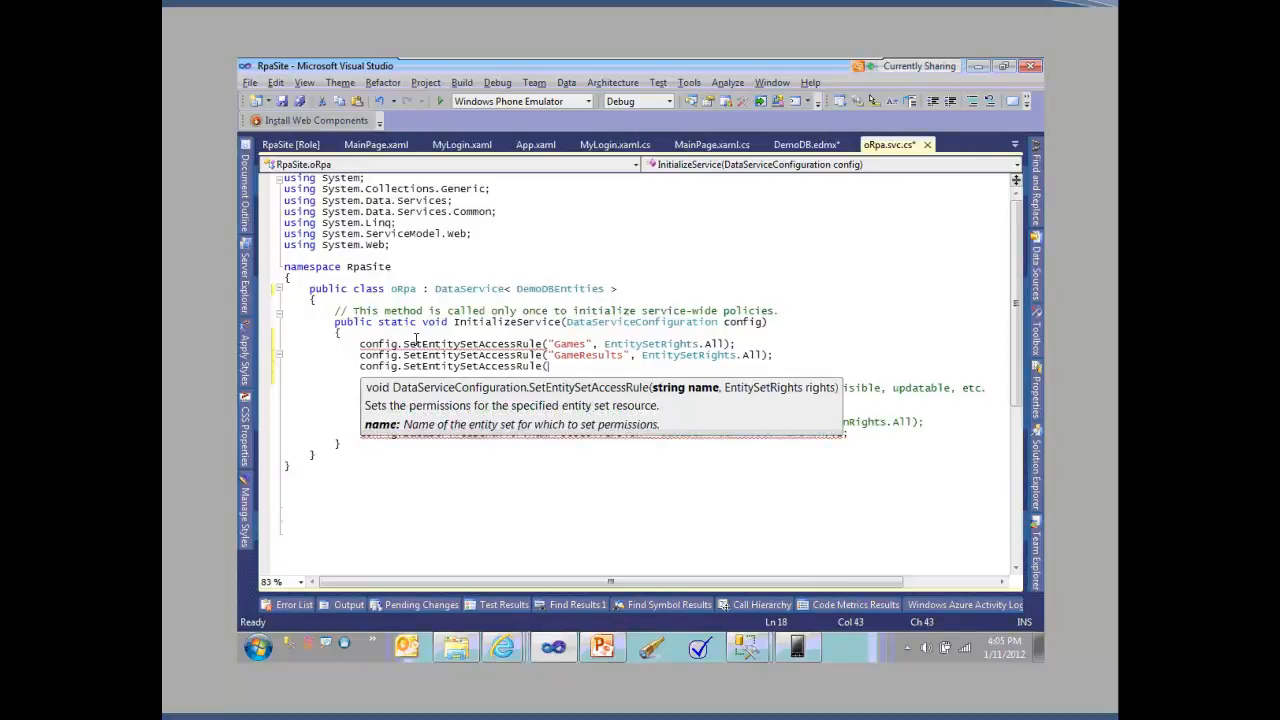
{"action": "type", "text": "\"vGames\", EntitySetRights."}
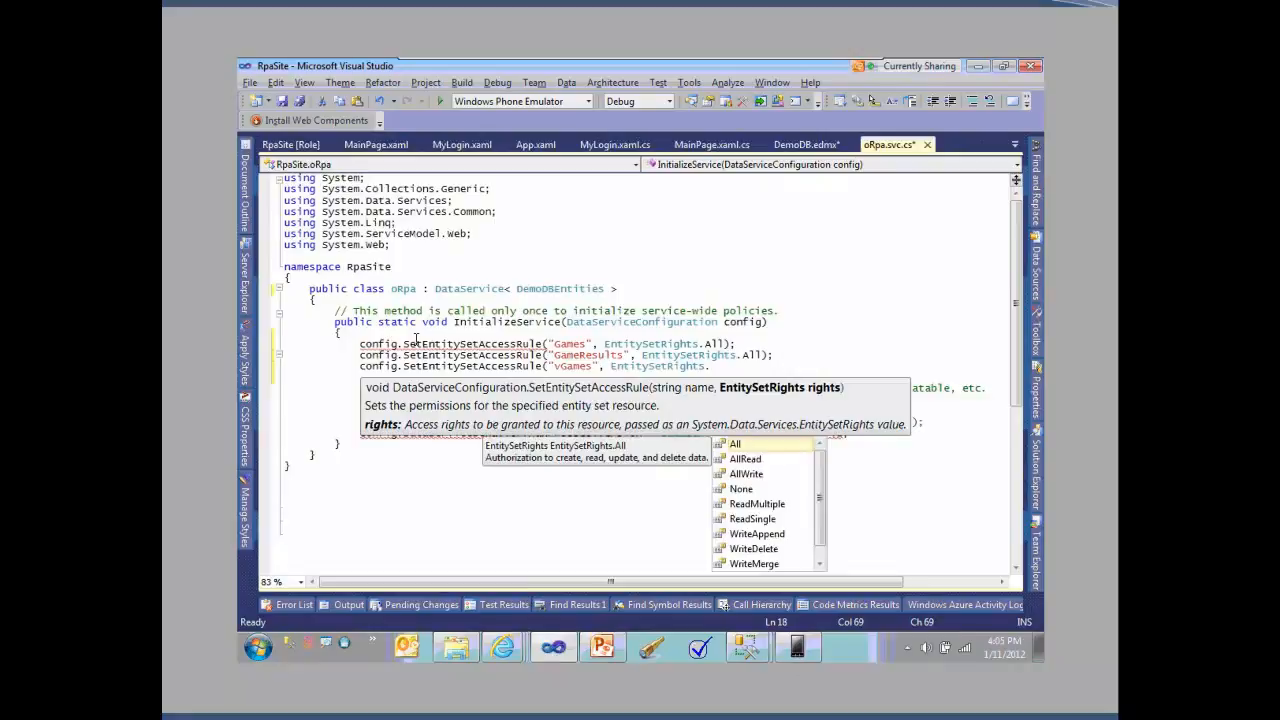
{"action": "key", "text": "Escape"}
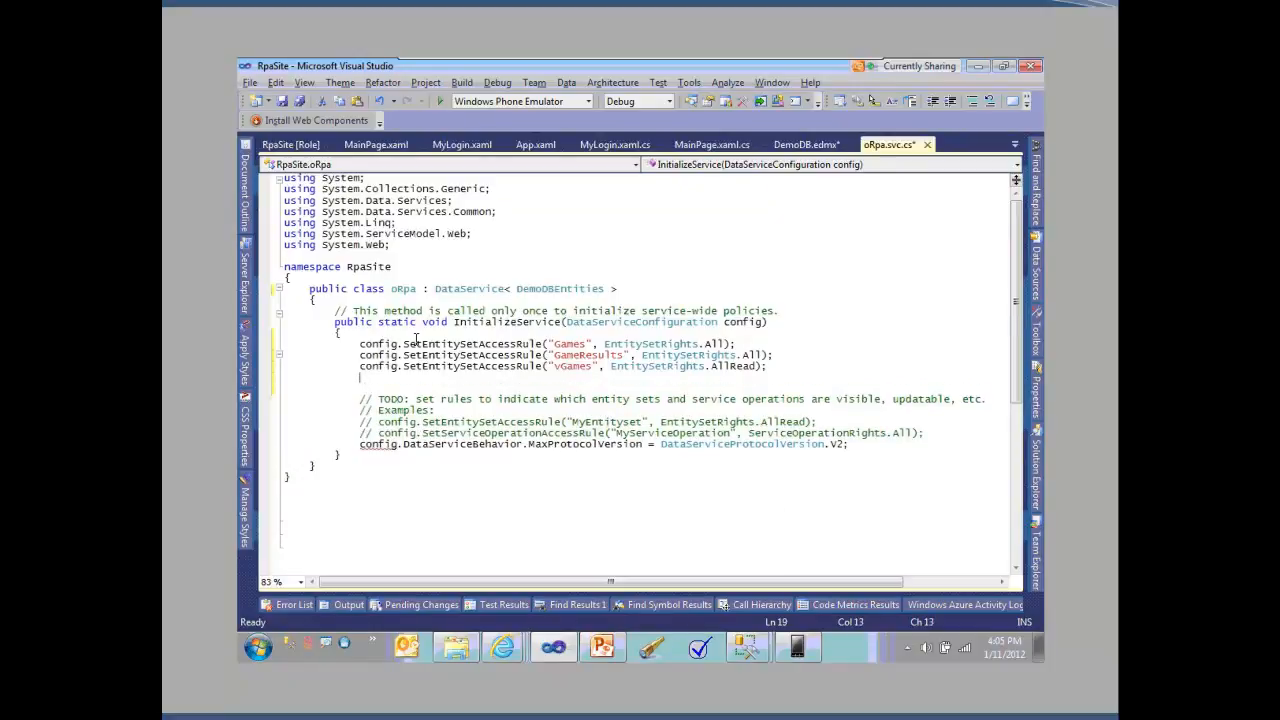
{"action": "type", "text": "config"}
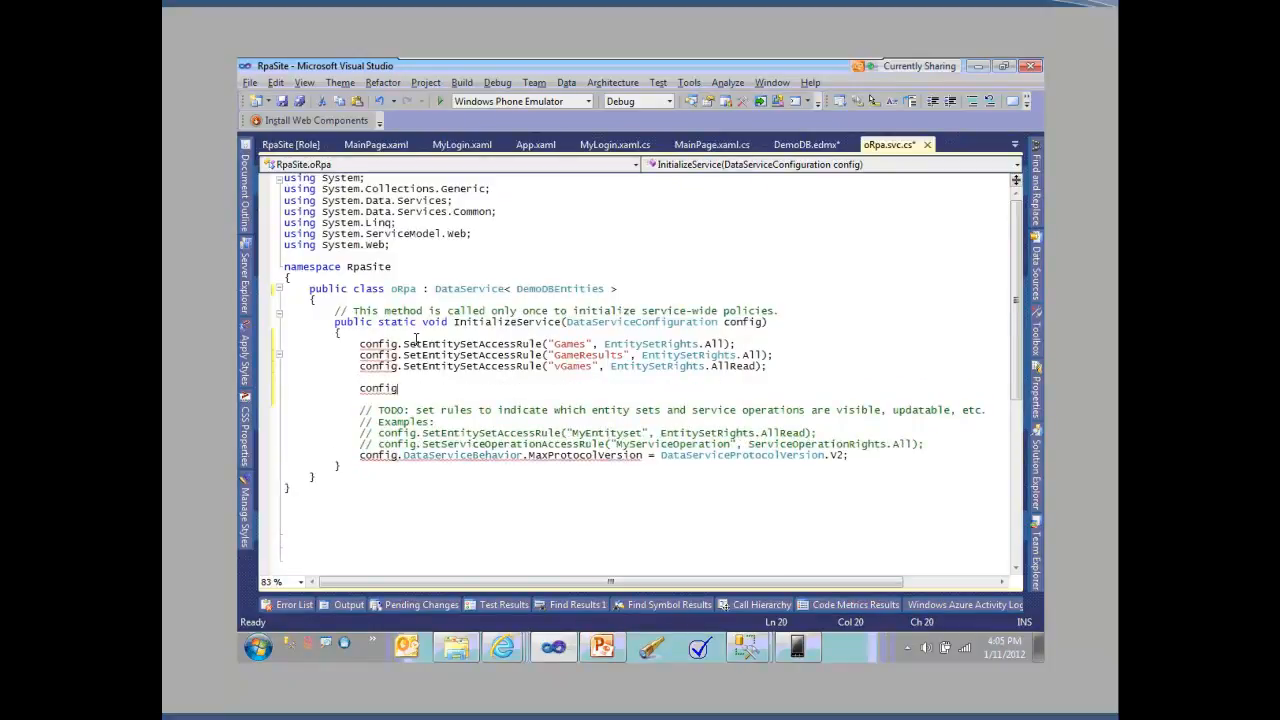
{"action": "type", "text": ".SetServiceOperationAccessRule"}
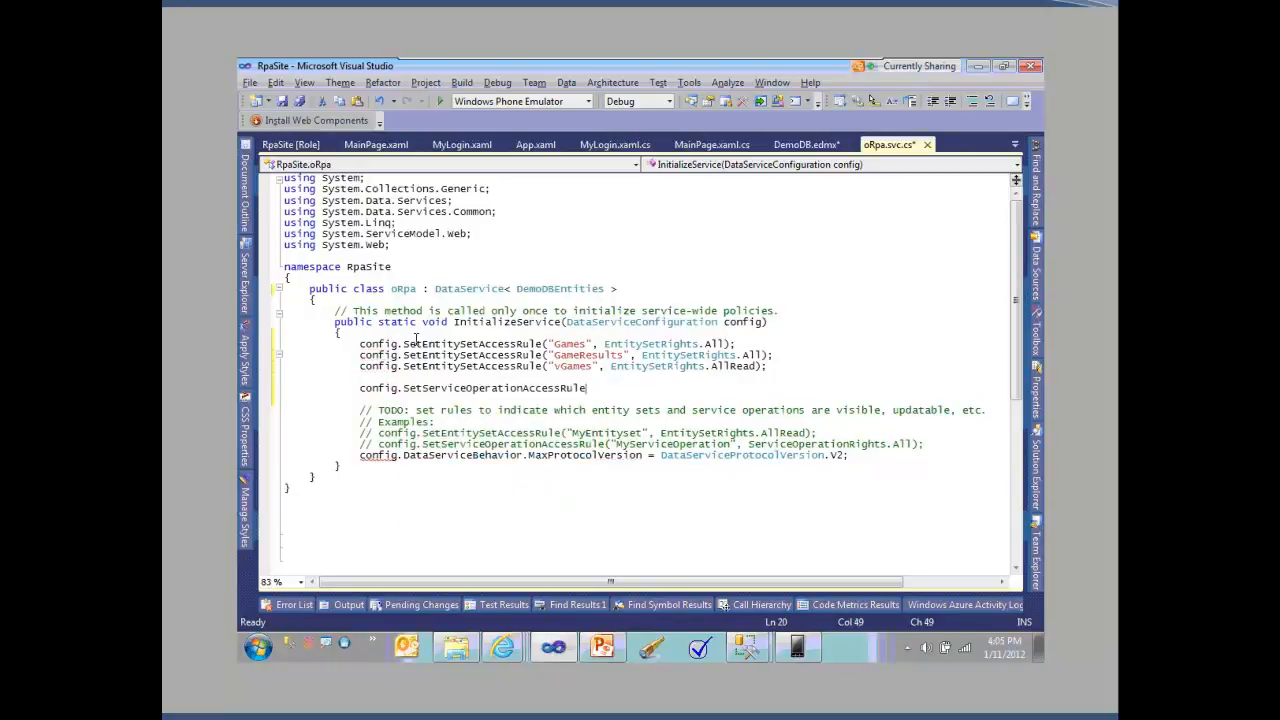
{"action": "type", "text": "(\"*"}
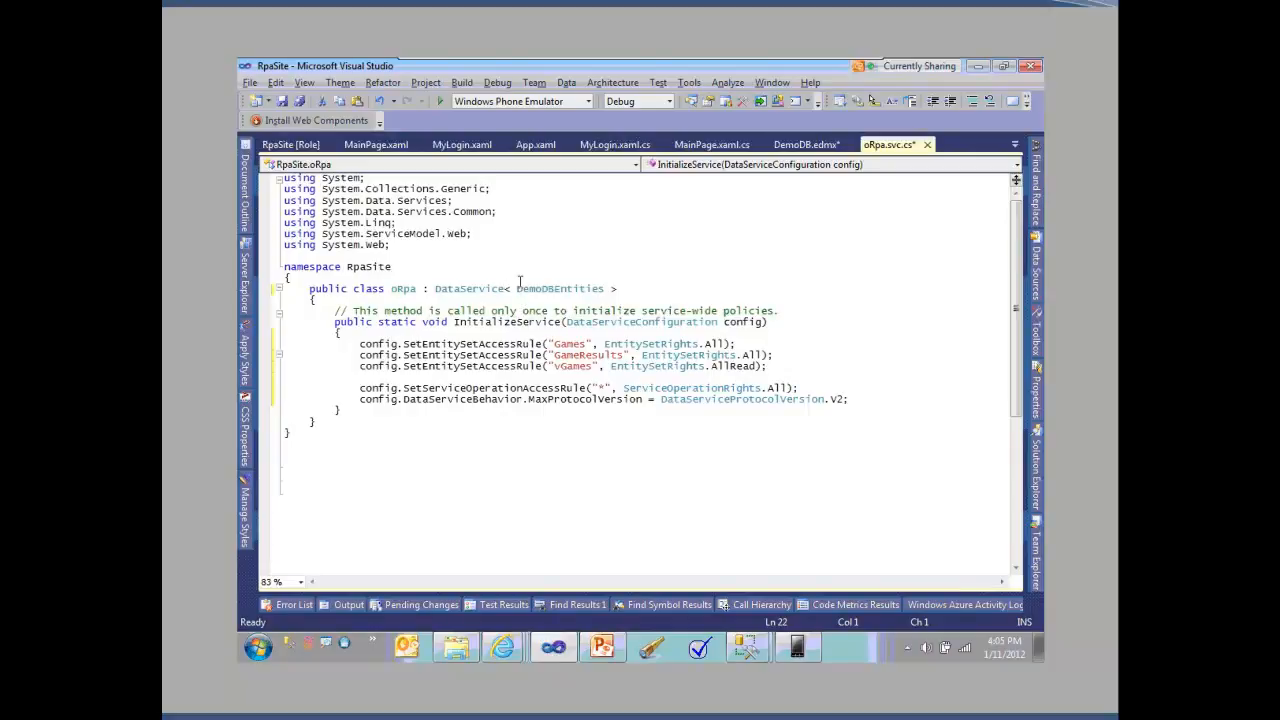
{"action": "mouse_move", "coordinate": [620, 470]}
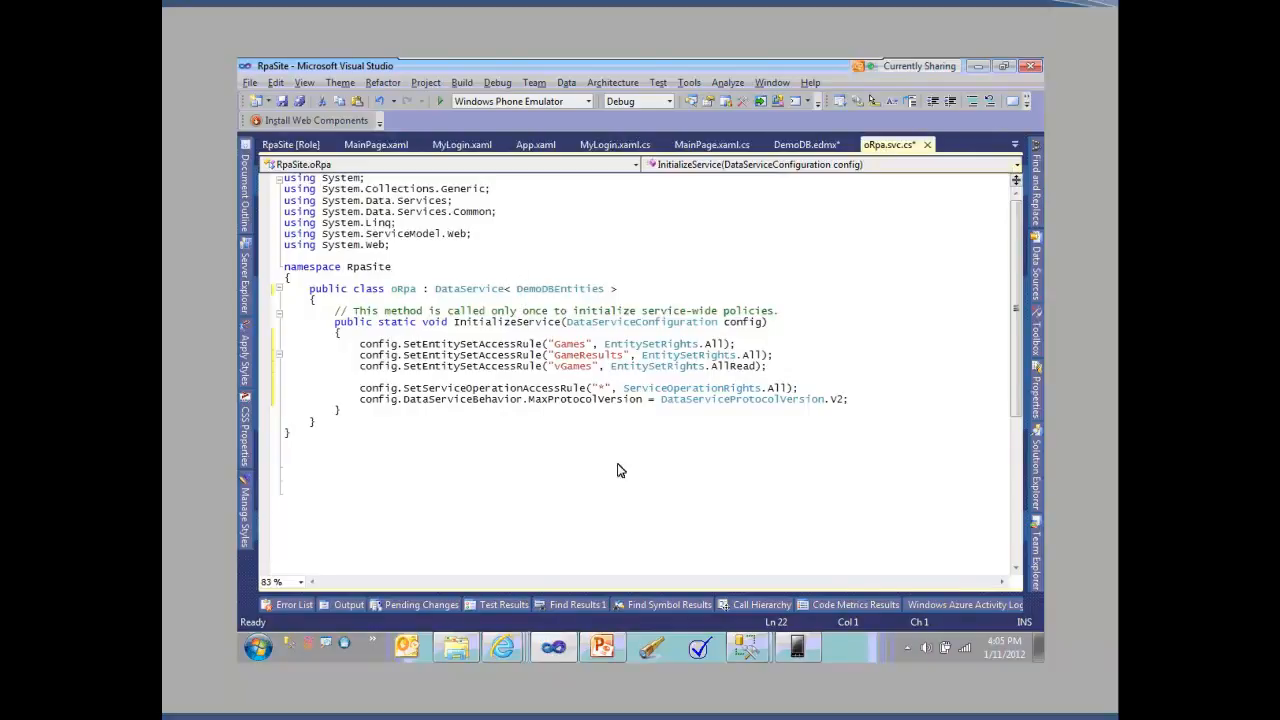
{"action": "mouse_move", "coordinate": [480, 288]}
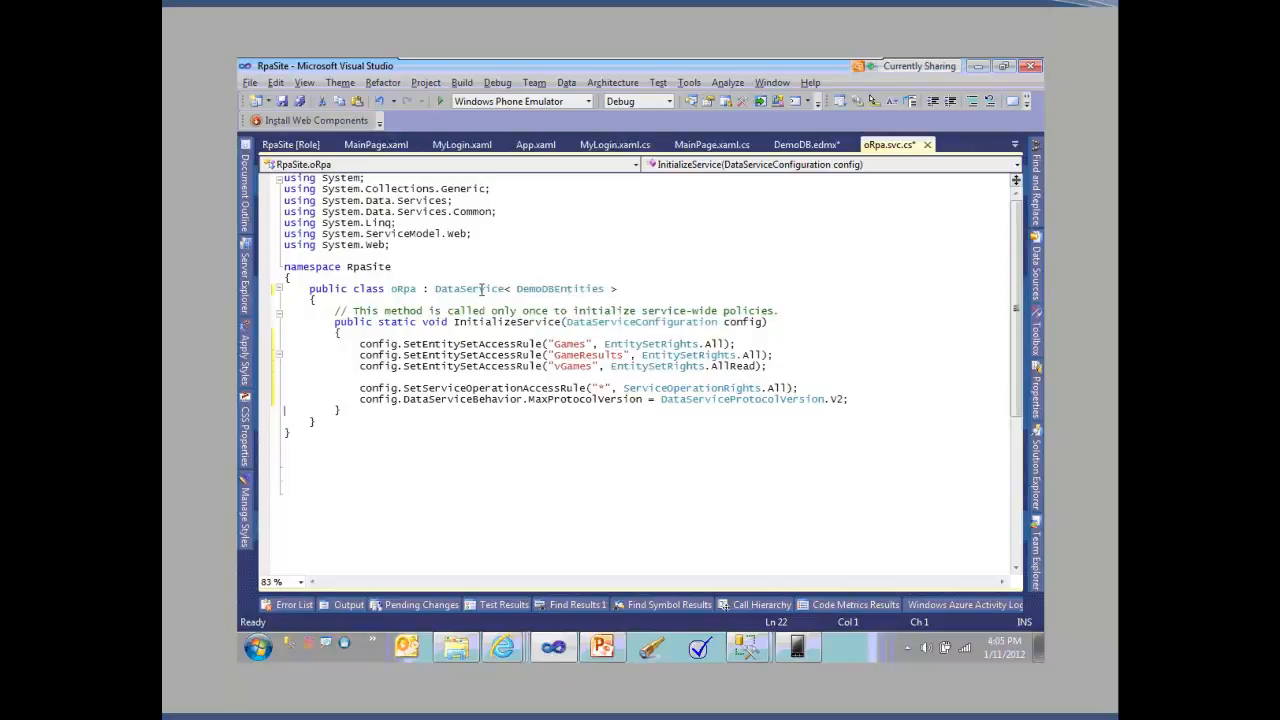
- Select the DataService base class and build/run the project, launching oRpa.svc in the browser
{"action": "double_click", "coordinate": [468, 288]}
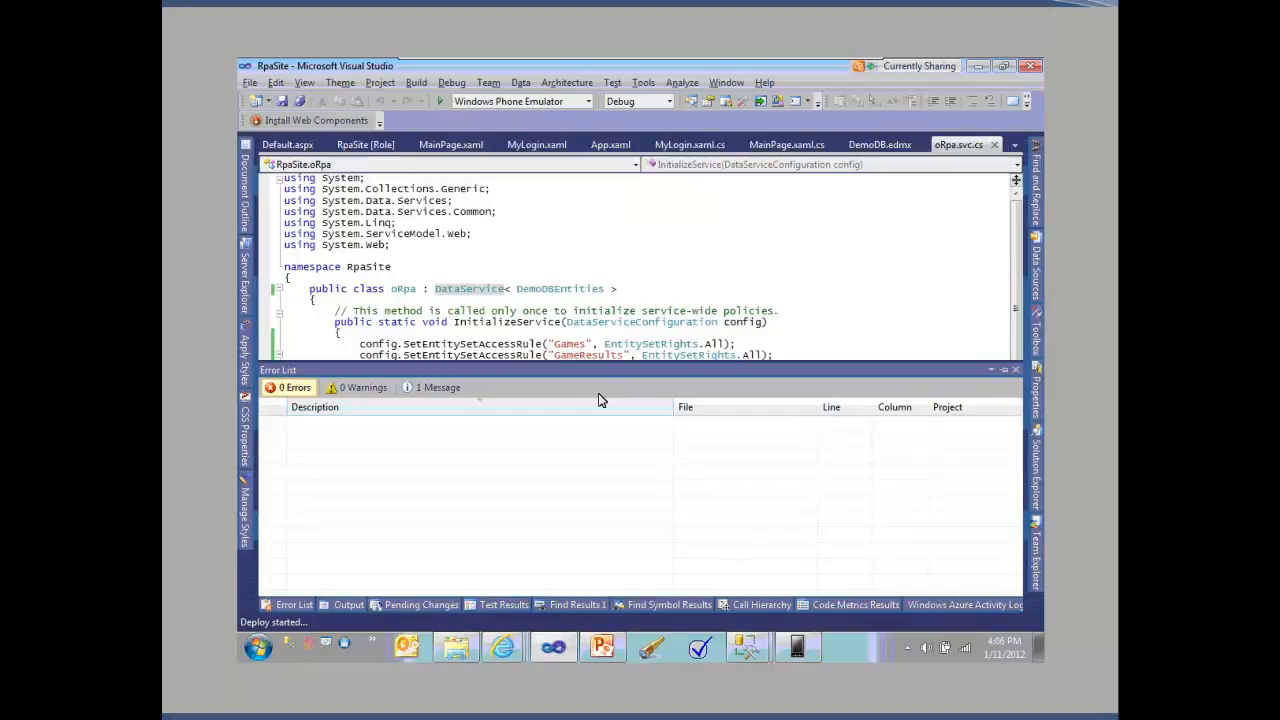
{"action": "left_click", "coordinate": [1016, 368]}
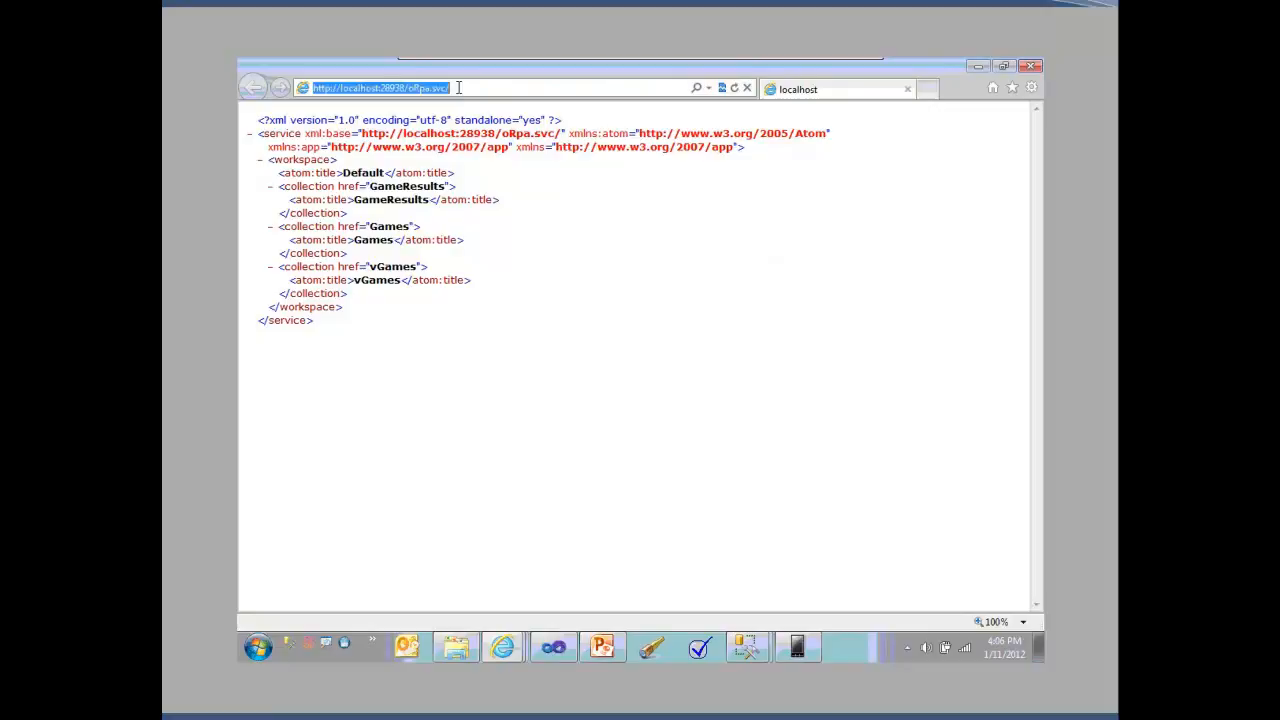
{"action": "double_click", "coordinate": [380, 88]}
{"action": "type", "text": "data.benkotips.com"}
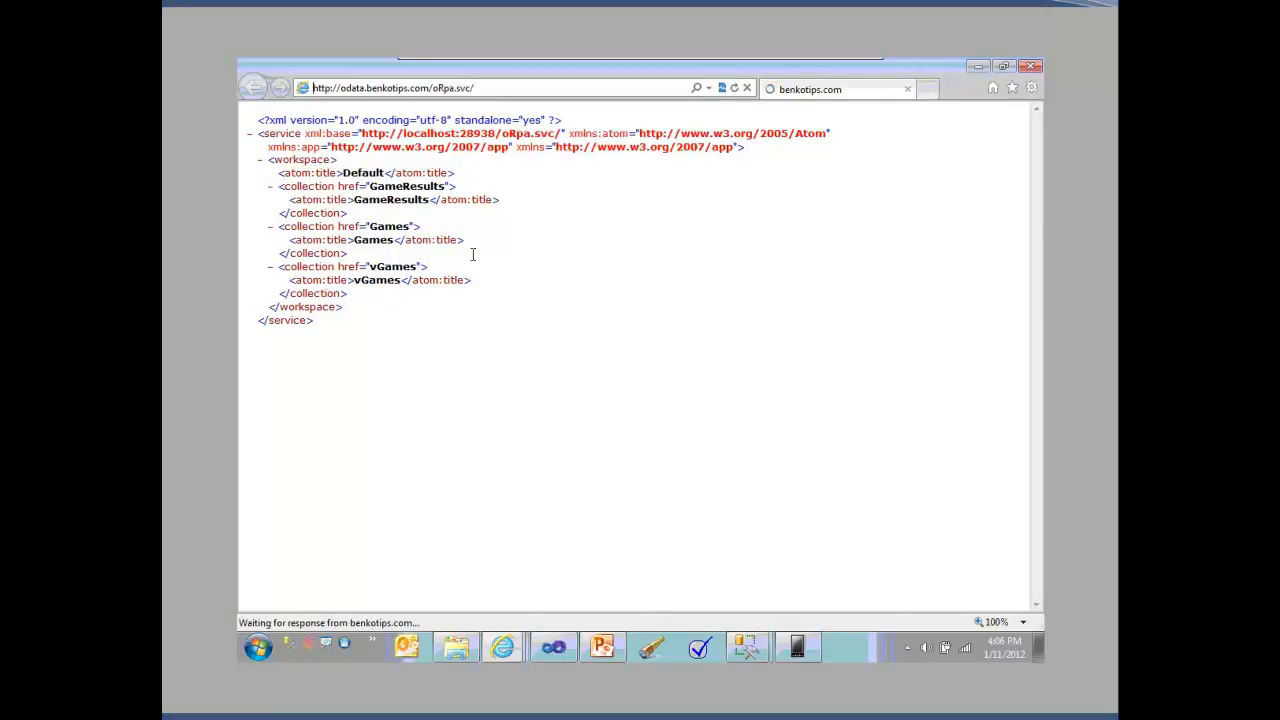
{"action": "mouse_move", "coordinate": [516, 212]}
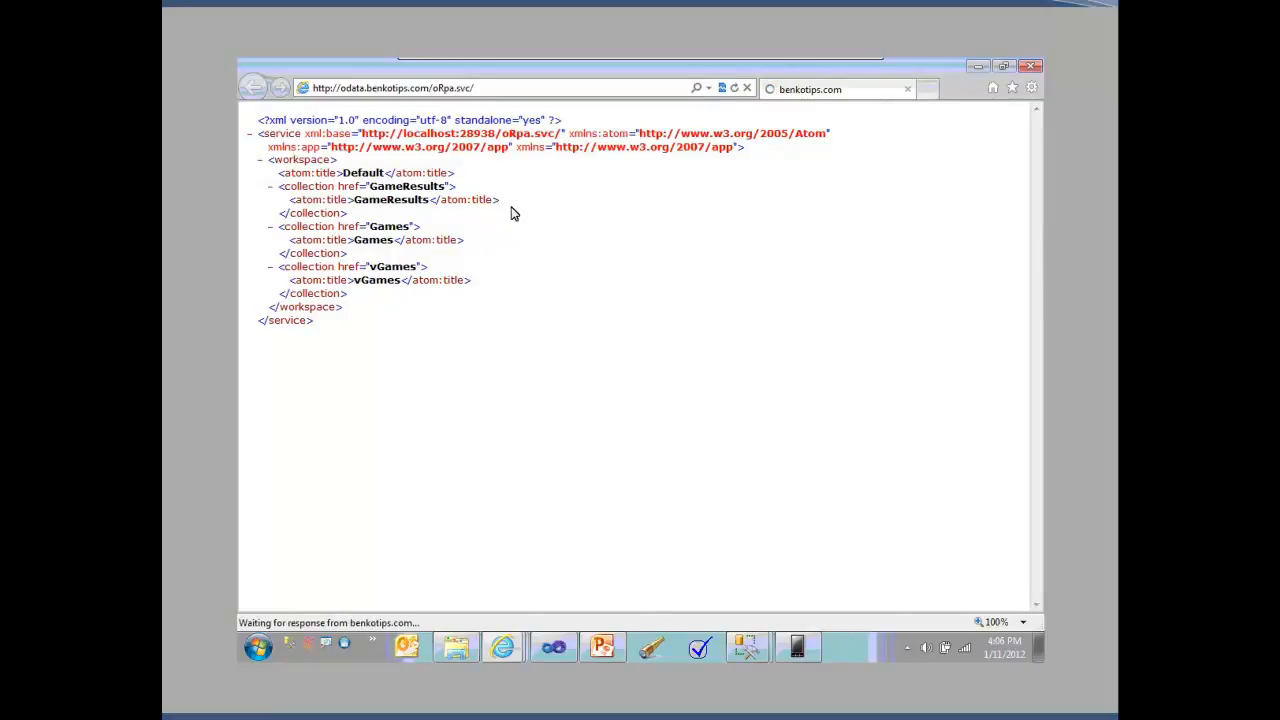
{"action": "mouse_move", "coordinate": [440, 200]}
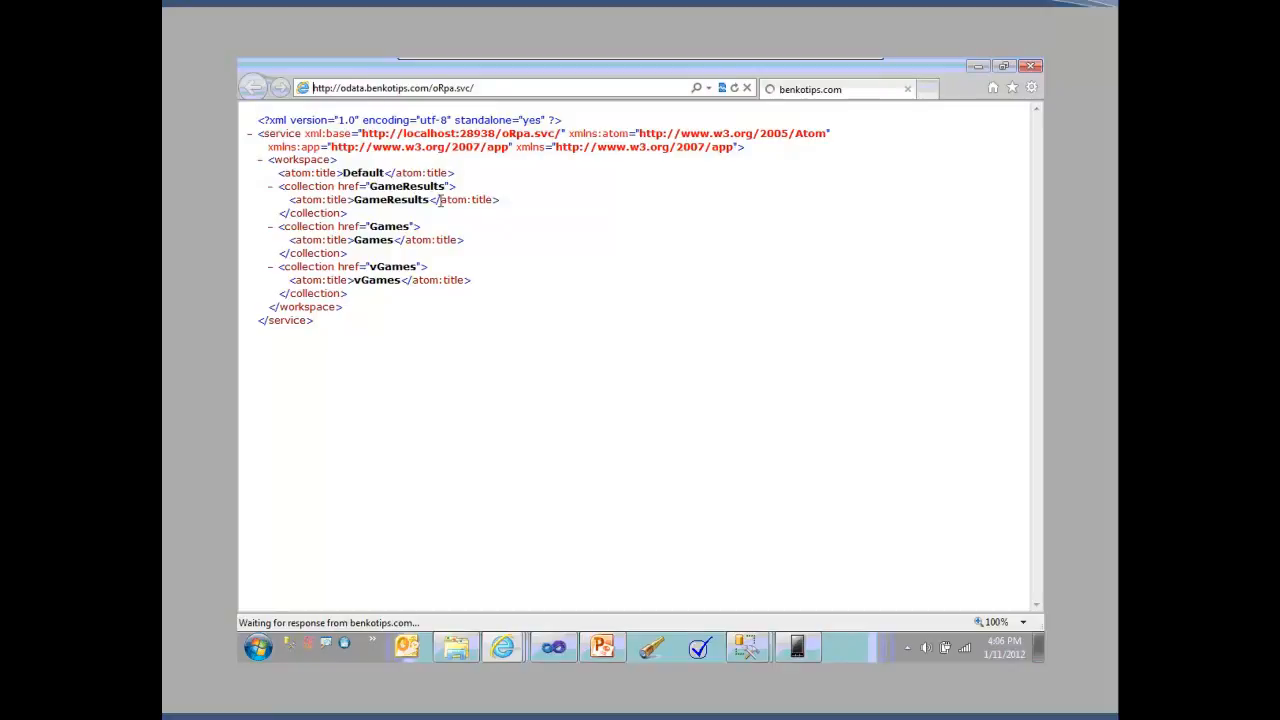
{"action": "mouse_move", "coordinate": [968, 444]}
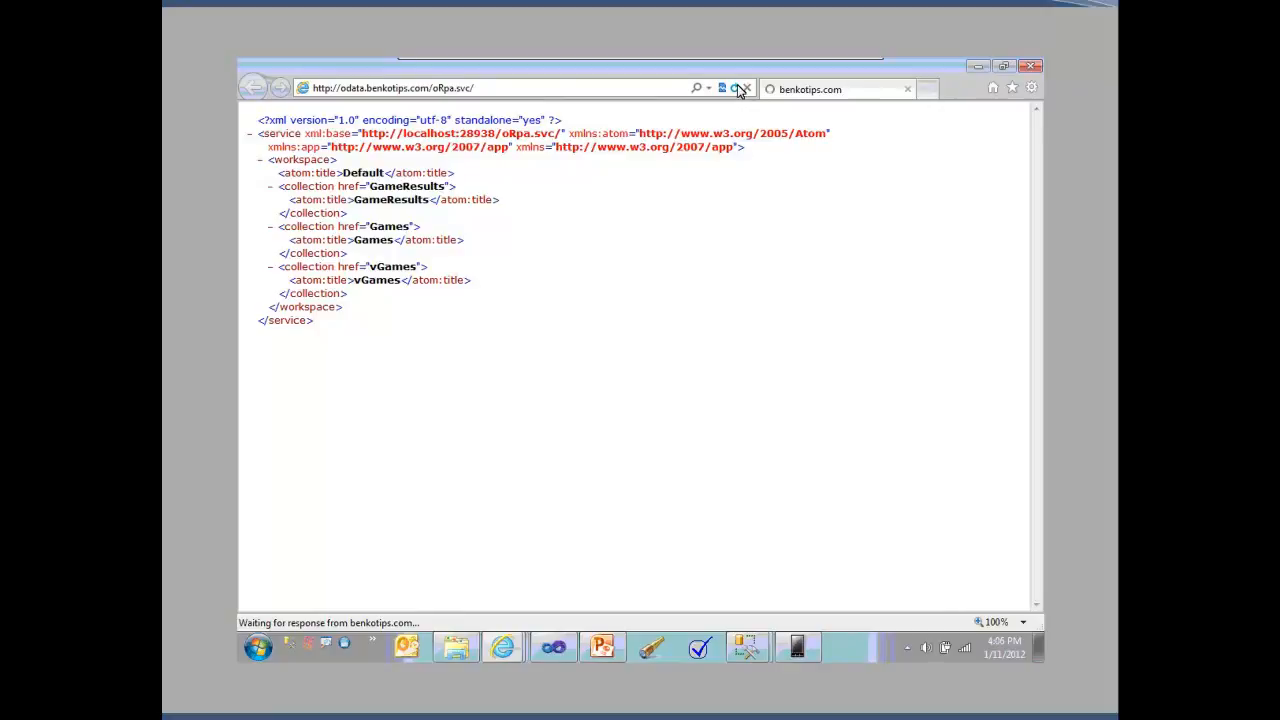
- Load the hosted service's Games feed listing its game entries
{"action": "left_click", "coordinate": [736, 88]}
{"action": "type", "text": "G"}
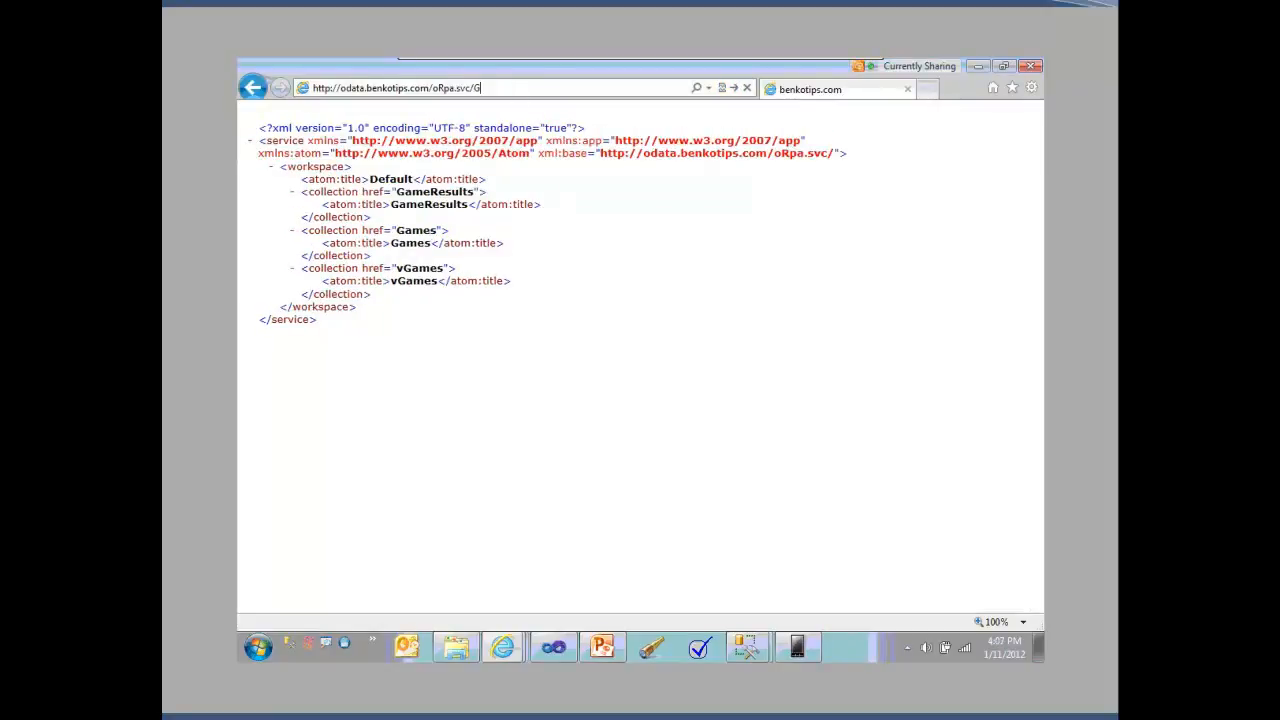
{"action": "type", "text": "ames"}
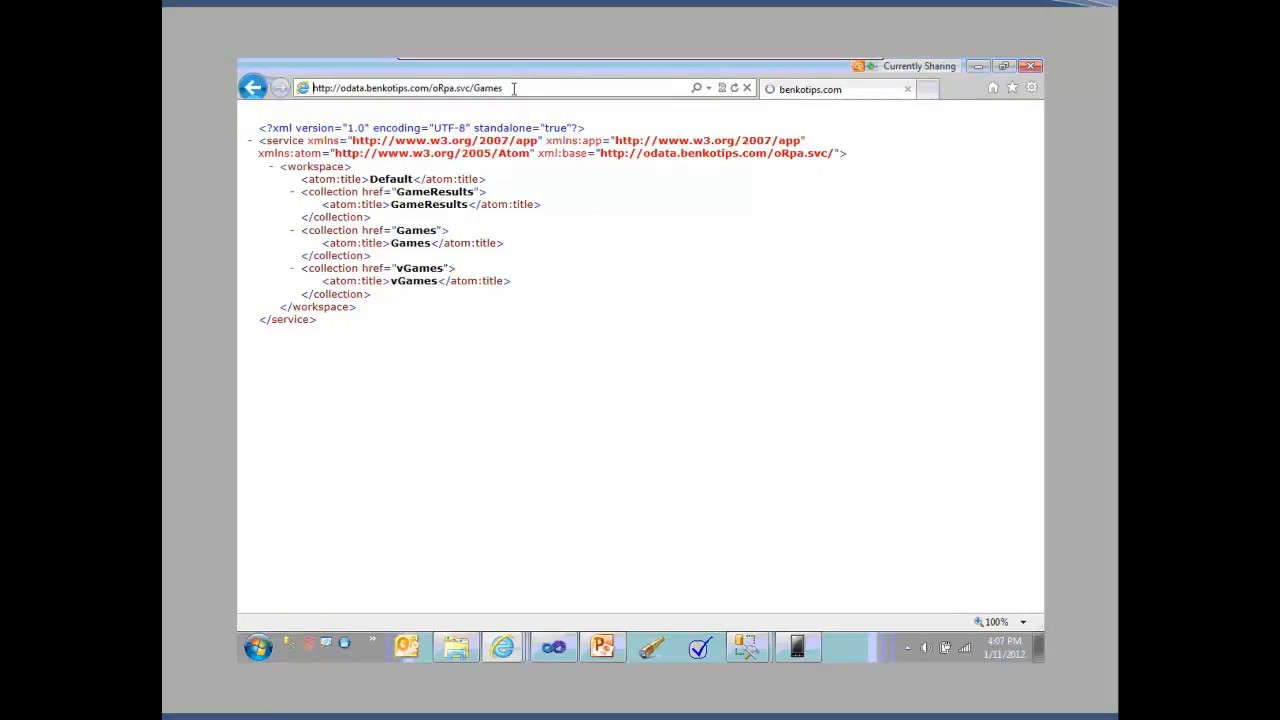
{"action": "mouse_move", "coordinate": [560, 344]}
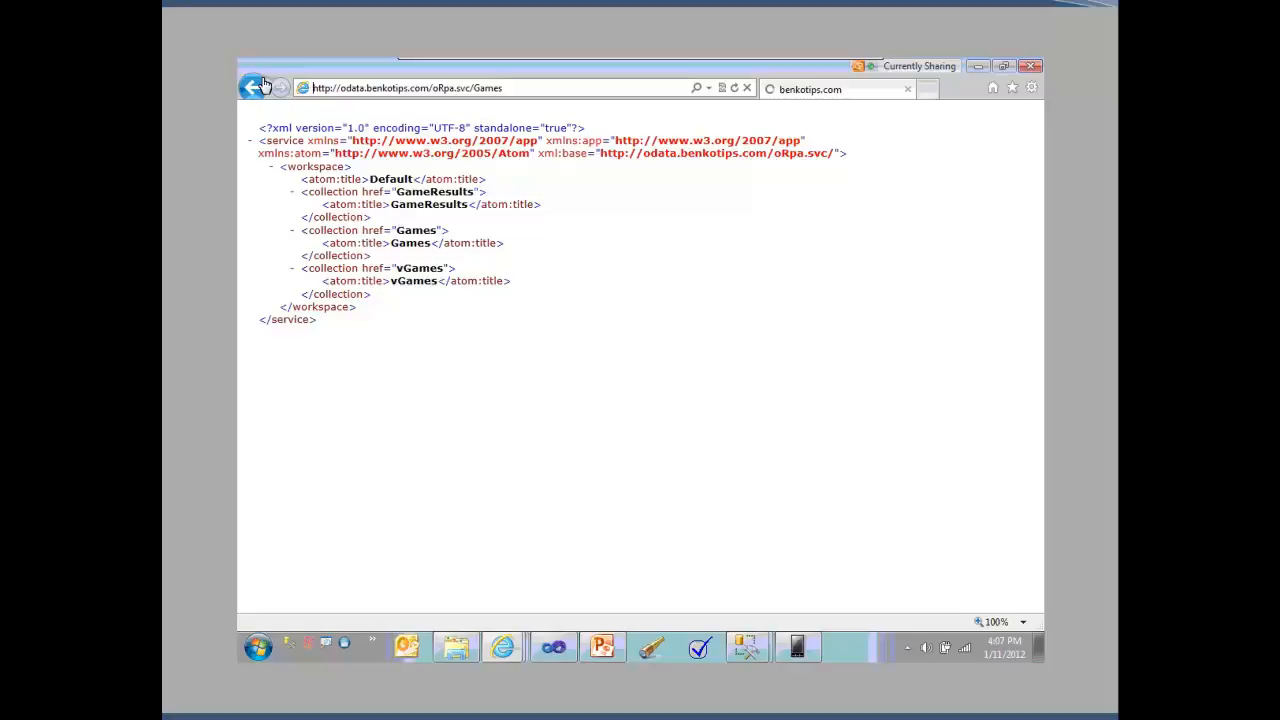
{"action": "left_click", "coordinate": [280, 88]}
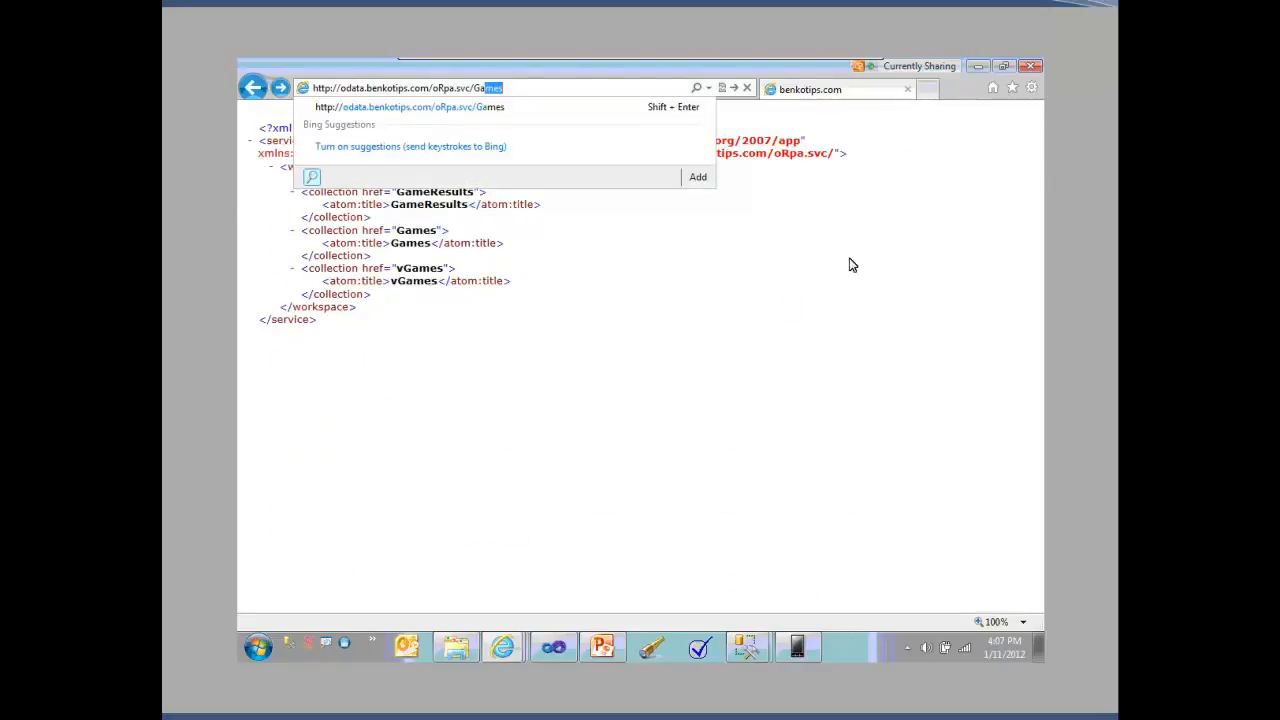
{"action": "key", "text": "Return"}
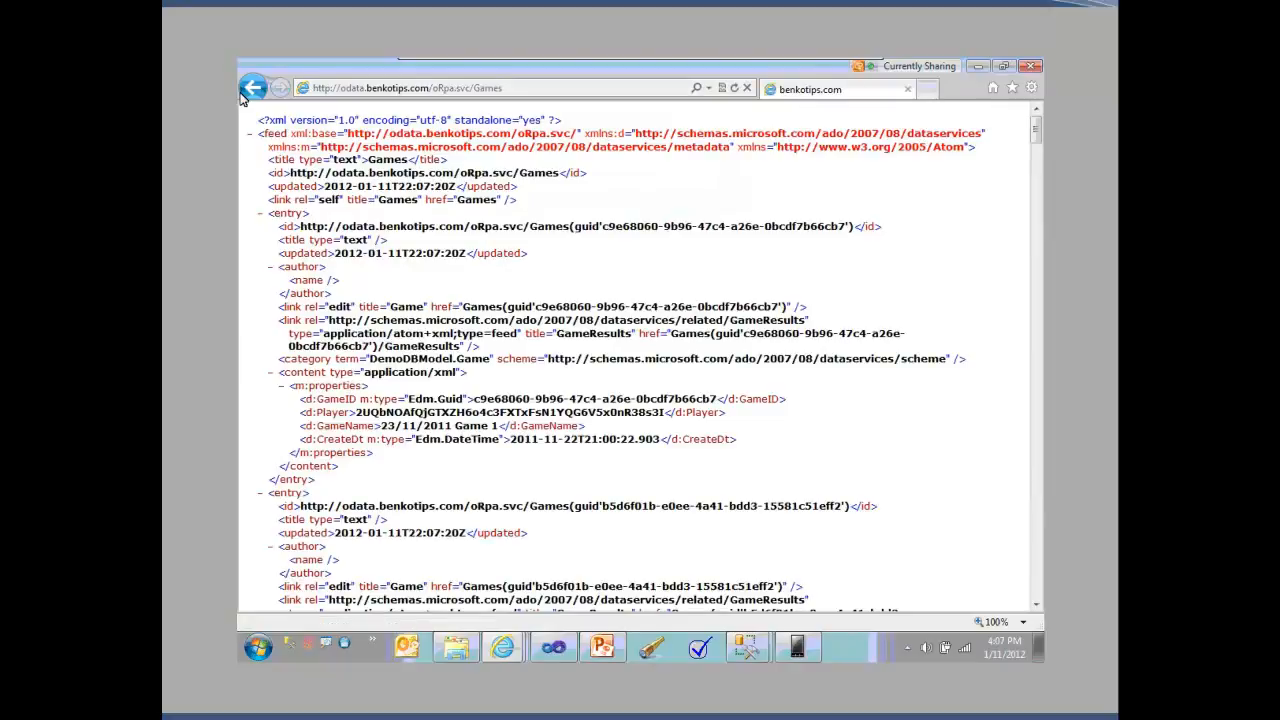
- Go back twice to the local oRpa.svc Games feed, which is empty
{"action": "left_click", "coordinate": [256, 88]}
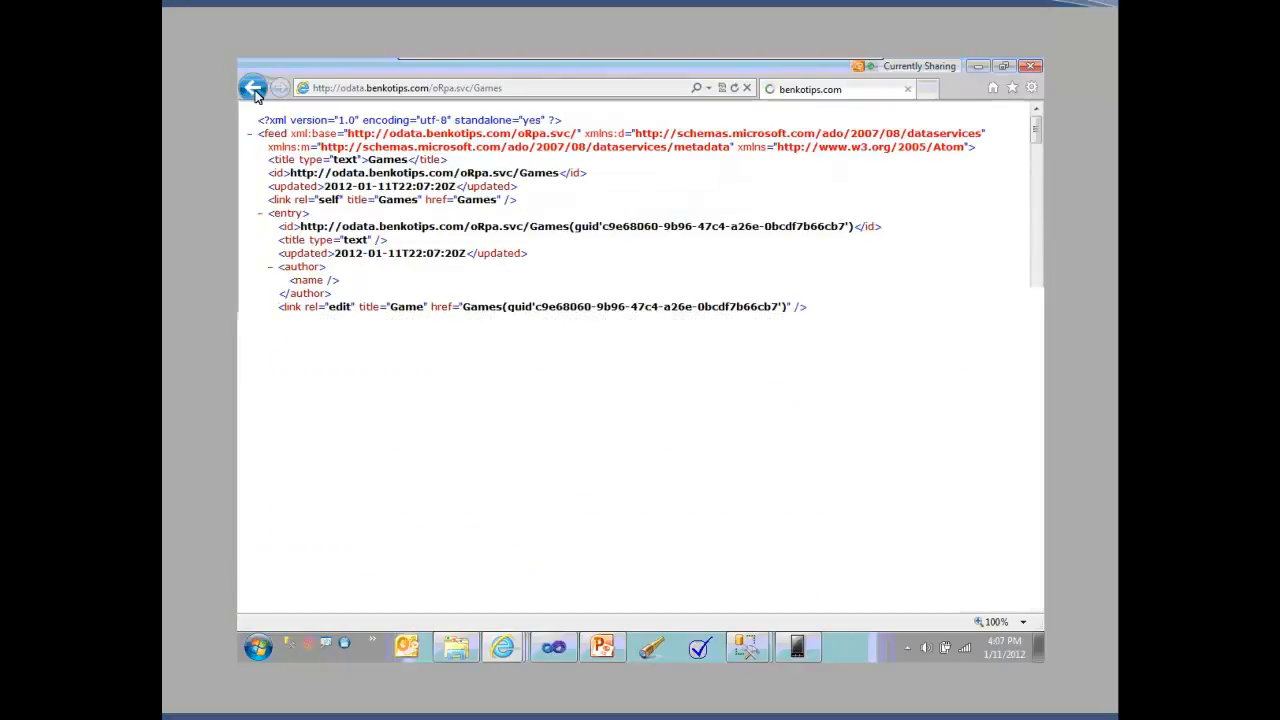
{"action": "left_click", "coordinate": [256, 88]}
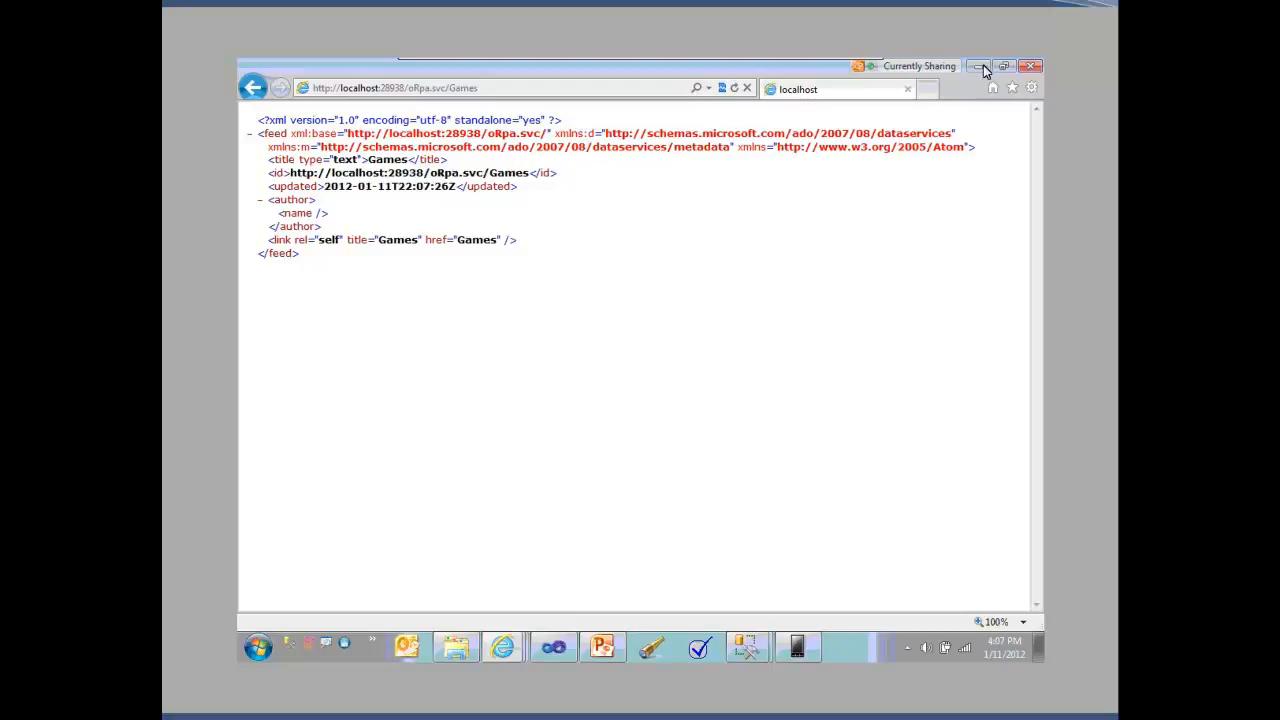
{"action": "mouse_move", "coordinate": [844, 376]}
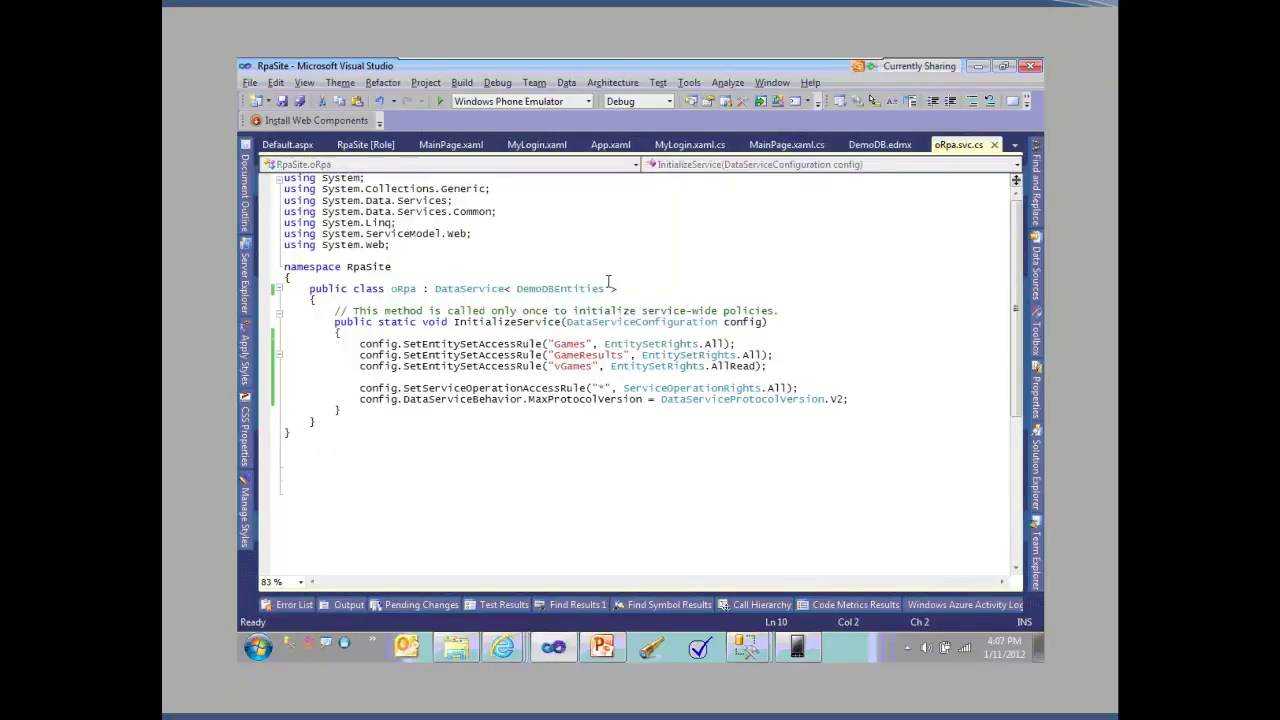
{"action": "mouse_move", "coordinate": [516, 648]}
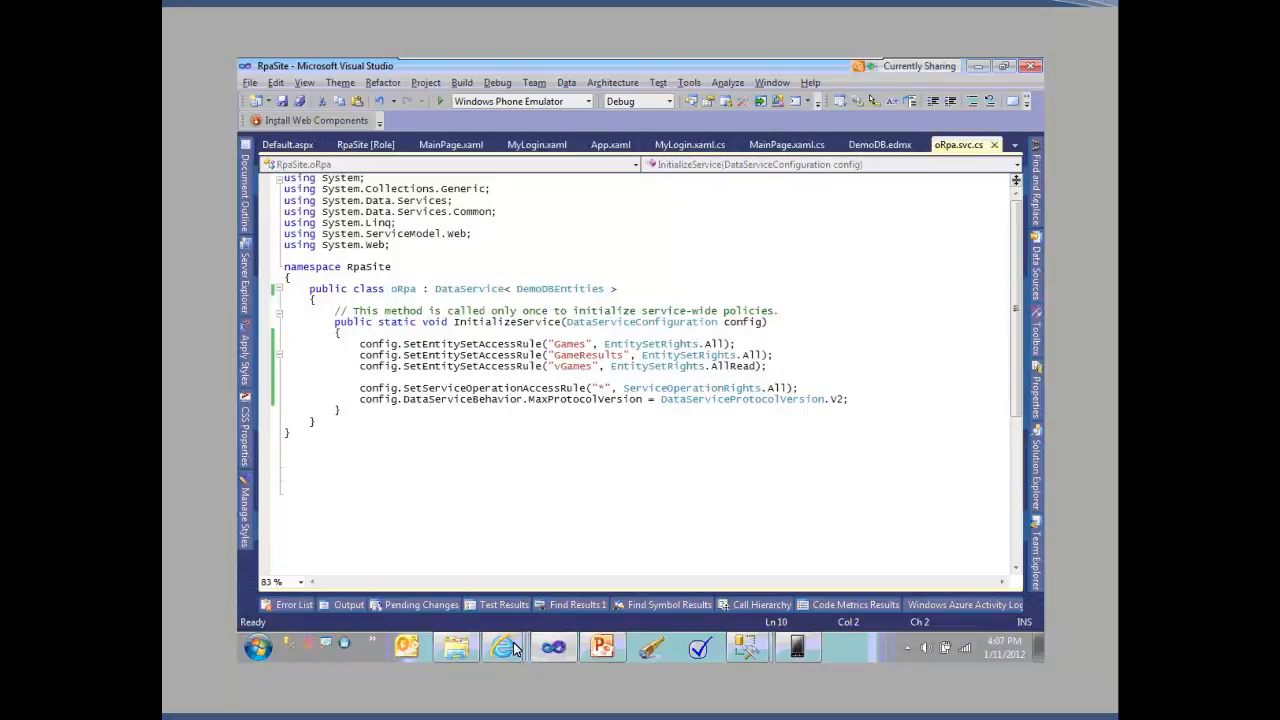
- Return to Visual Studio's Solution Explorer and expand RpaSite.Azure > Roles to show RpaSite
{"action": "left_click", "coordinate": [504, 646]}
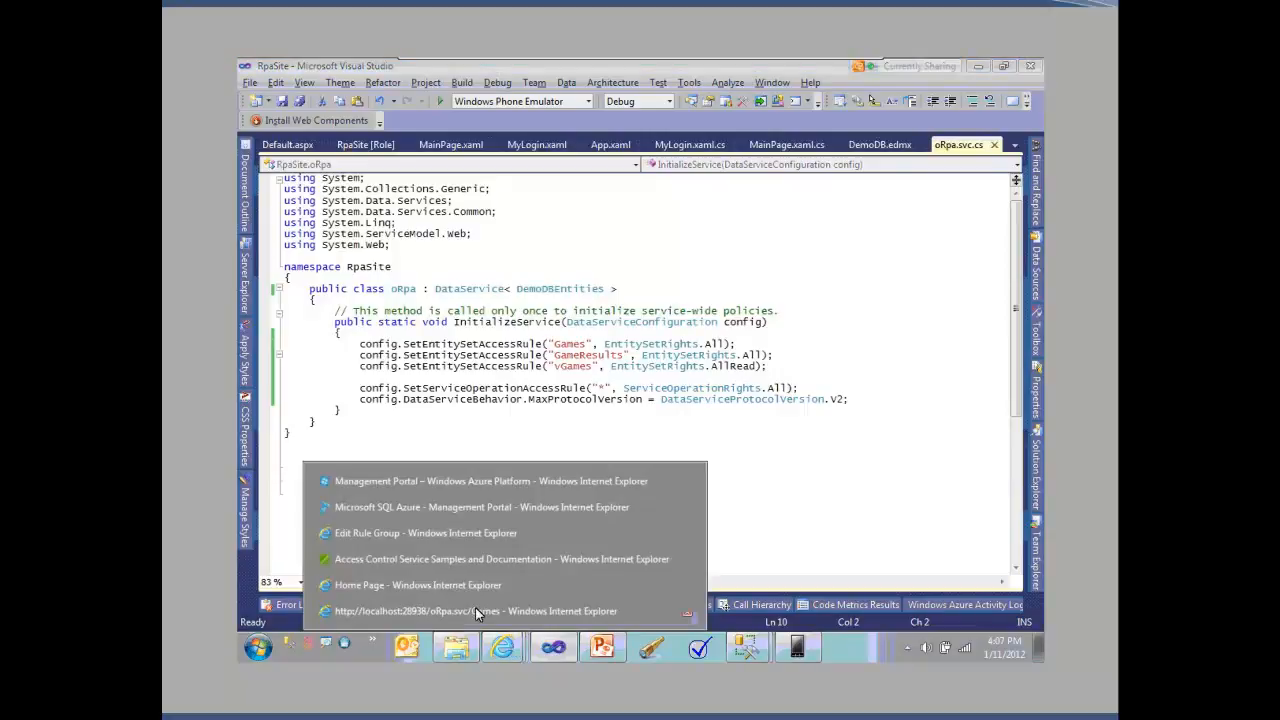
{"action": "left_click", "coordinate": [476, 610]}
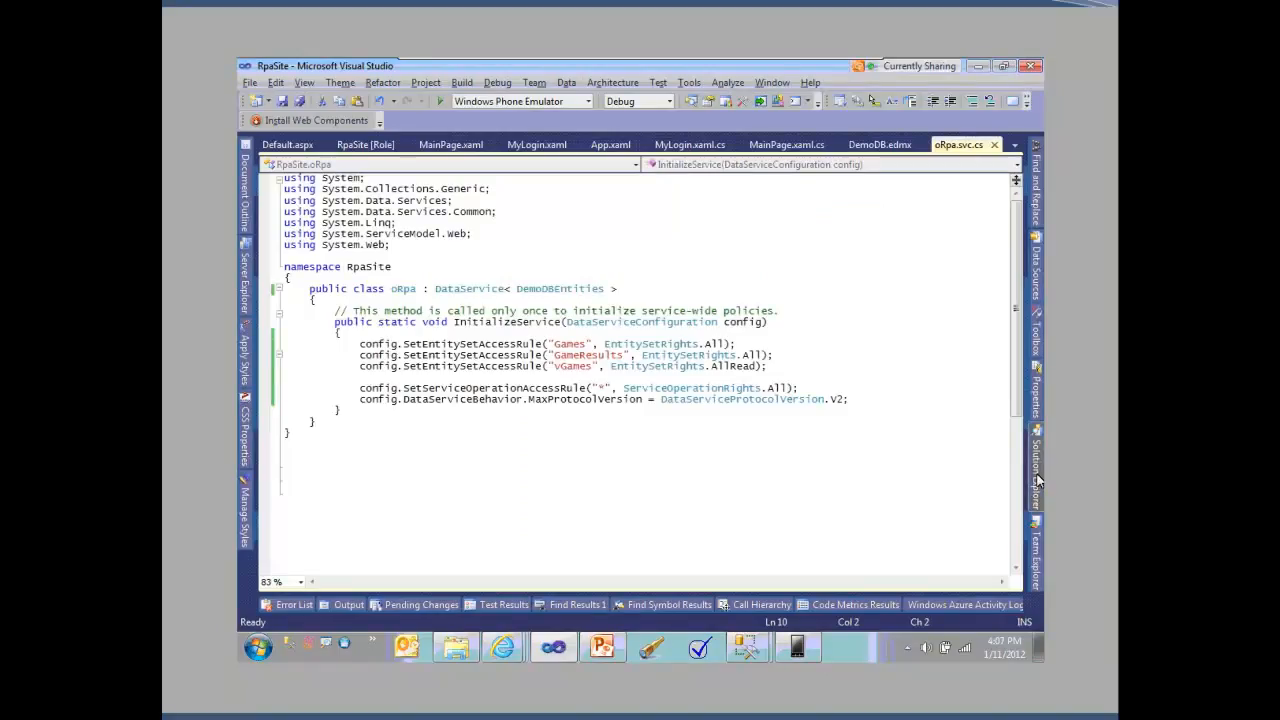
{"action": "left_click", "coordinate": [1036, 480]}
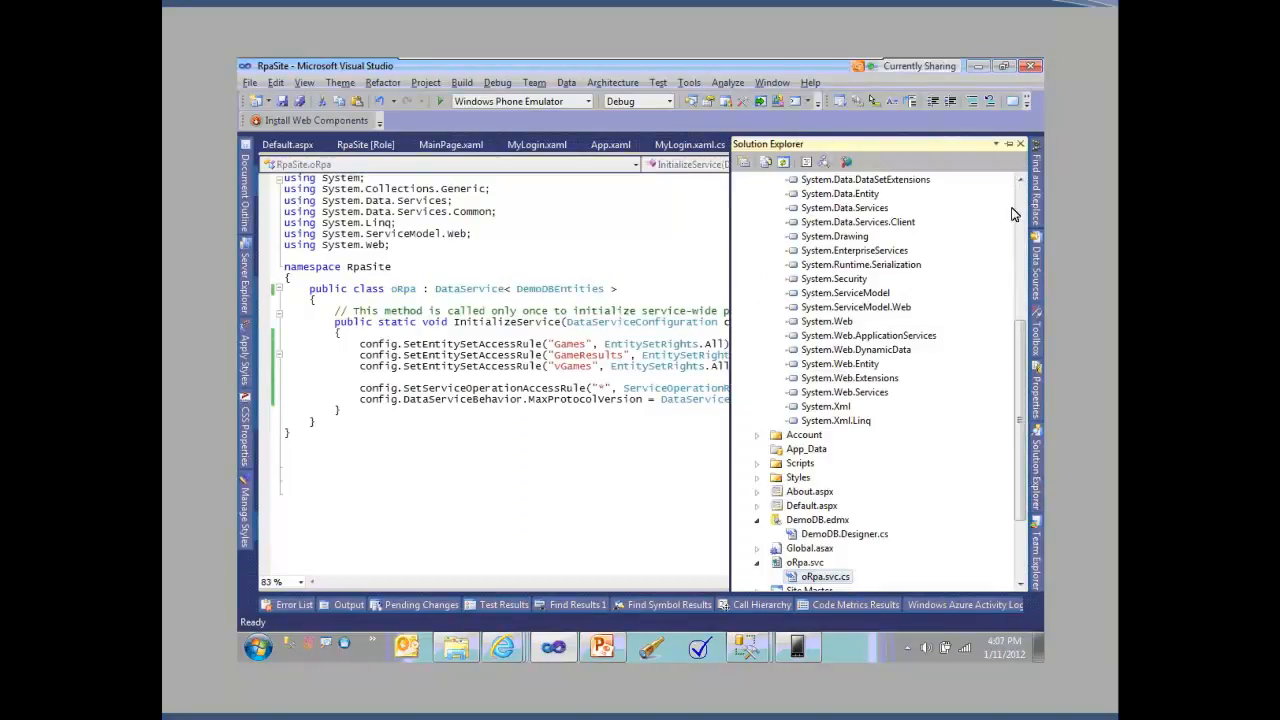
{"action": "scroll", "scroll_direction": "up", "scroll_amount": 3}
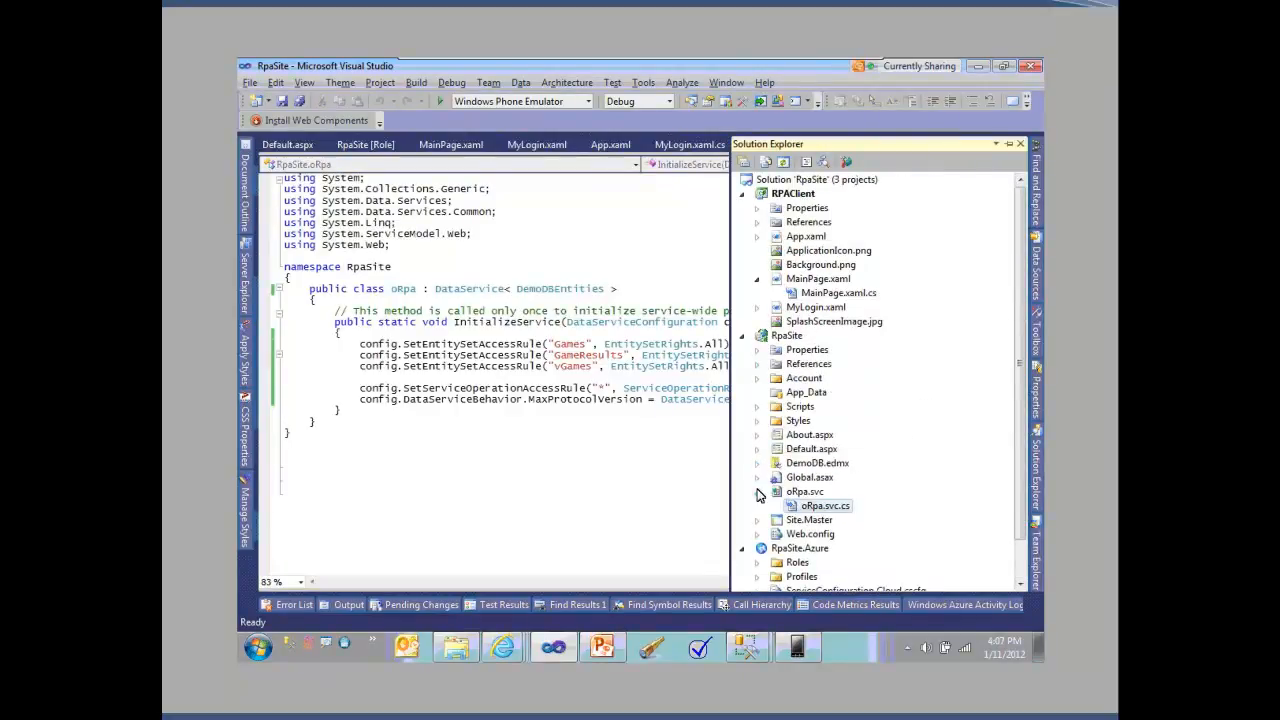
{"action": "mouse_move", "coordinate": [950, 348]}
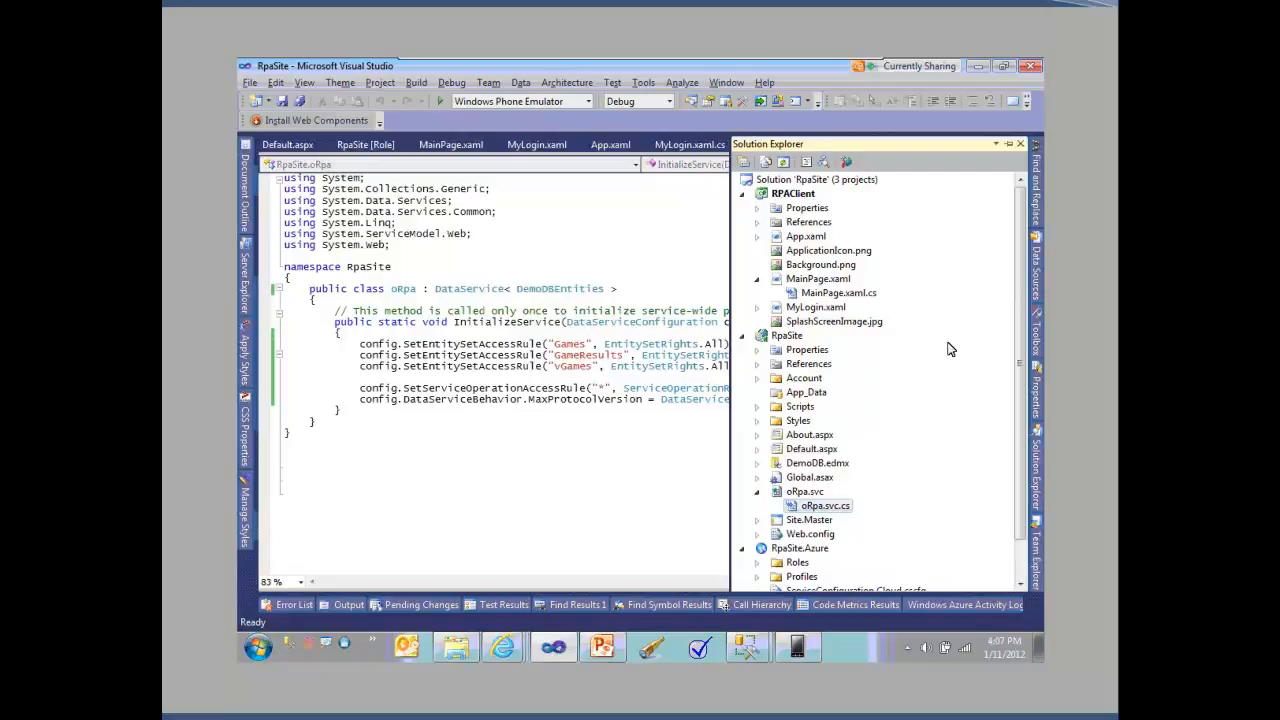
{"action": "scroll", "scroll_direction": "down", "scroll_amount": 3}
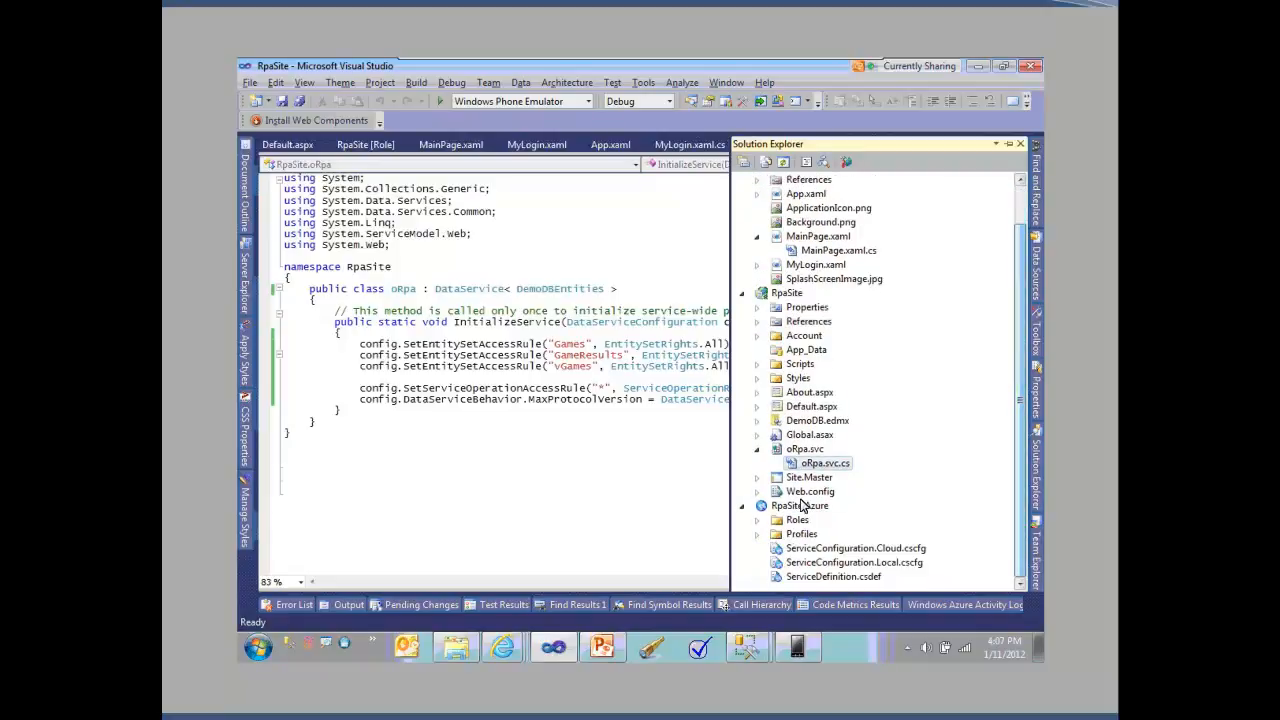
{"action": "left_click", "coordinate": [758, 520]}
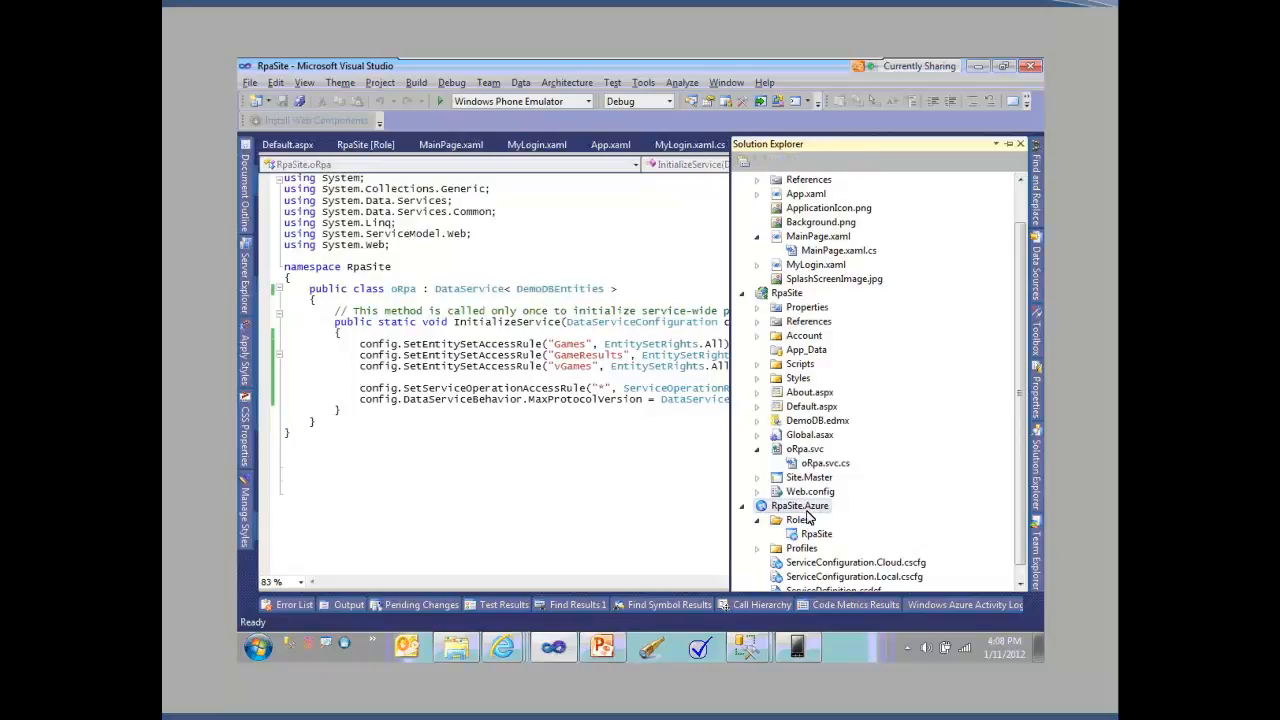
{"action": "mouse_move", "coordinate": [790, 296]}
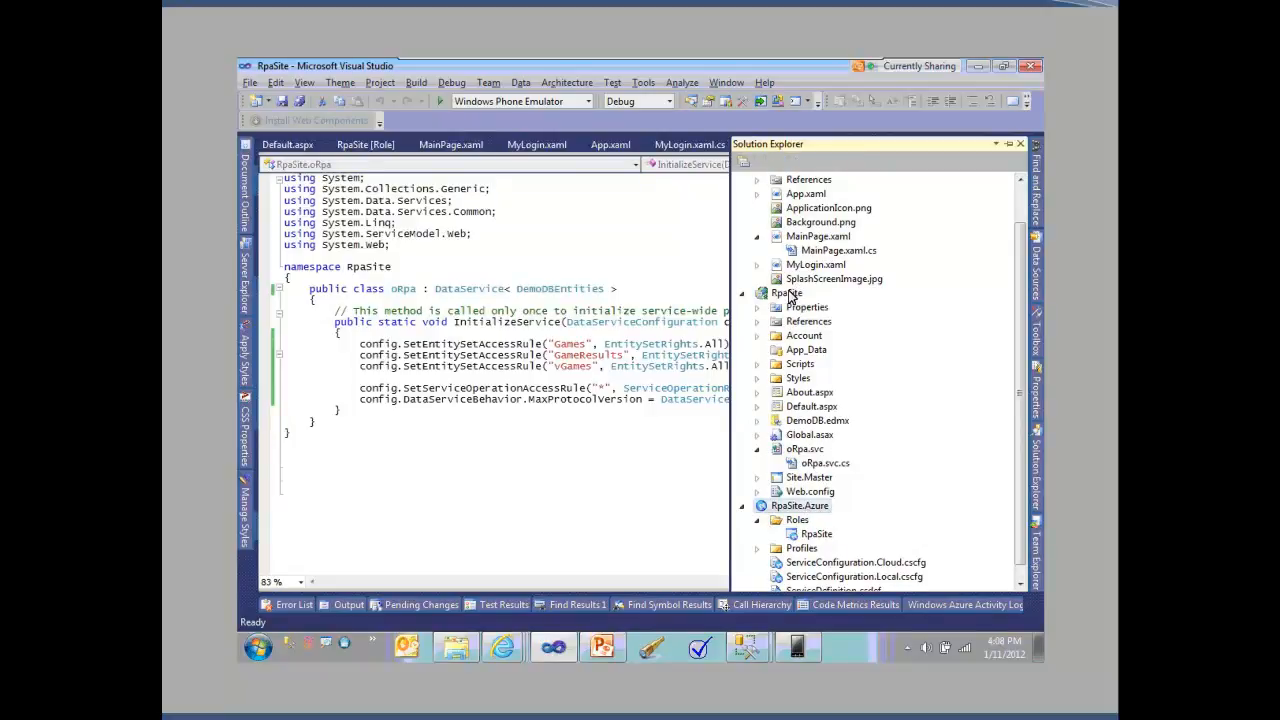
- Publish RpaSite with the rpaonwp7 - Production Web Deploy profile after entering the password
{"action": "right_click", "coordinate": [788, 292]}
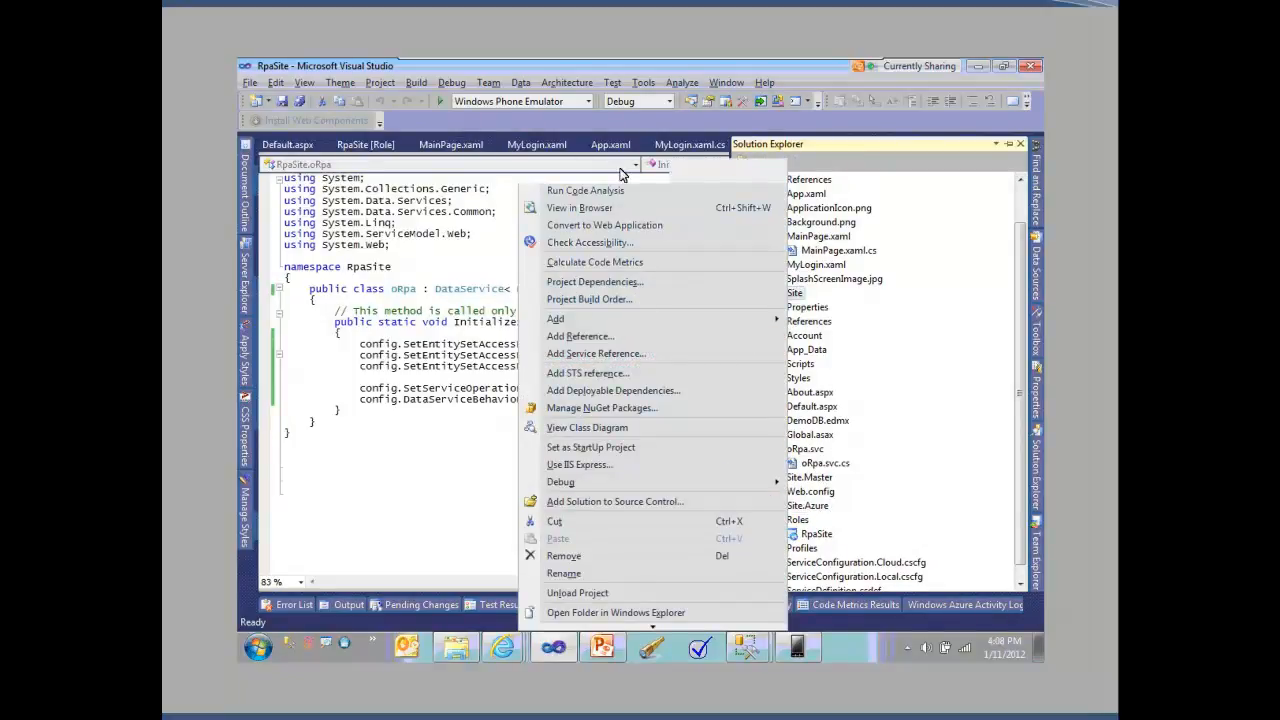
{"action": "mouse_move", "coordinate": [628, 166]}
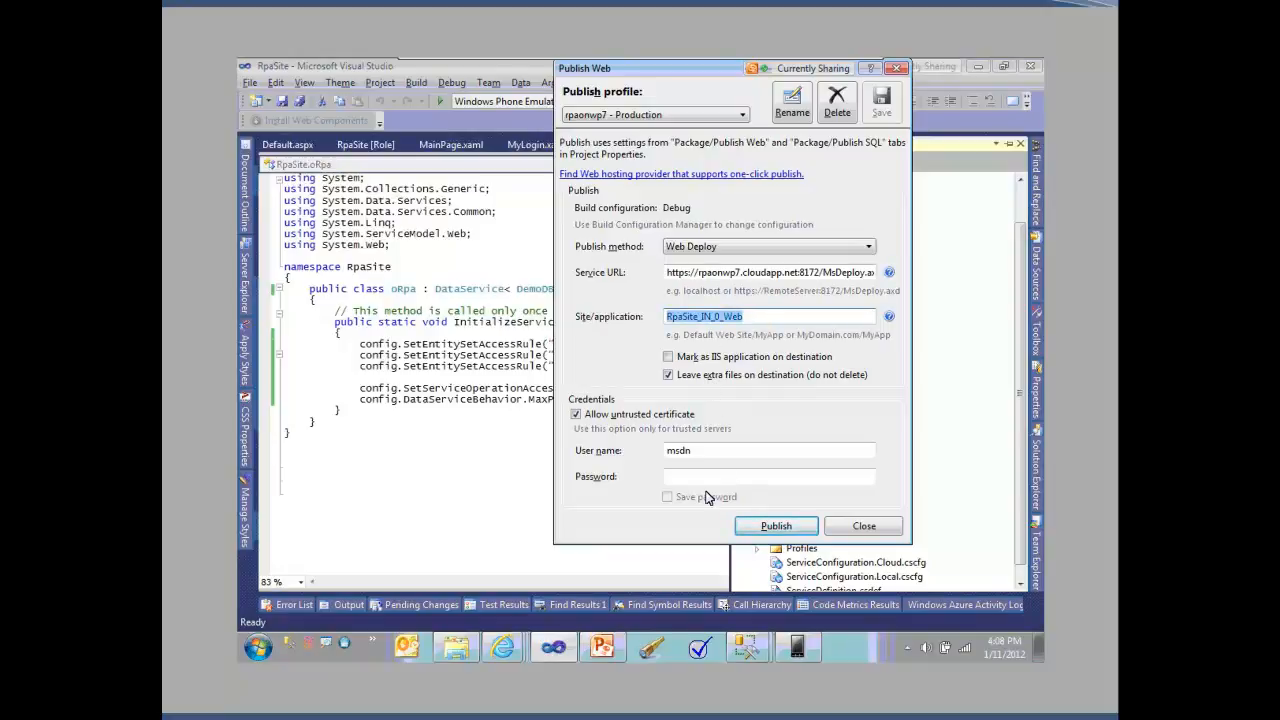
{"action": "left_click", "coordinate": [768, 476]}
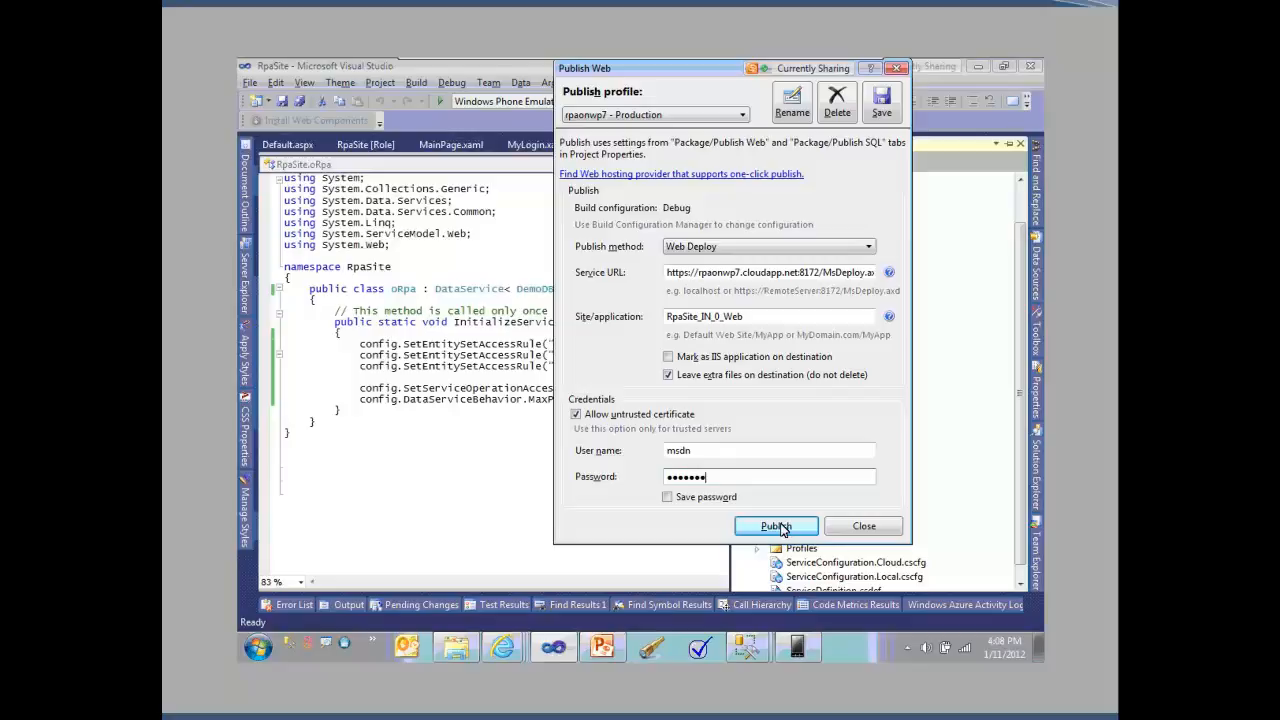
{"action": "left_click", "coordinate": [776, 526]}
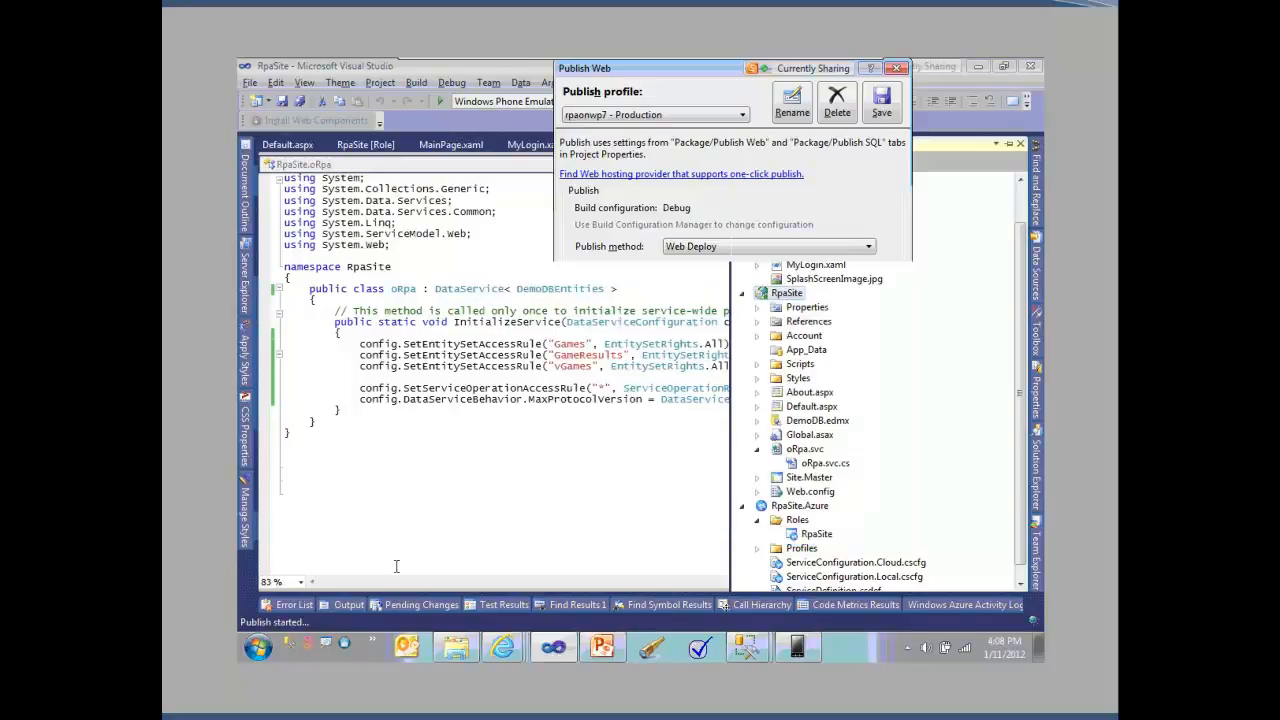
{"action": "left_click", "coordinate": [896, 68]}
{"action": "type", "text": "http://rpaonwp7.cloudapp.net/oRpa.svc"}
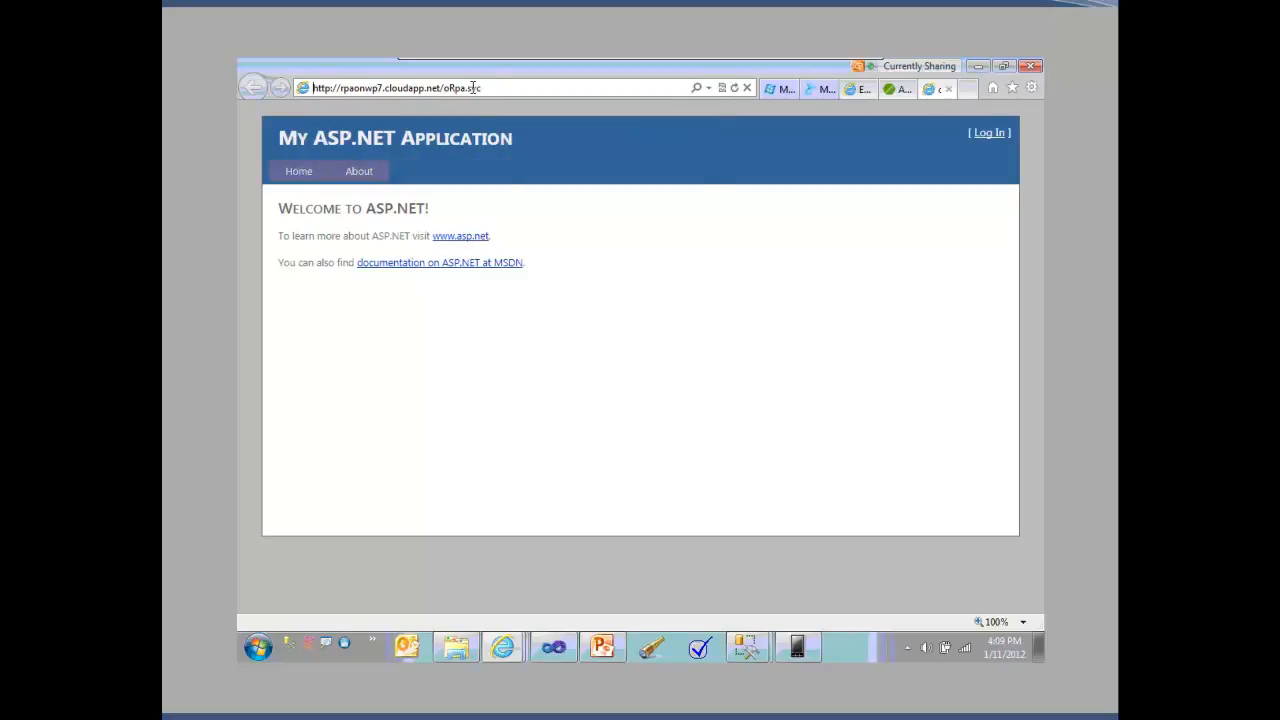
- Load the published oRpa.svc document and its Games feed from the odata.benkotips.com host
{"action": "key", "text": "Return"}
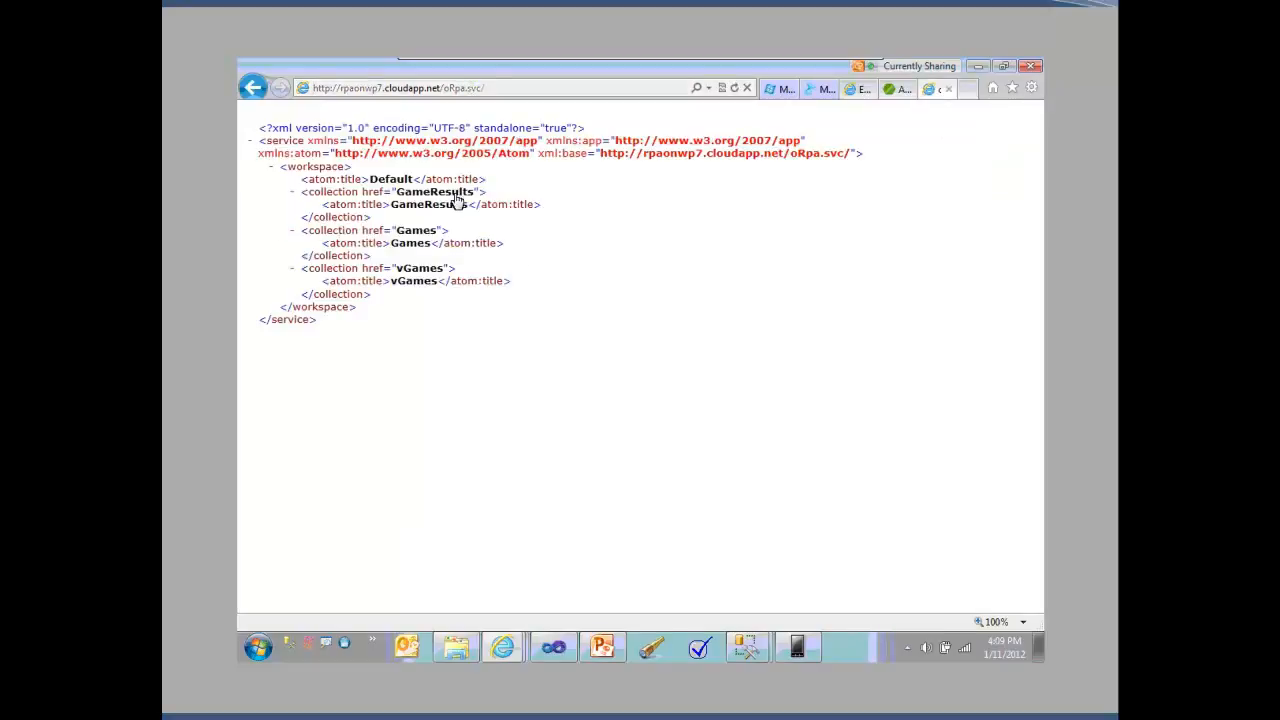
{"action": "mouse_move", "coordinate": [538, 122]}
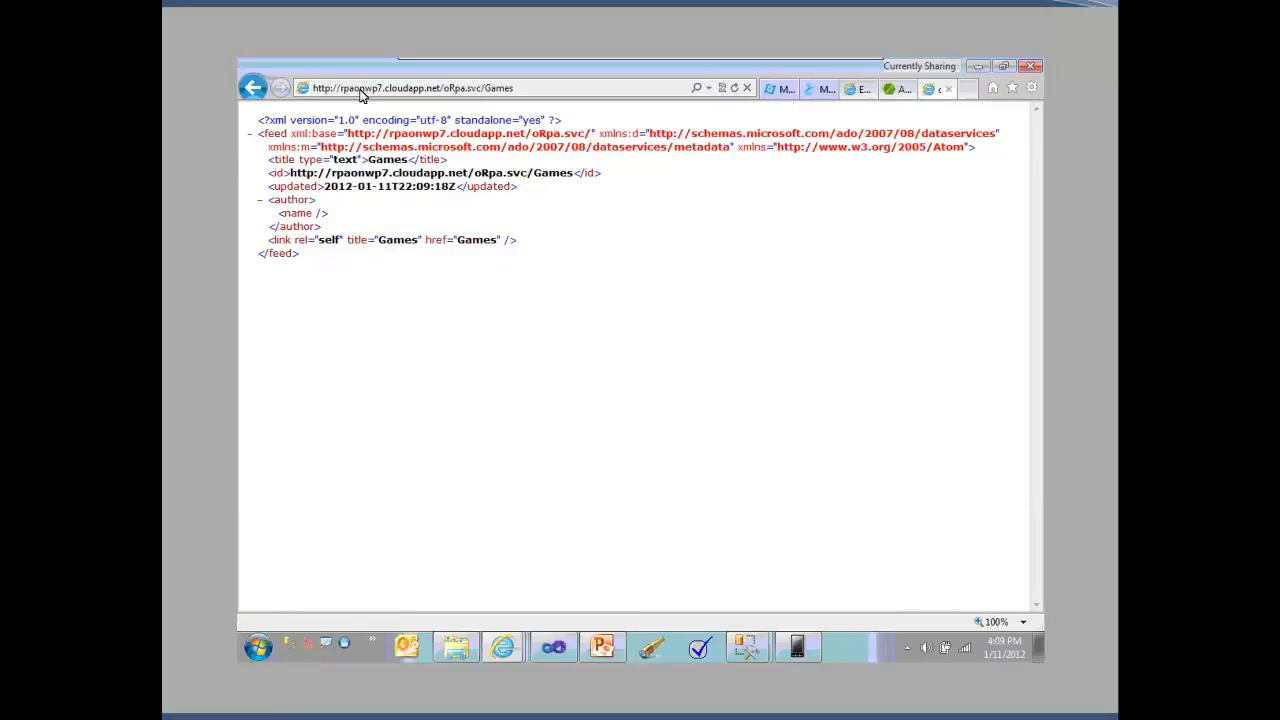
{"action": "double_click", "coordinate": [350, 88]}
{"action": "type", "text": "benkotips"}
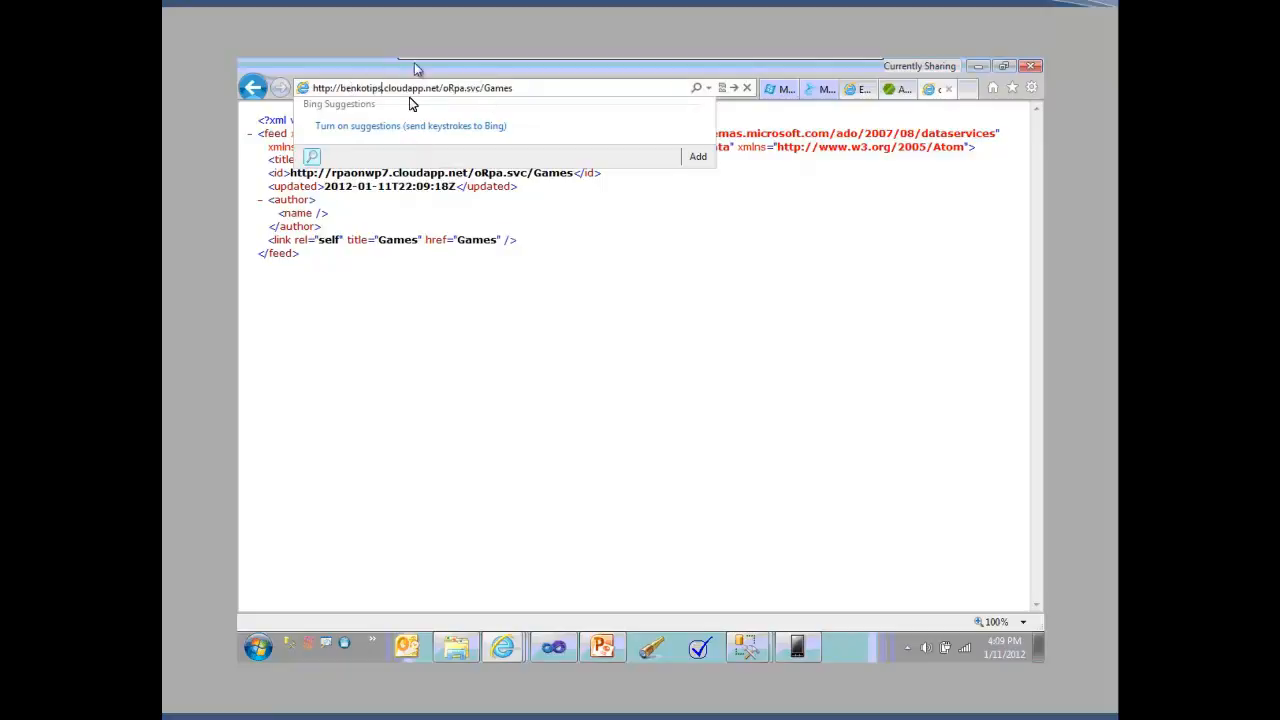
{"action": "type", "text": "odata."}
{"action": "key", "text": "Return"}
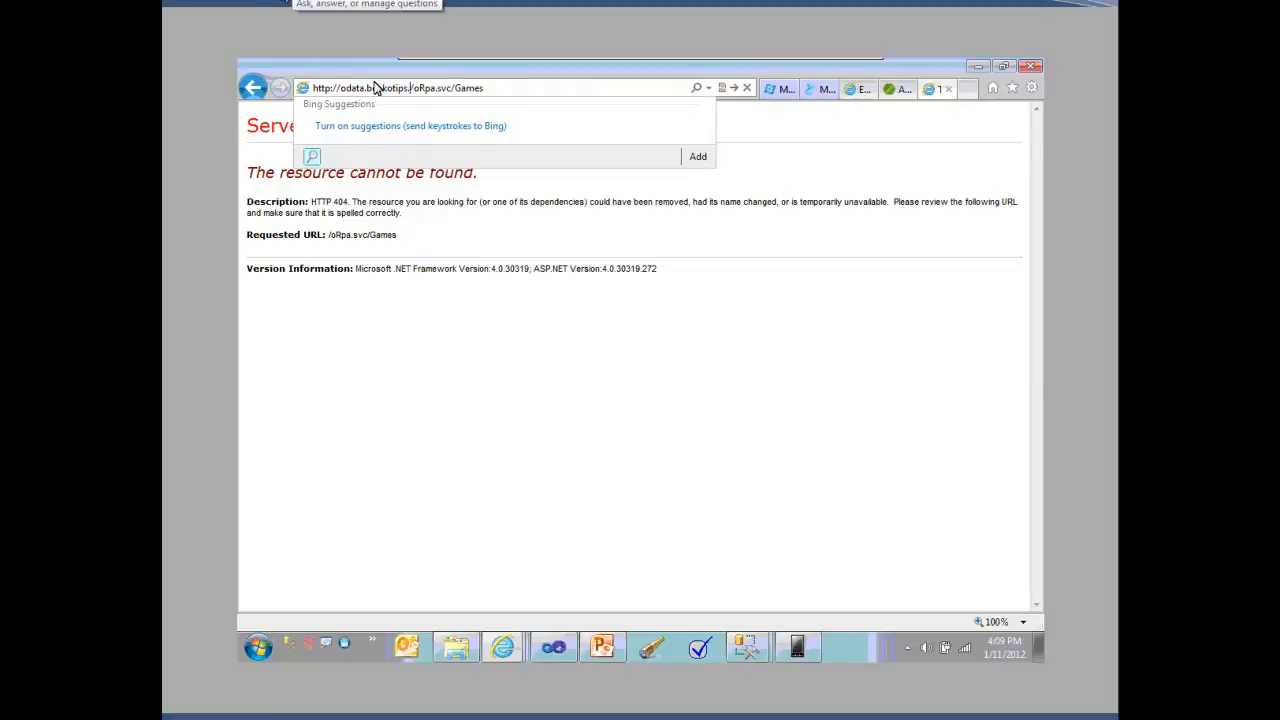
{"action": "key", "text": "Return"}
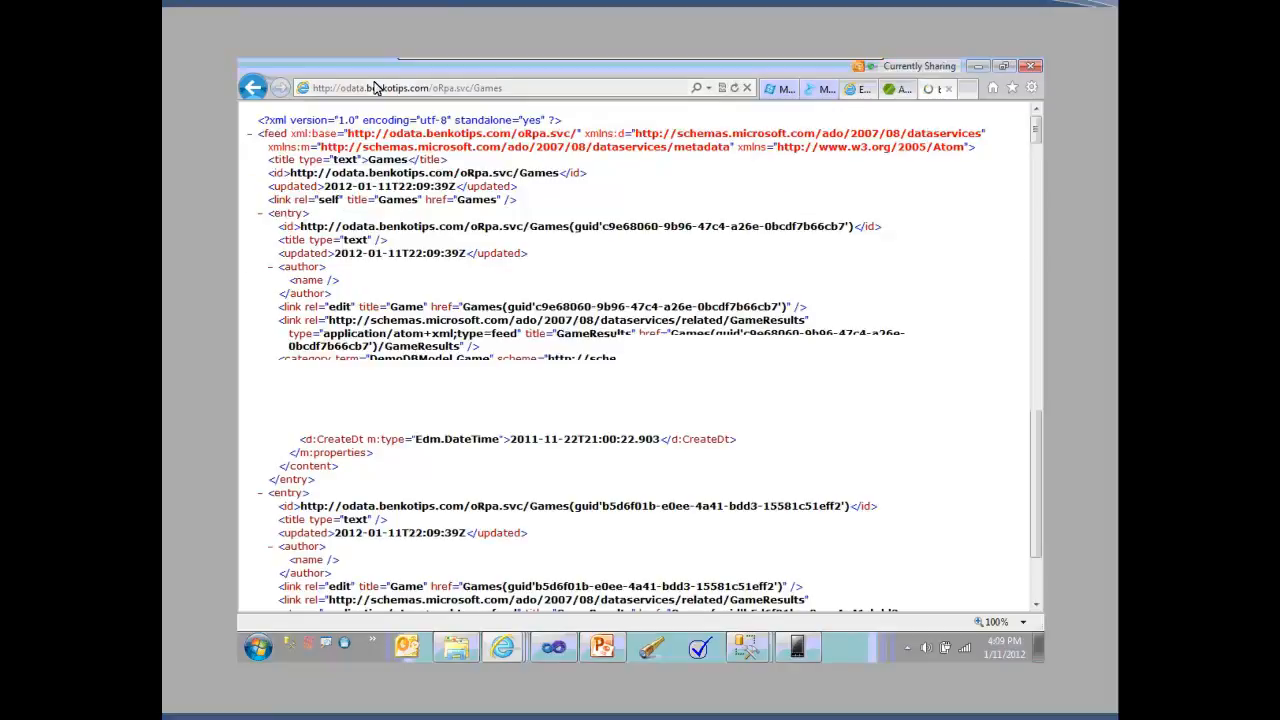
{"action": "left_click", "coordinate": [272, 372]}
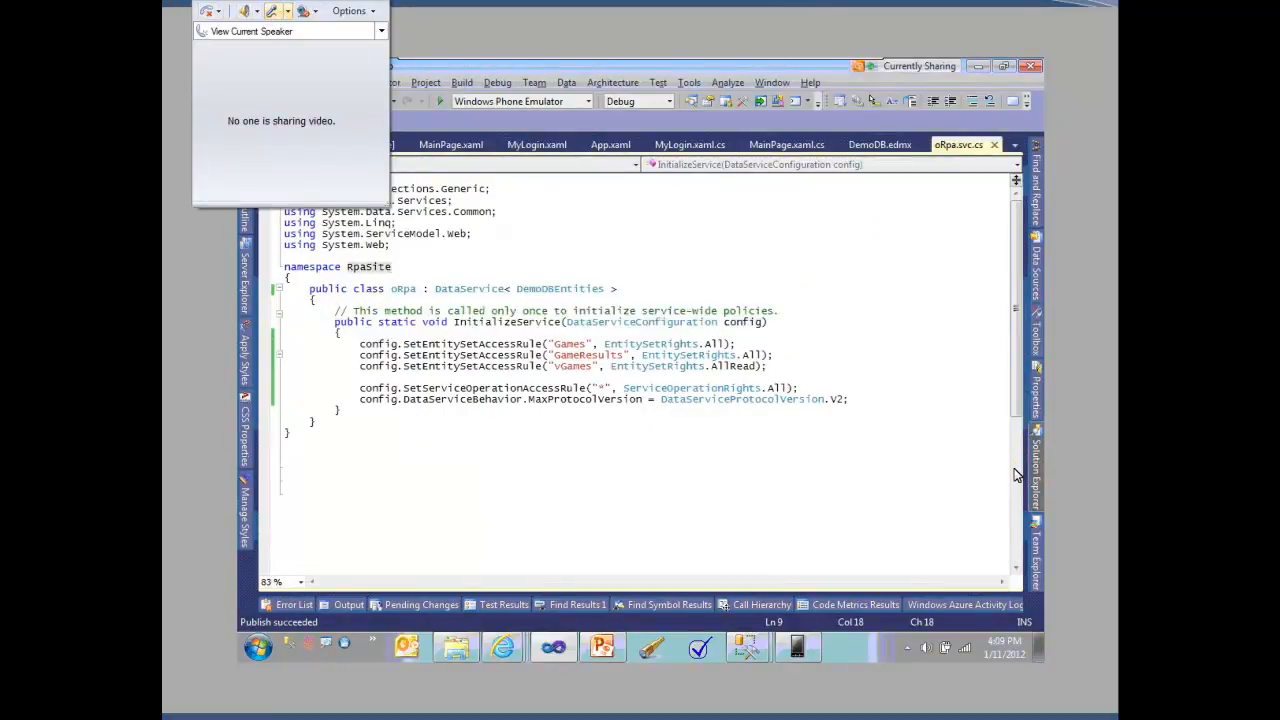
- Open RPAClient's MainPage.xaml showing the My Game page and app bar markup
{"action": "left_click", "coordinate": [1036, 476]}
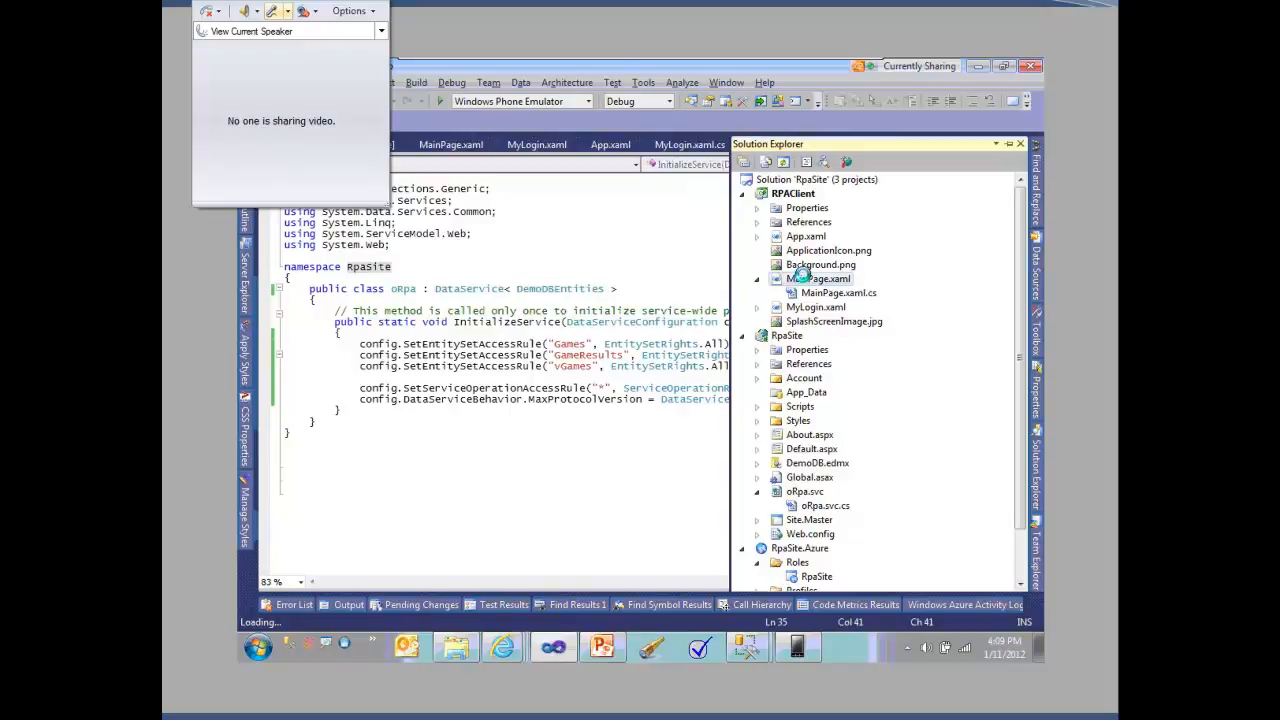
{"action": "mouse_move", "coordinate": [808, 316]}
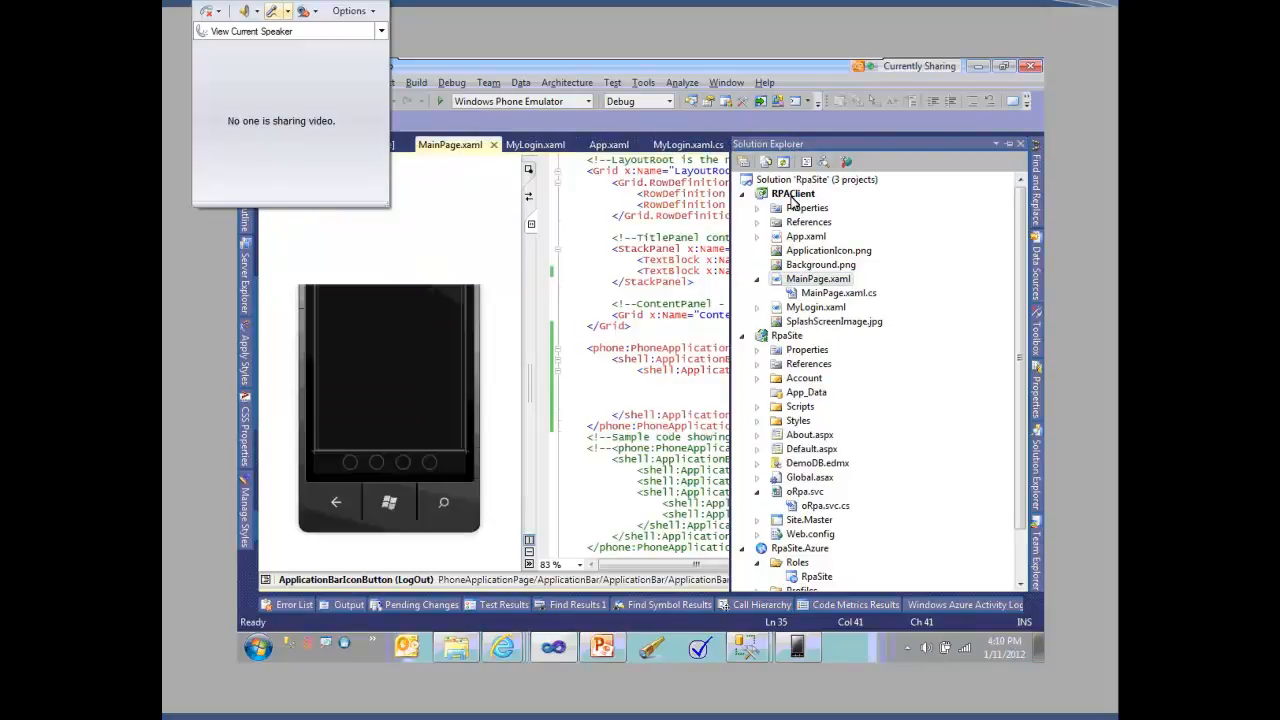
{"action": "right_click", "coordinate": [448, 144]}
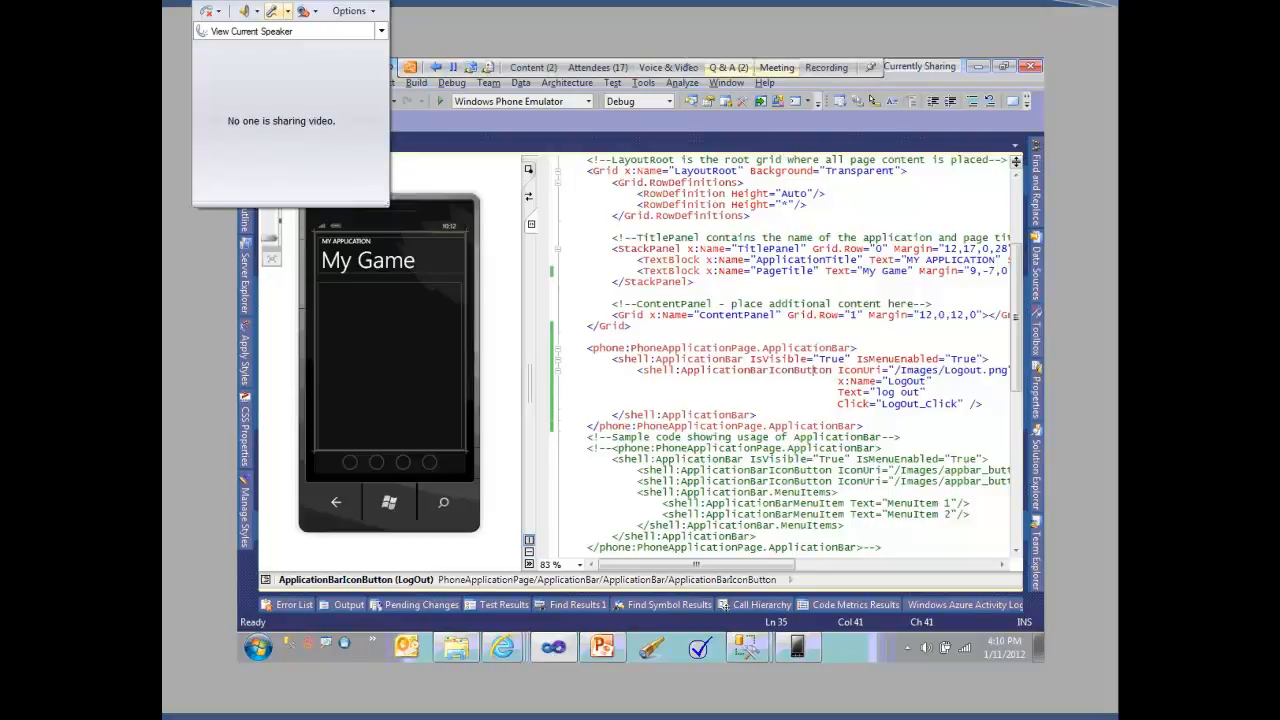
{"action": "mouse_move", "coordinate": [728, 66]}
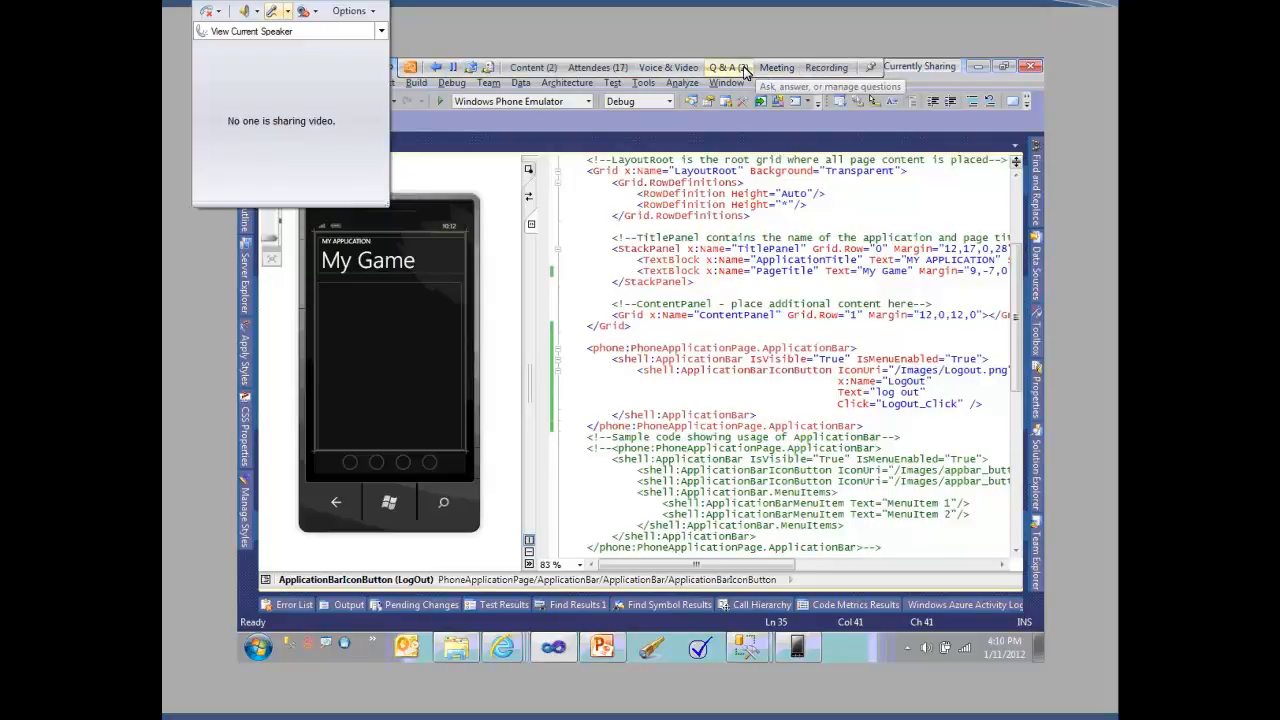
{"action": "left_click", "coordinate": [728, 68]}
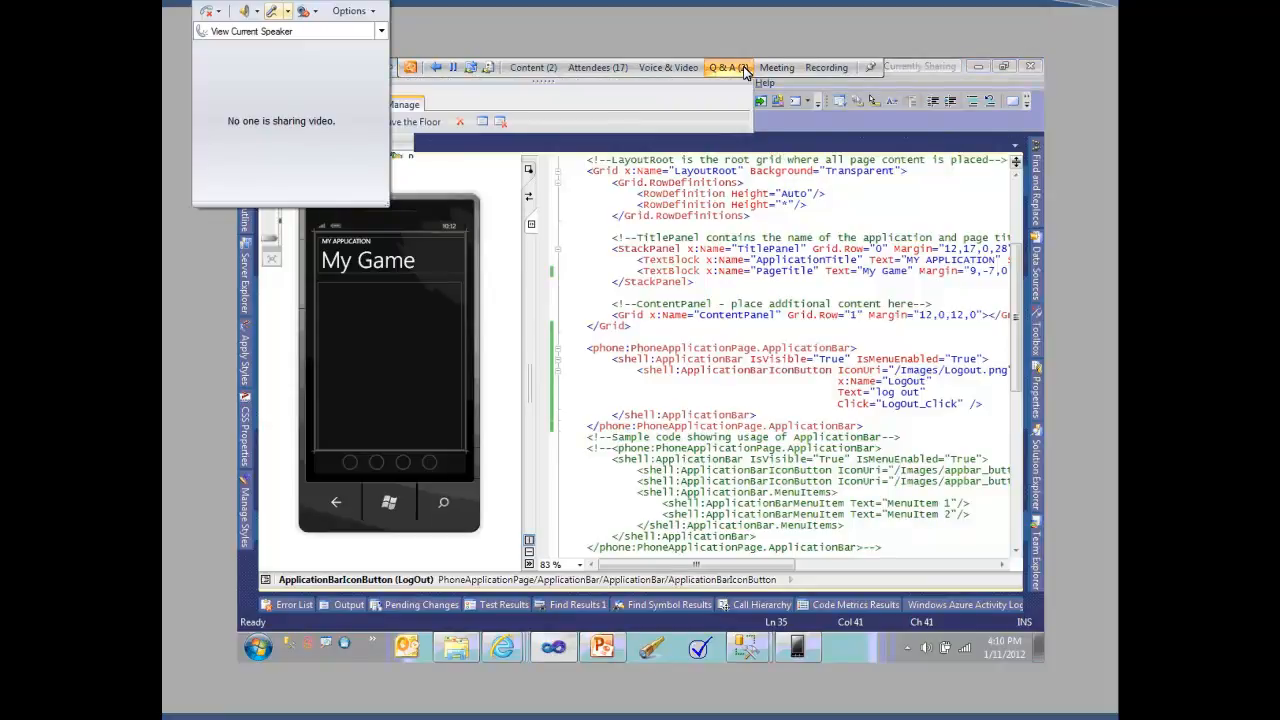
{"action": "left_click", "coordinate": [728, 68]}
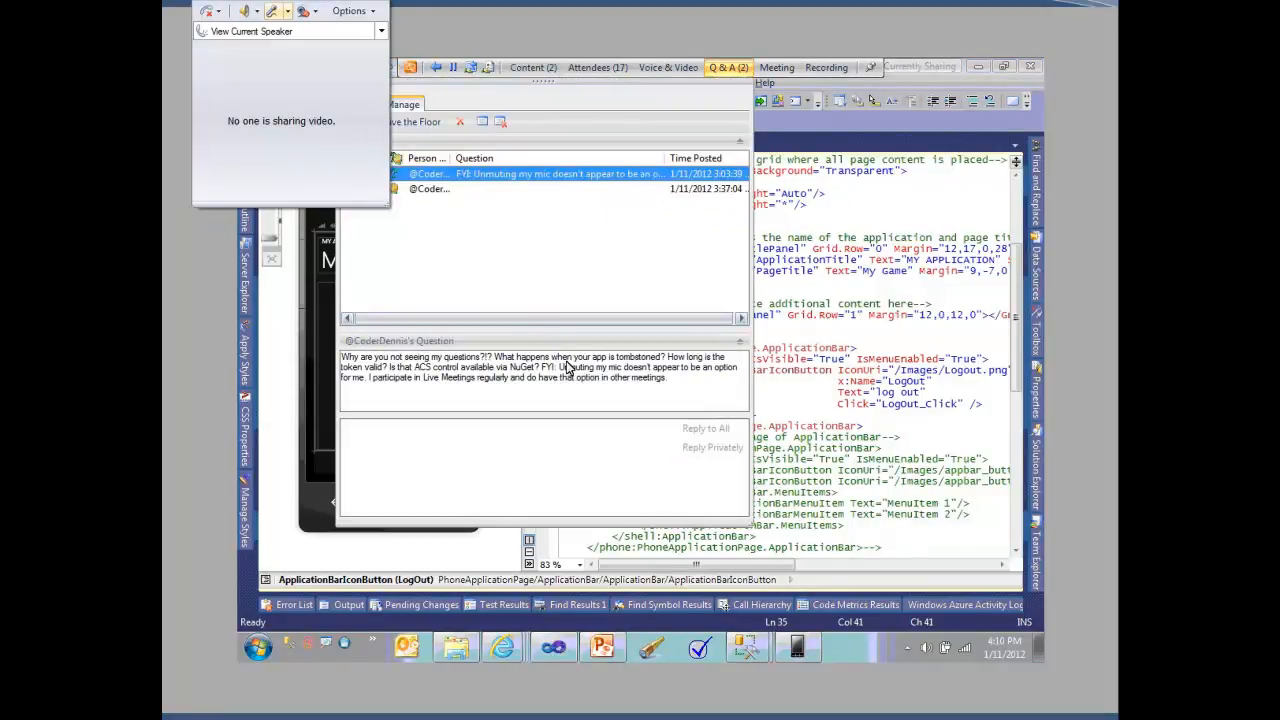
{"action": "mouse_move", "coordinate": [528, 372]}
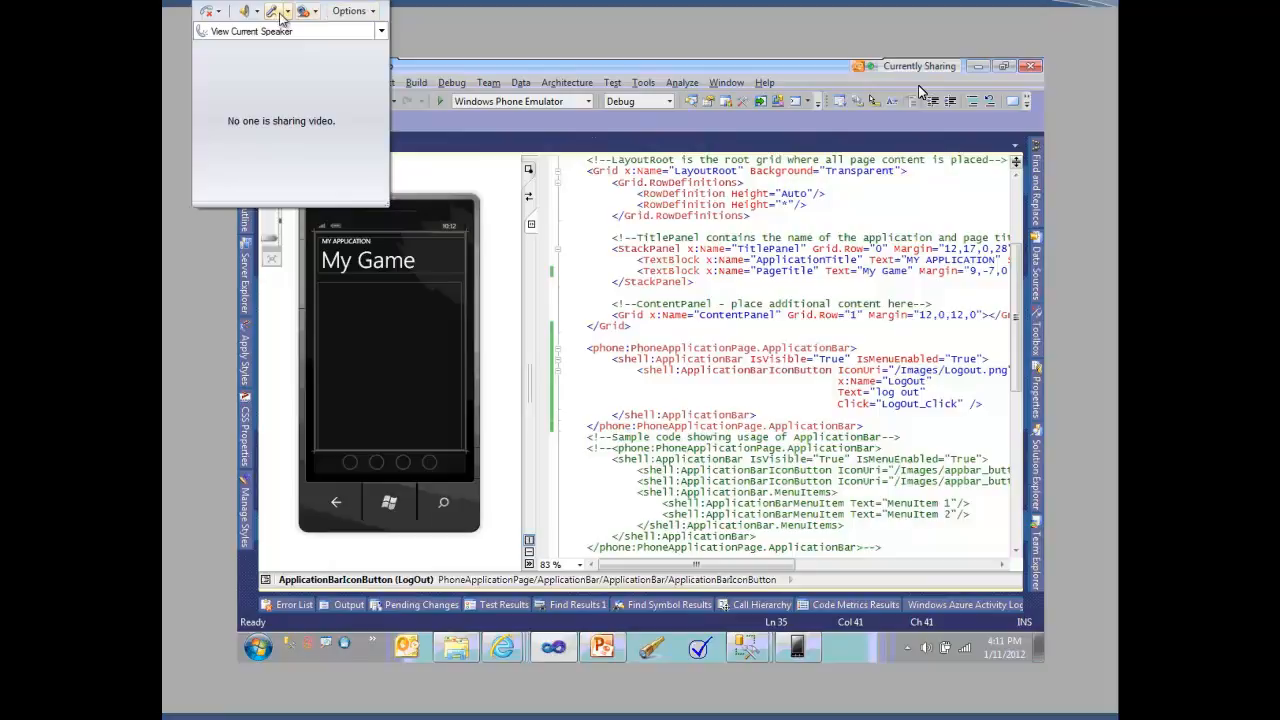
- Select and delete the 'Sample code showing usage of ApplicationBar' comment block, keeping the logout app bar
{"action": "left_click", "coordinate": [274, 12]}
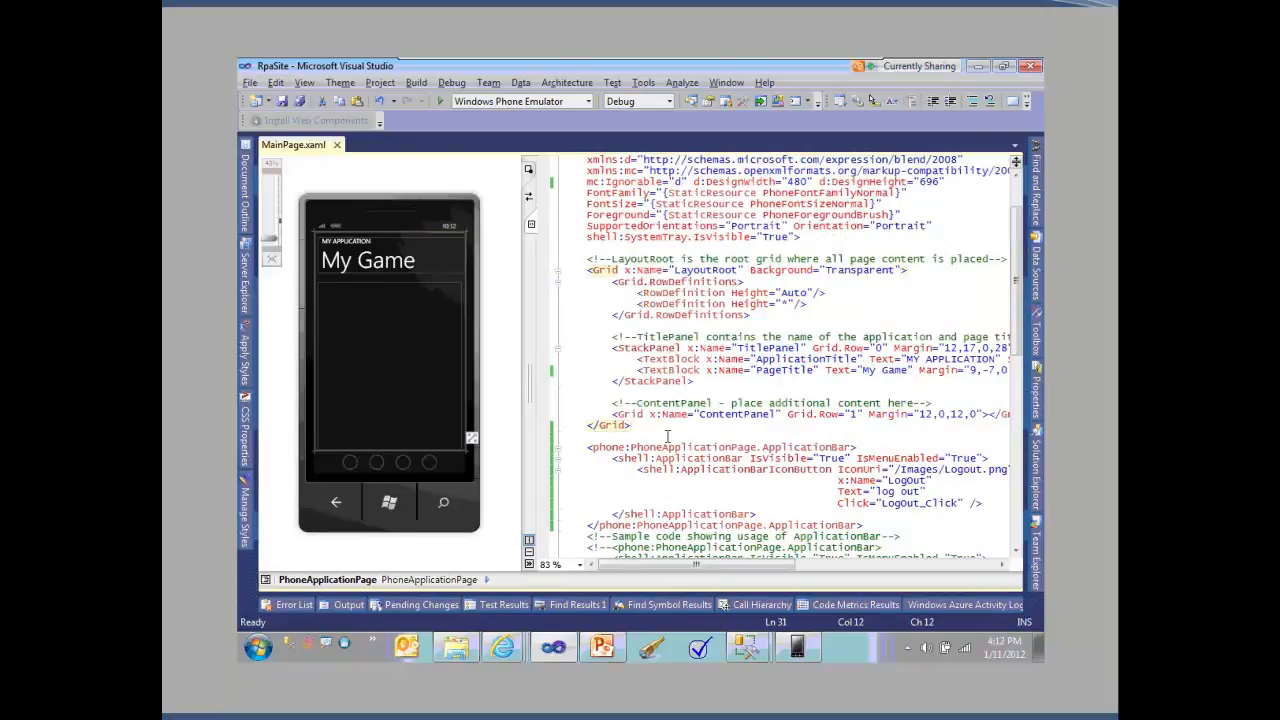
{"action": "left_click", "coordinate": [890, 520]}
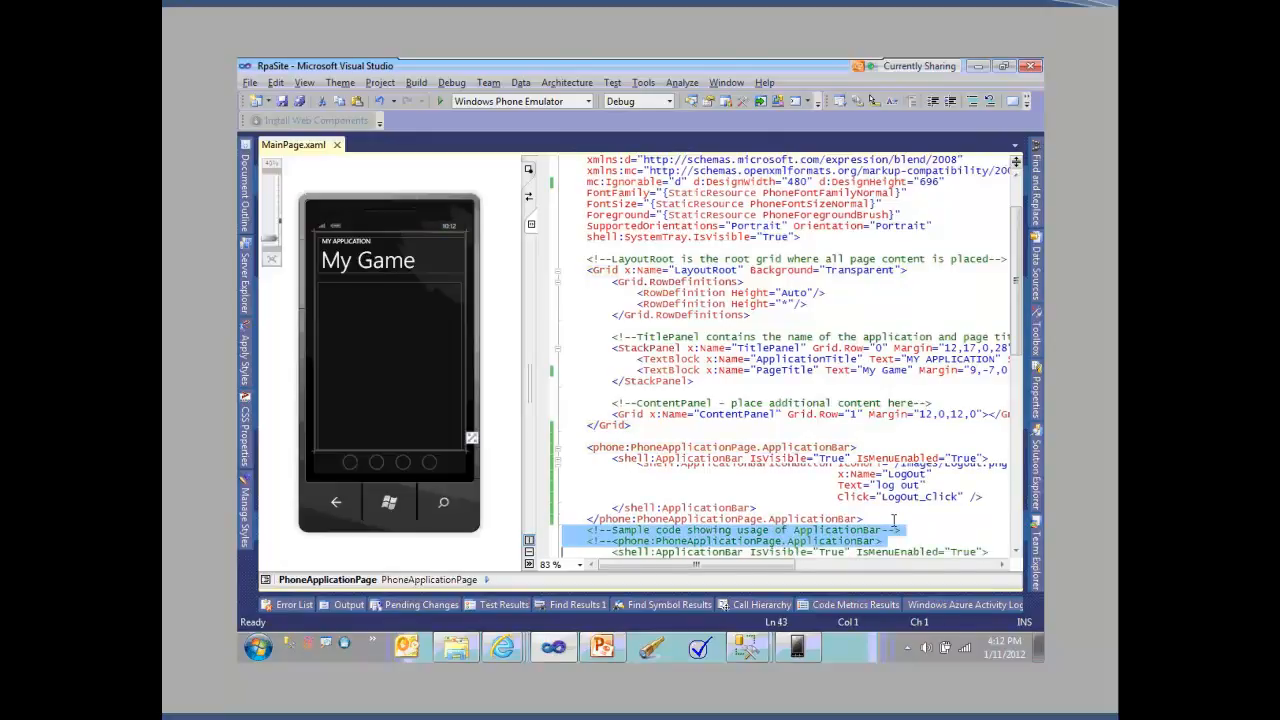
{"action": "scroll", "scroll_direction": "down", "scroll_amount": 3}
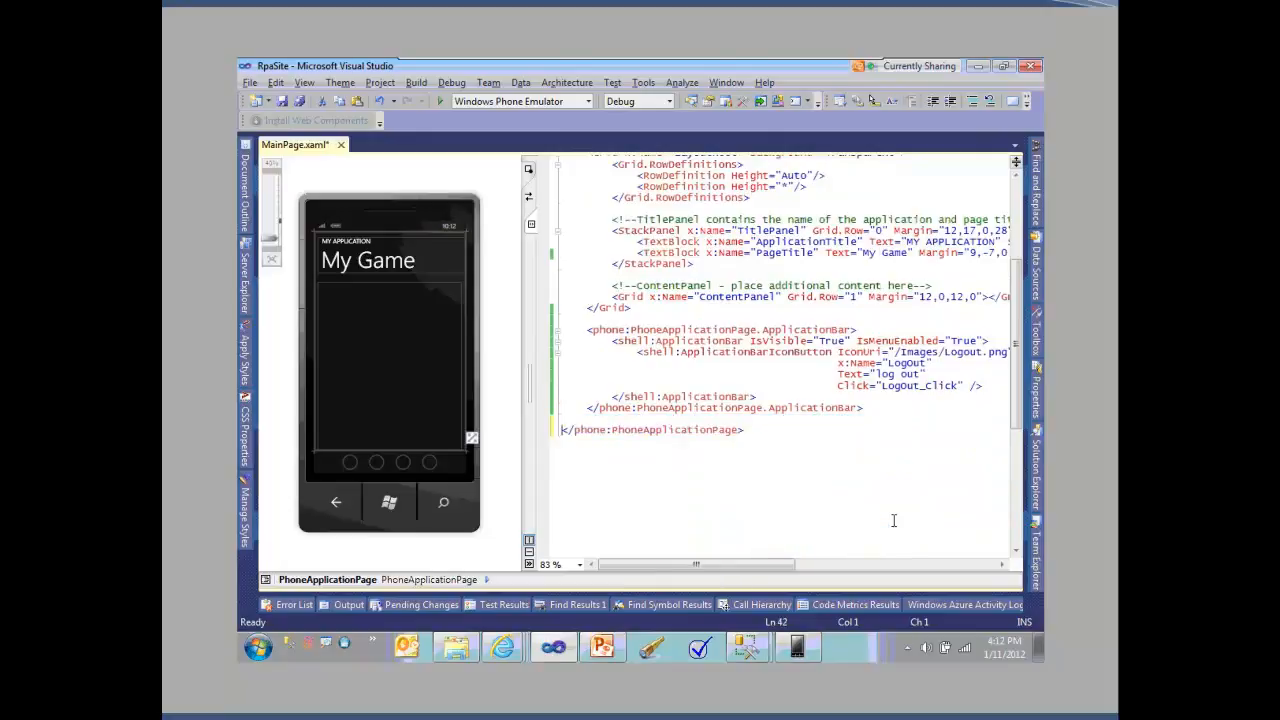
{"action": "scroll", "scroll_direction": "up", "scroll_amount": 3}
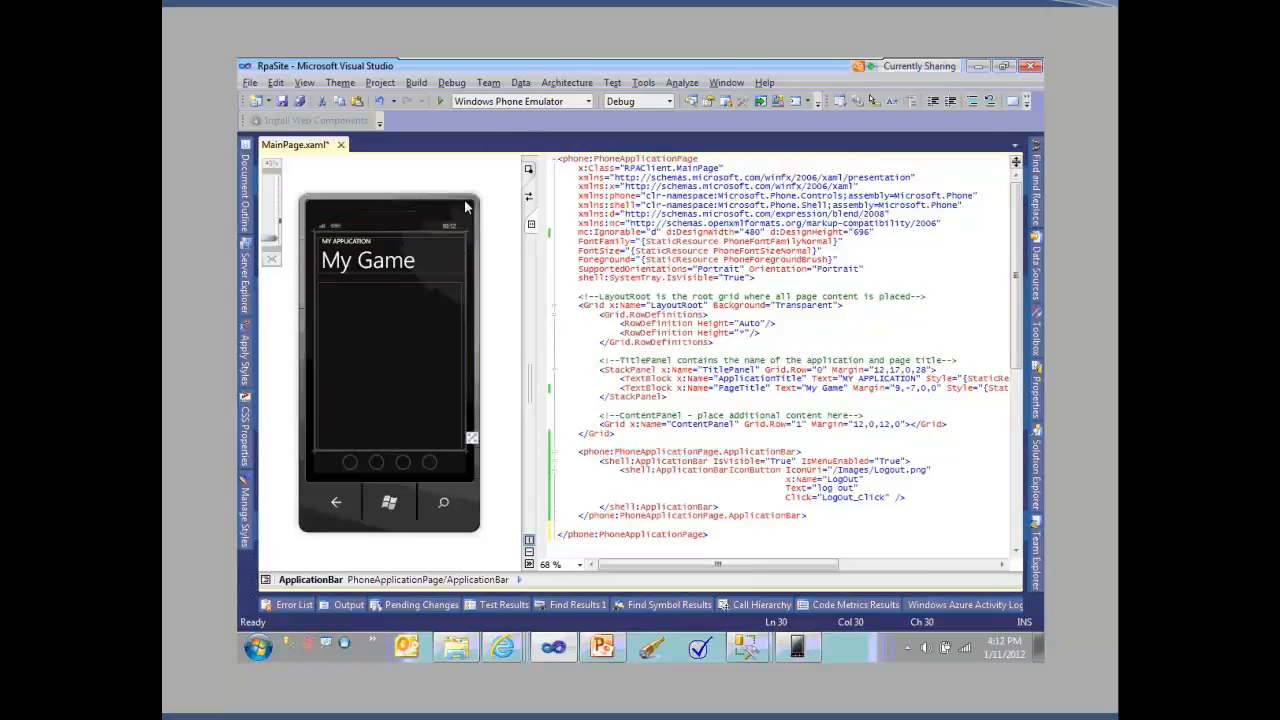
{"action": "left_click", "coordinate": [398, 378]}
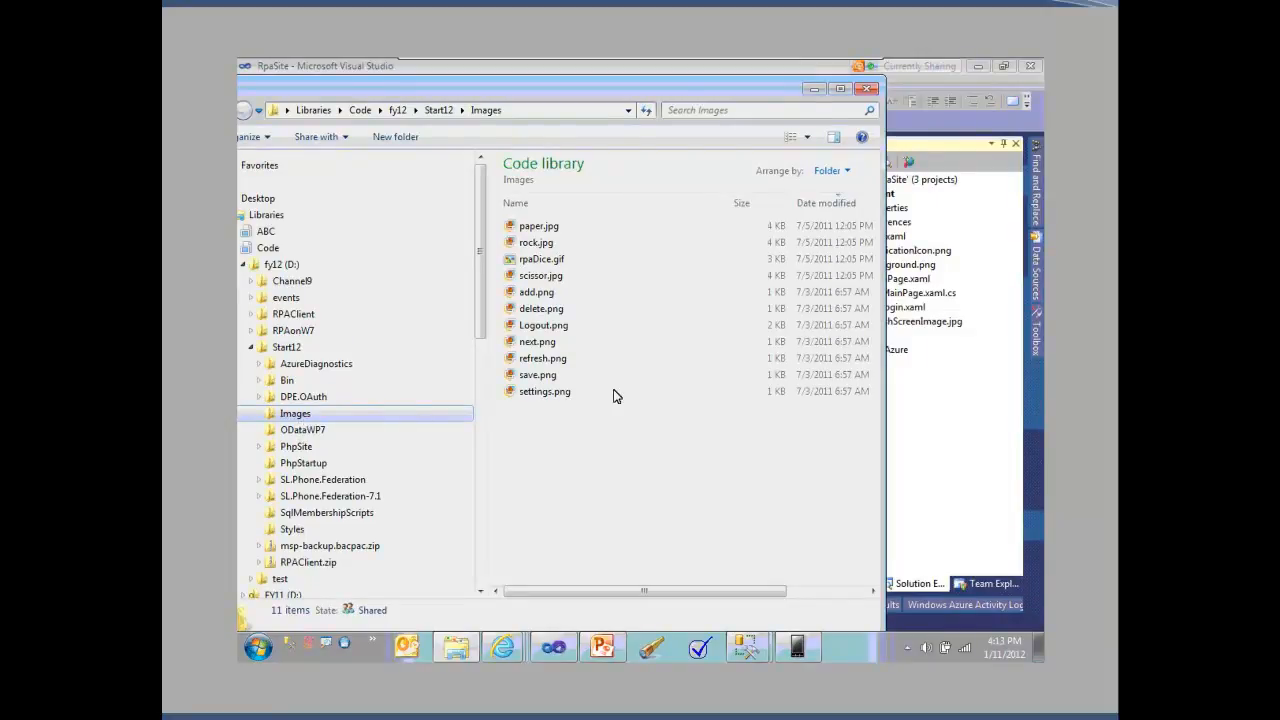
{"action": "mouse_move", "coordinate": [896, 210]}
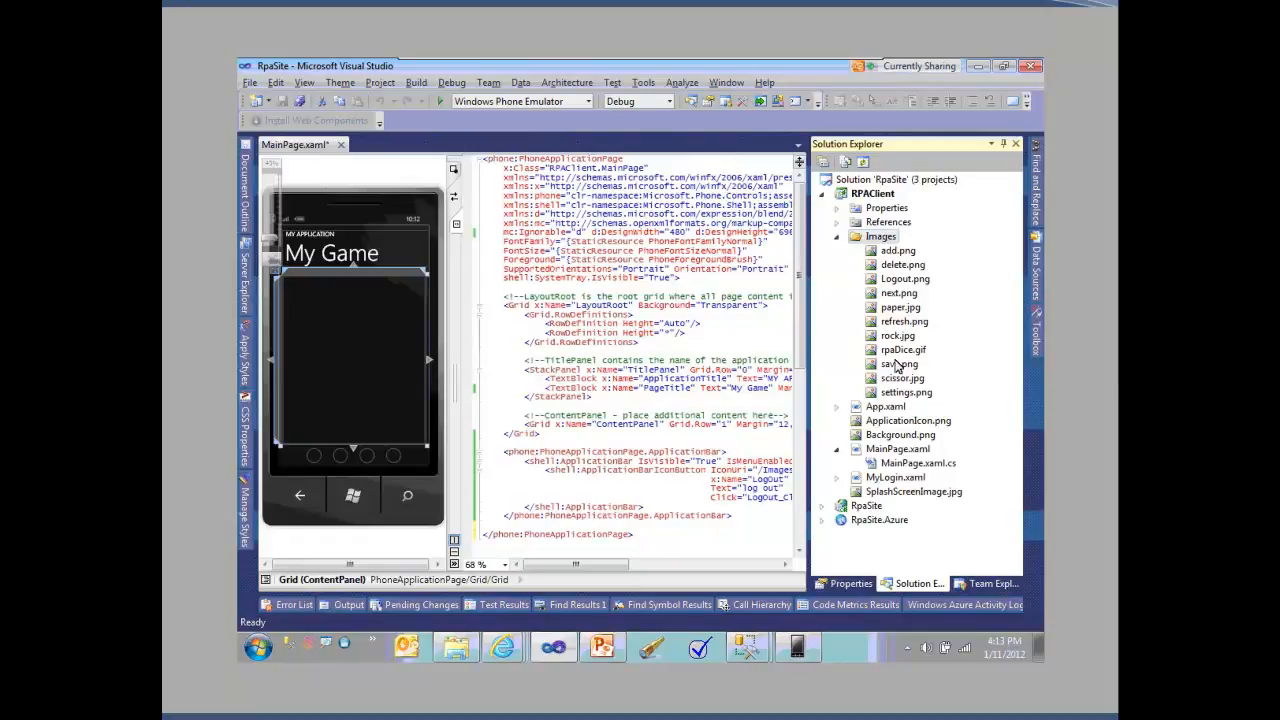
{"action": "mouse_move", "coordinate": [828, 436]}
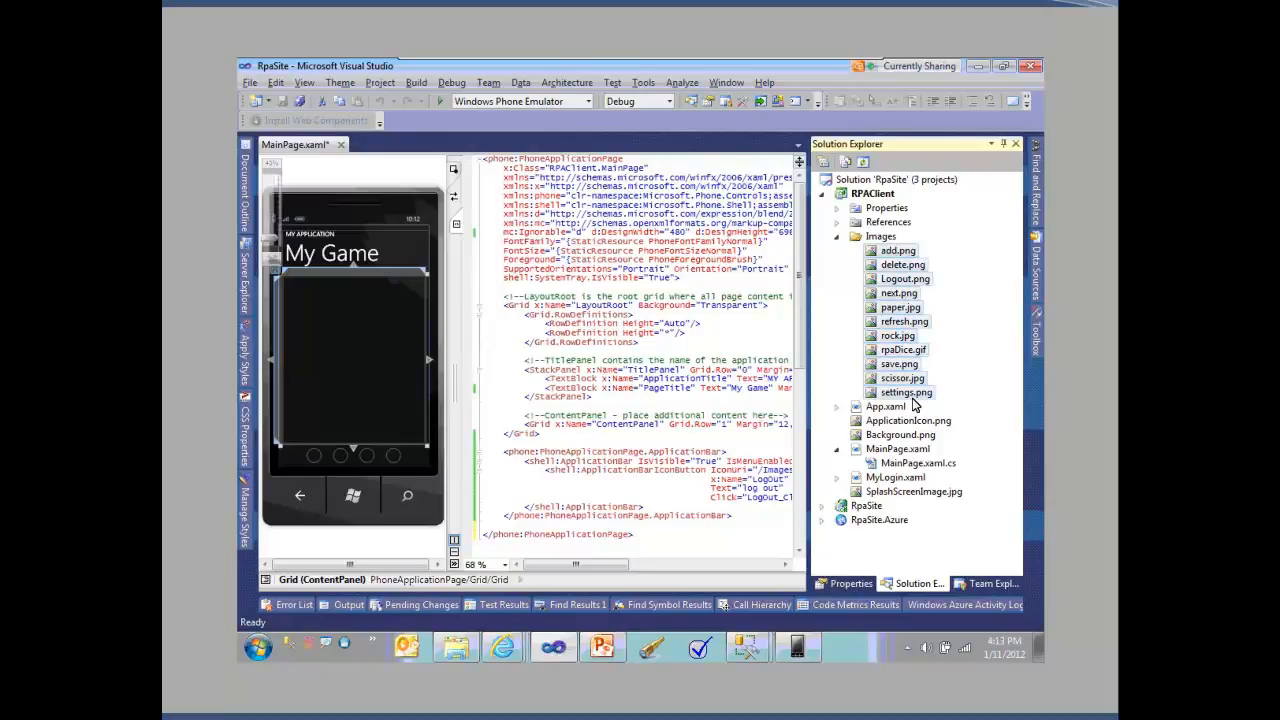
{"action": "mouse_move", "coordinate": [912, 392]}
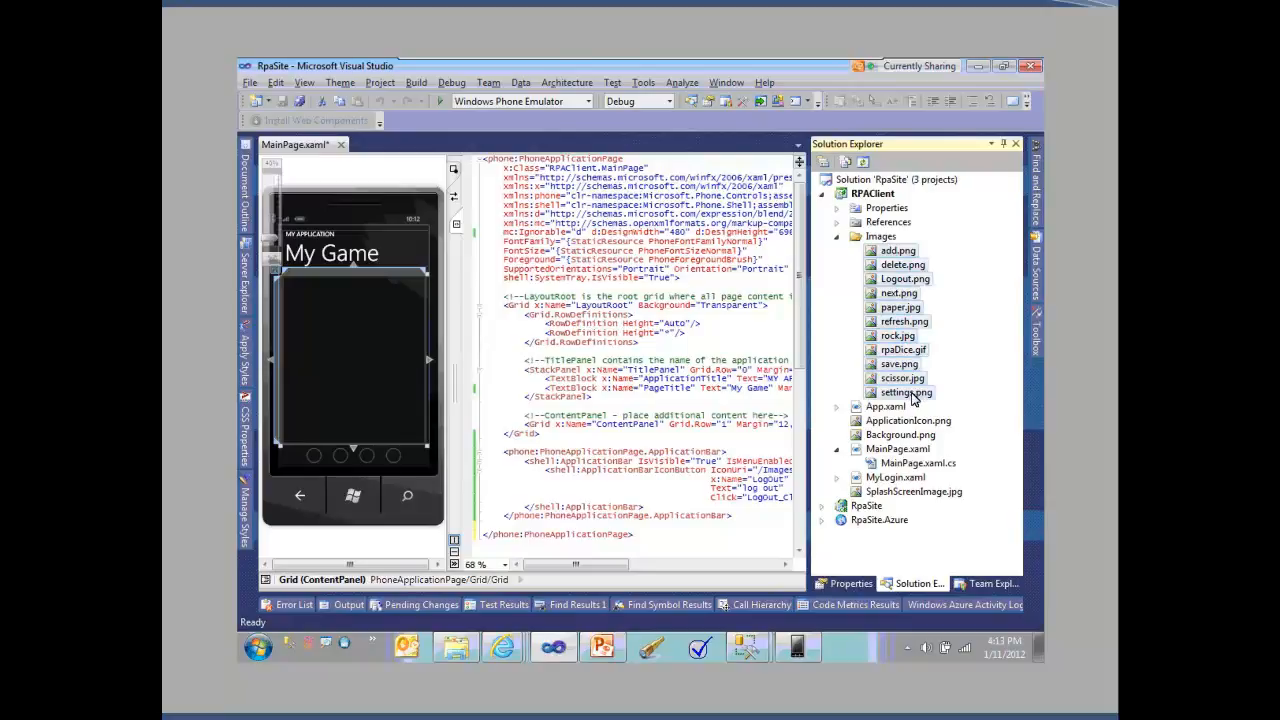
{"action": "mouse_move", "coordinate": [878, 538]}
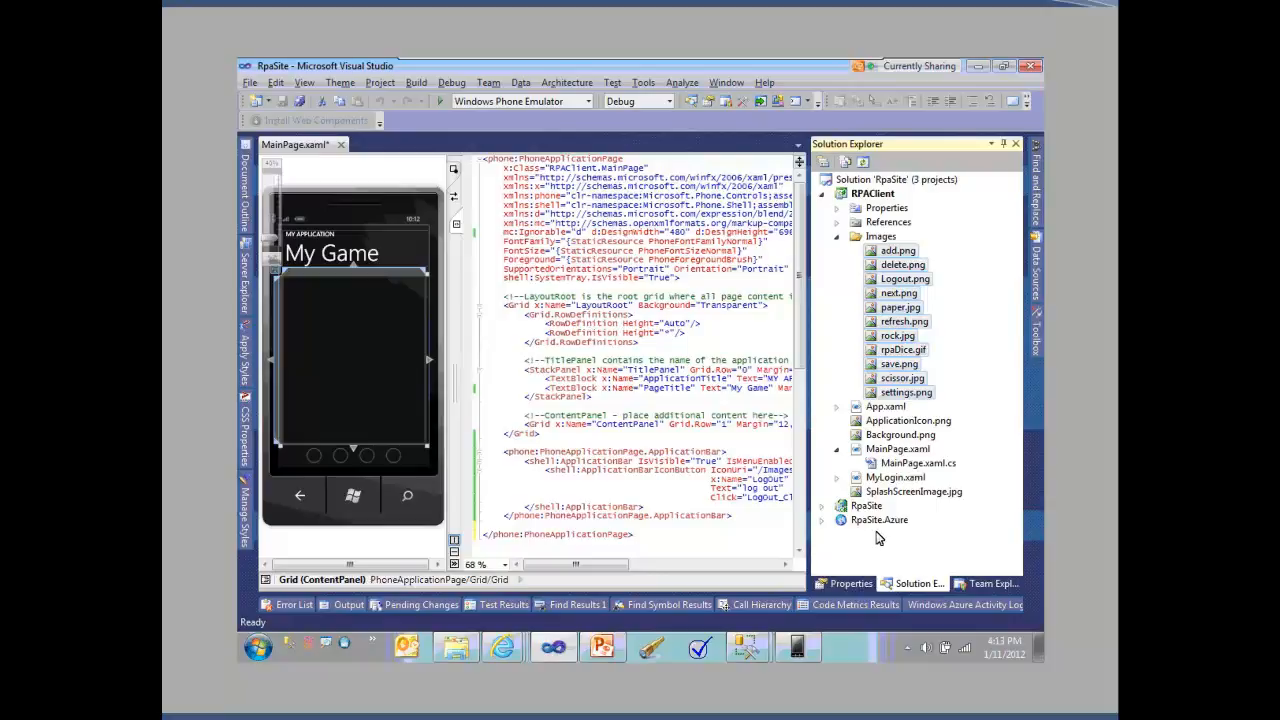
{"action": "mouse_move", "coordinate": [900, 280]}
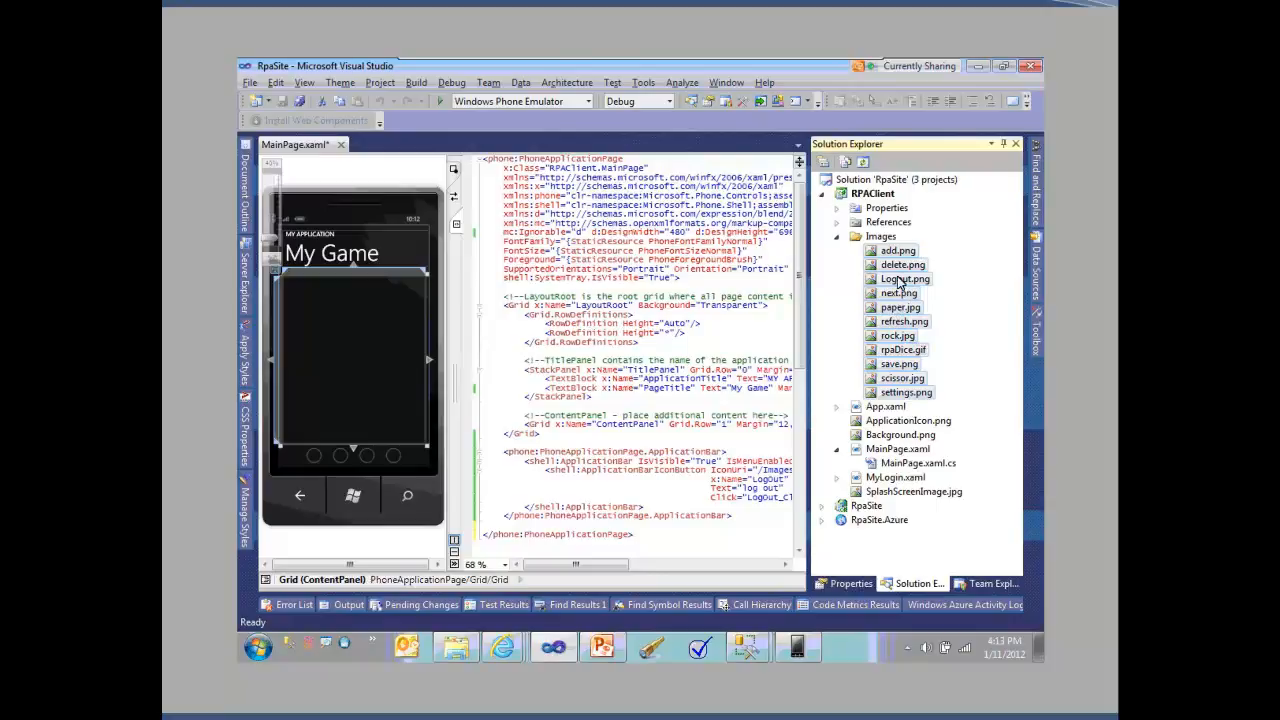
- Set the RPAClient image files' Copy to Output Directory property to Copy always
{"action": "left_click", "coordinate": [880, 236]}
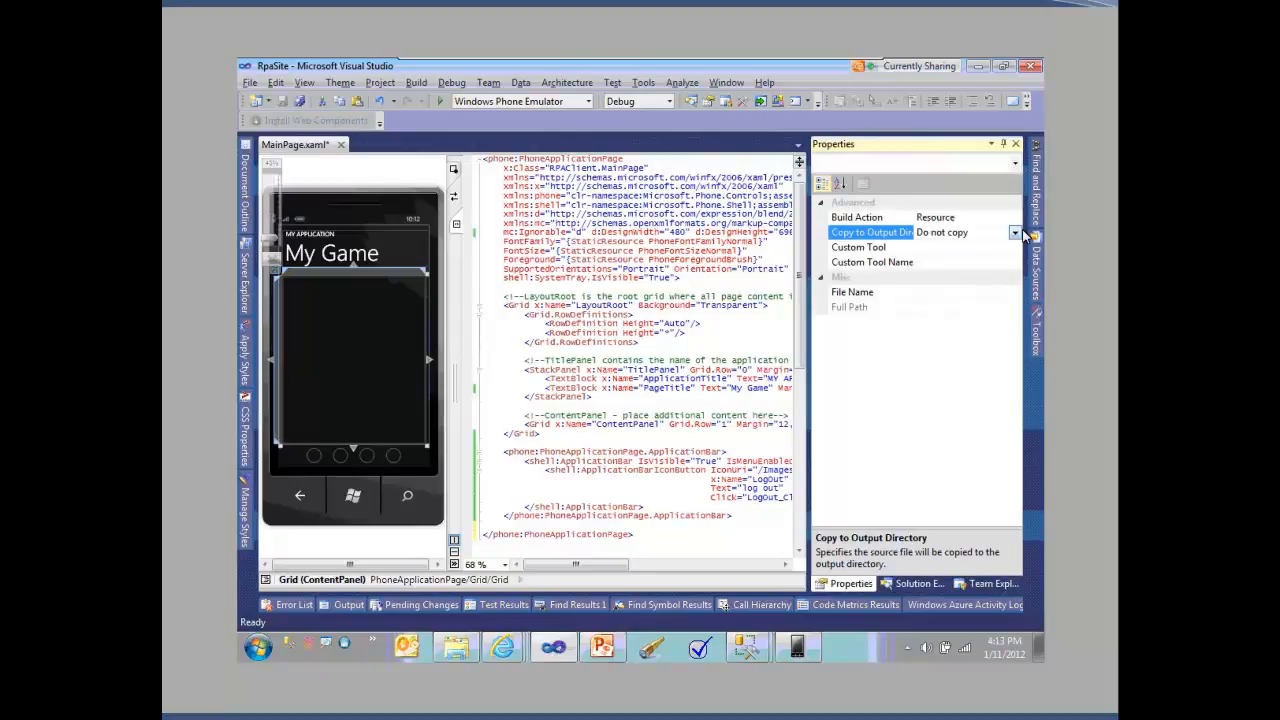
{"action": "left_click", "coordinate": [1014, 232]}
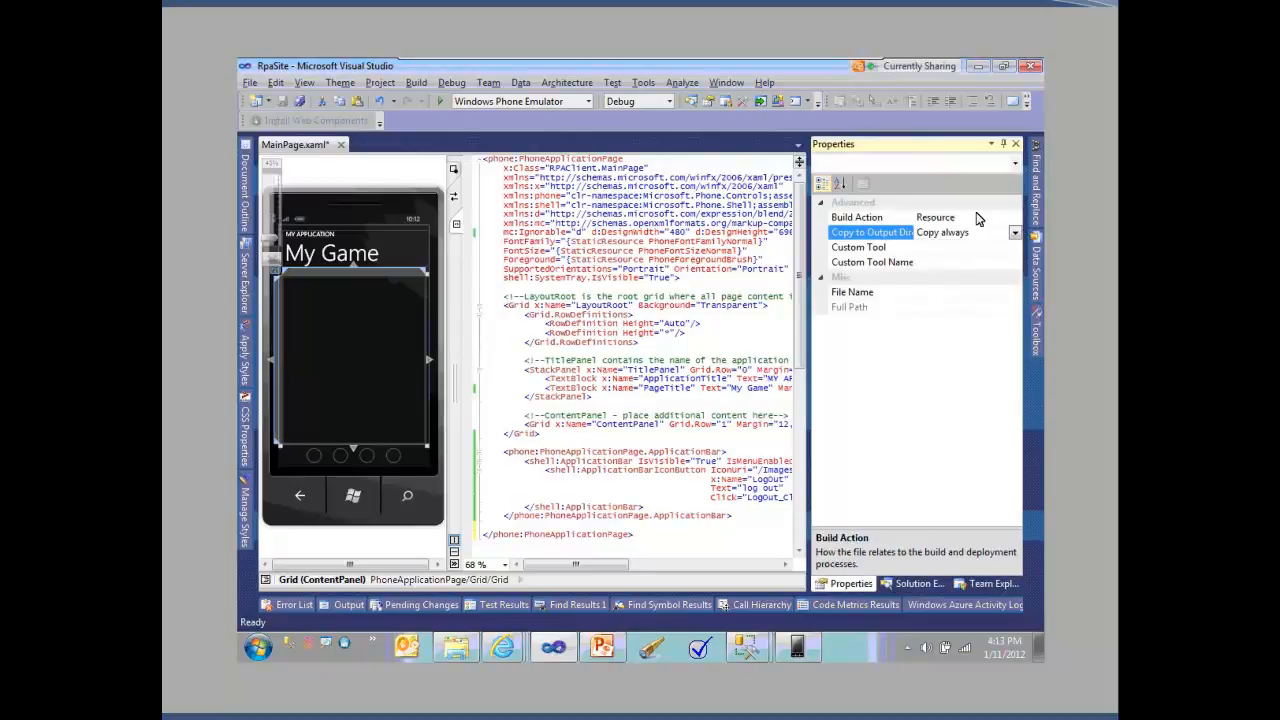